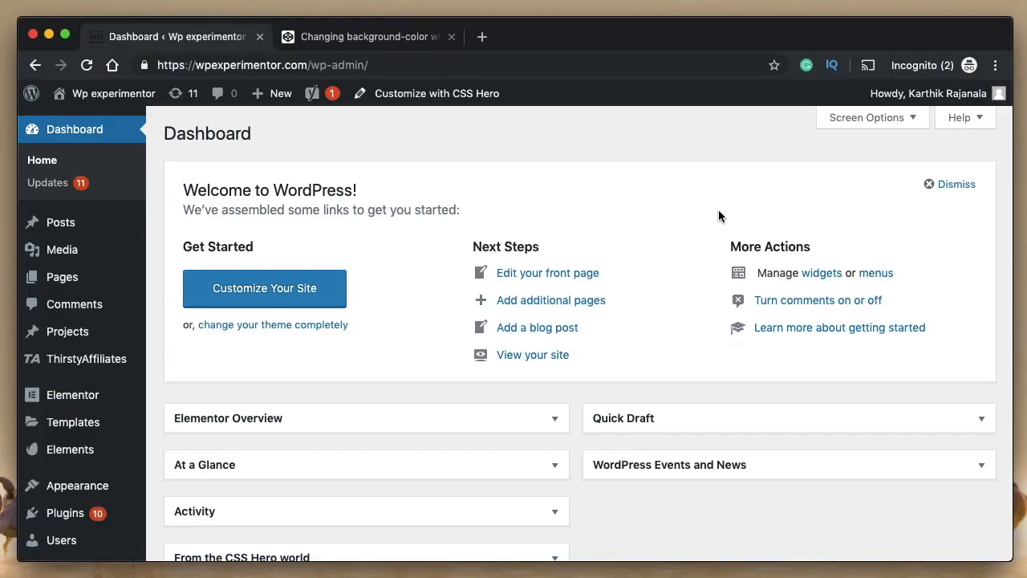
Step: Bring up the CodePen tab 'Changing background-color while scrolling version 2'
click(532, 354)
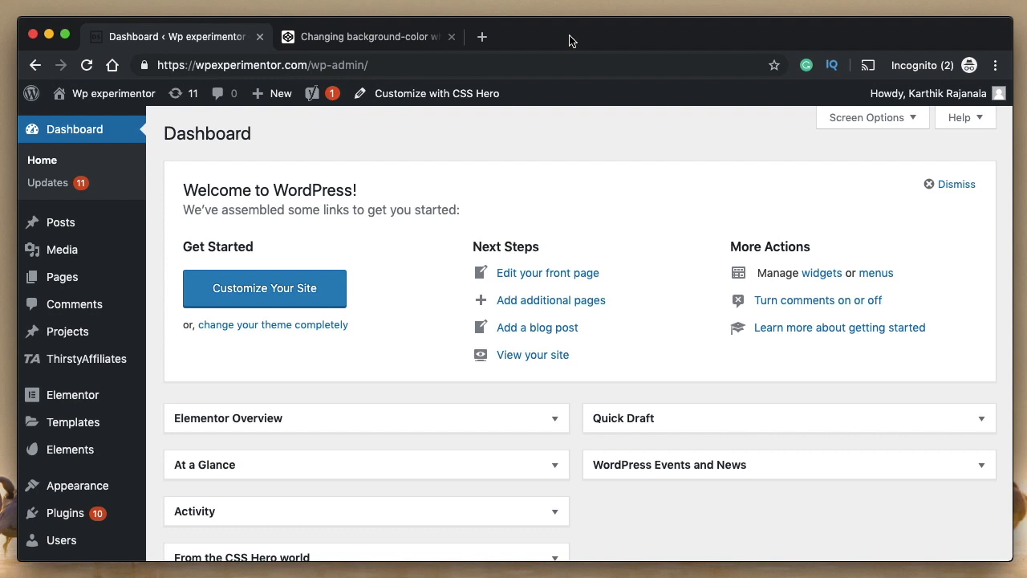
click(366, 36)
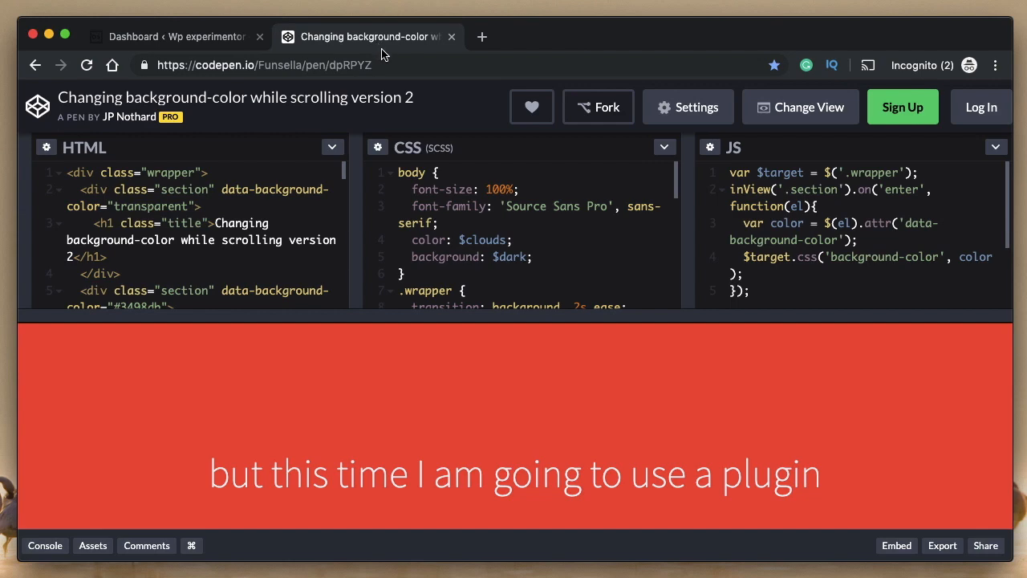
click(263, 65)
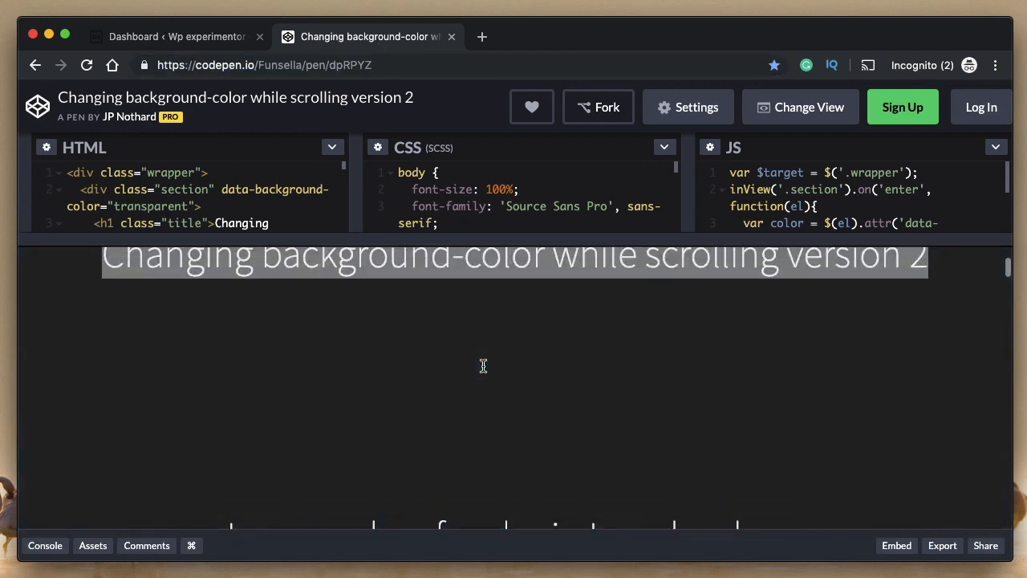
scroll(down, 3)
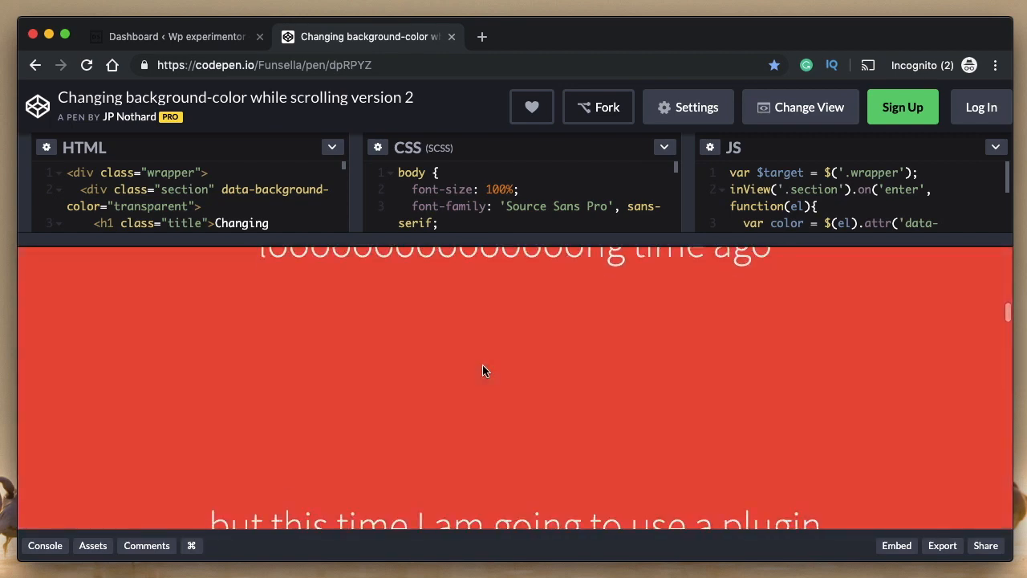
scroll(down, 3)
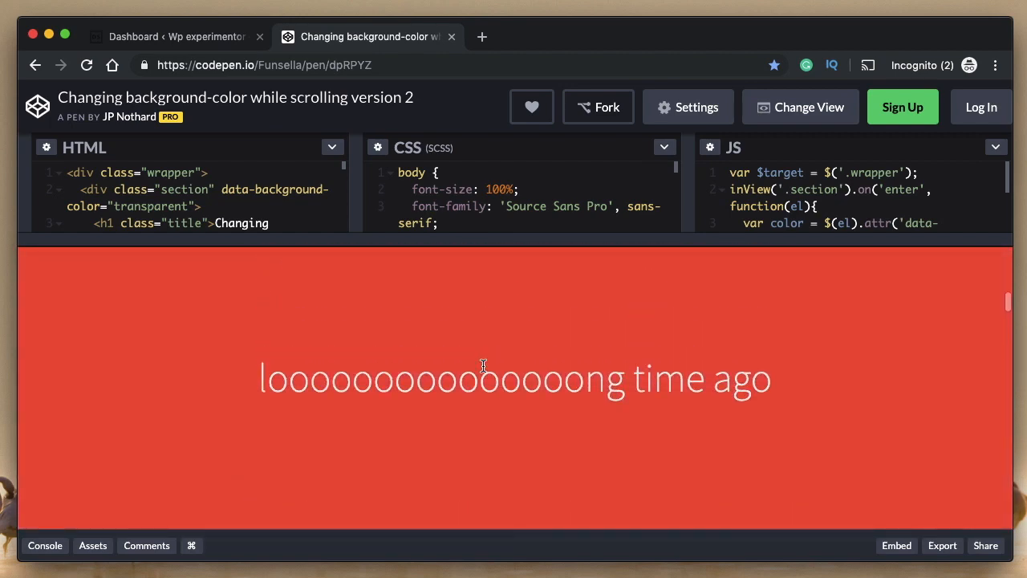
scroll(down, 3)
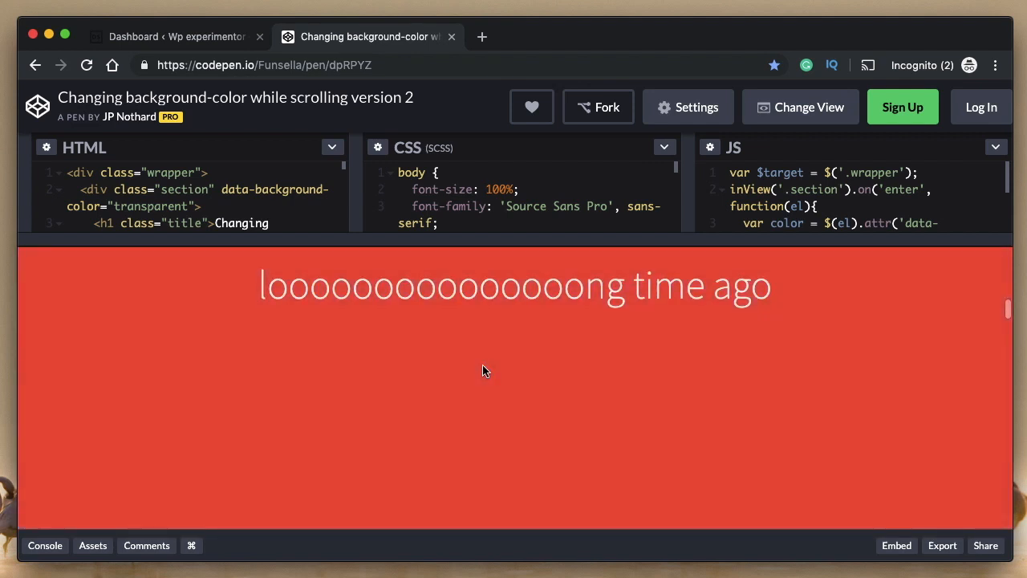
scroll(down, 3)
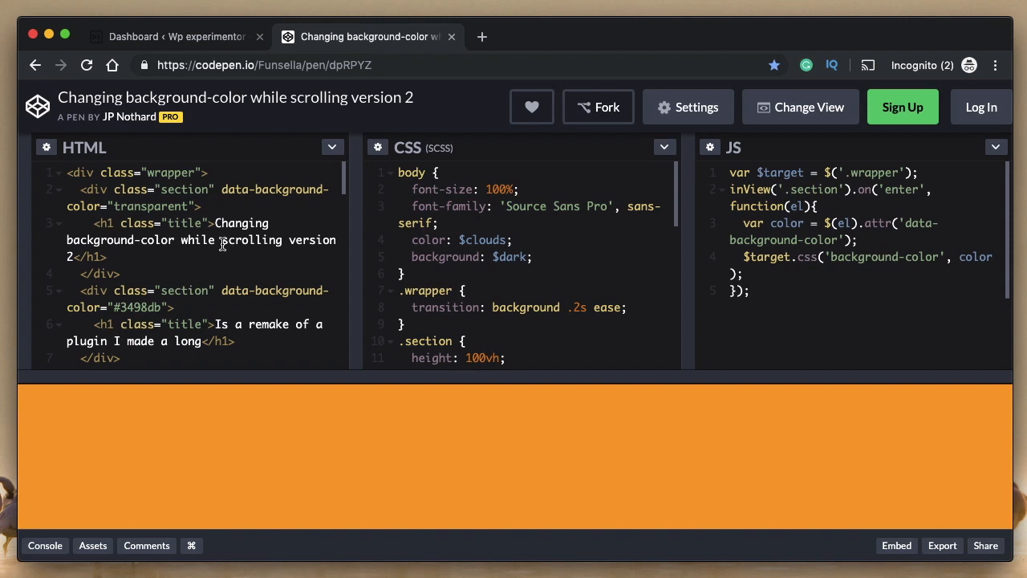
Step: Open Unlimited Elements > Widgets for Elementor from the WordPress sidebar, briefly rechecking the pen
click(173, 36)
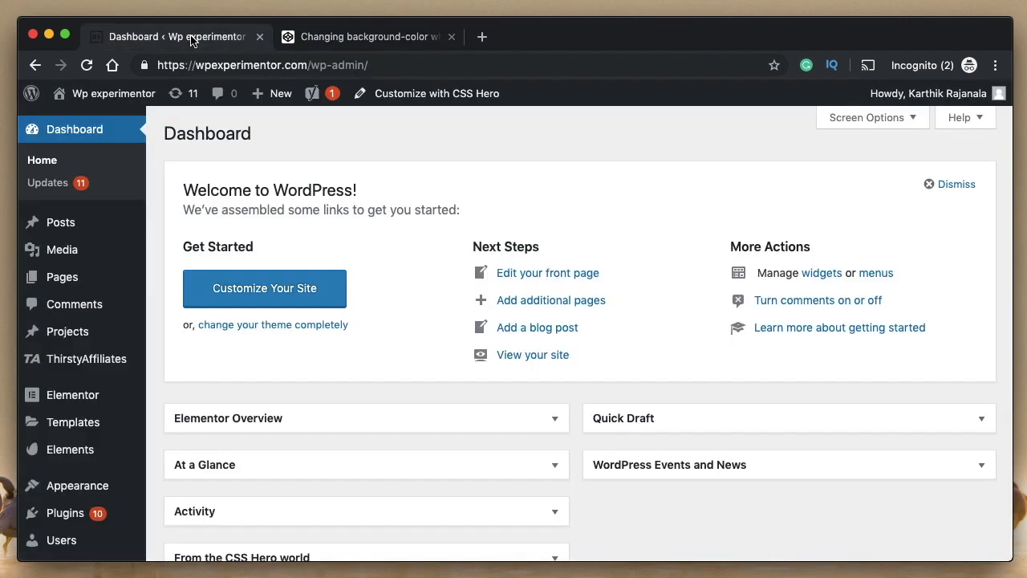
mouse_move(492, 176)
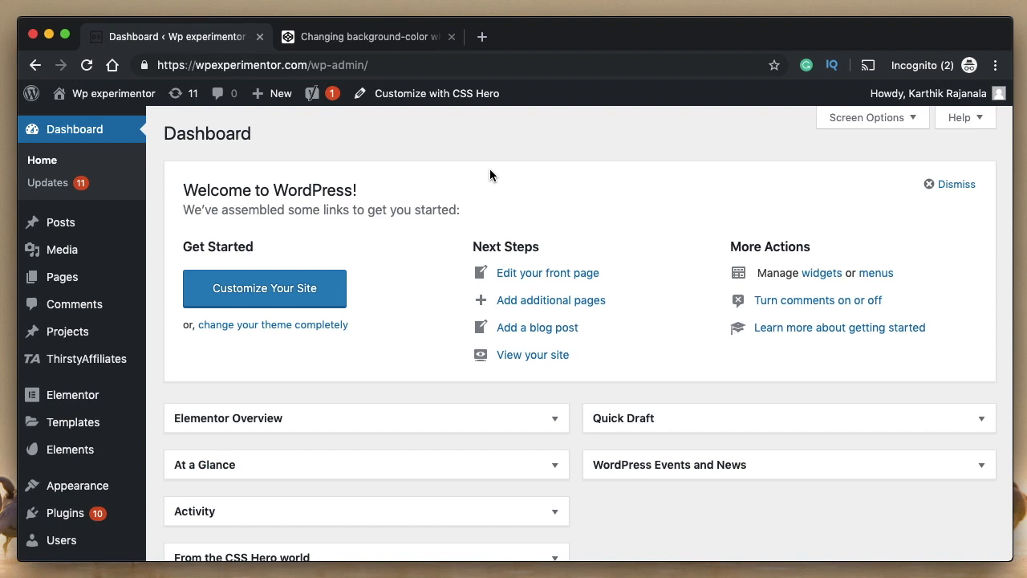
scroll(down, 3)
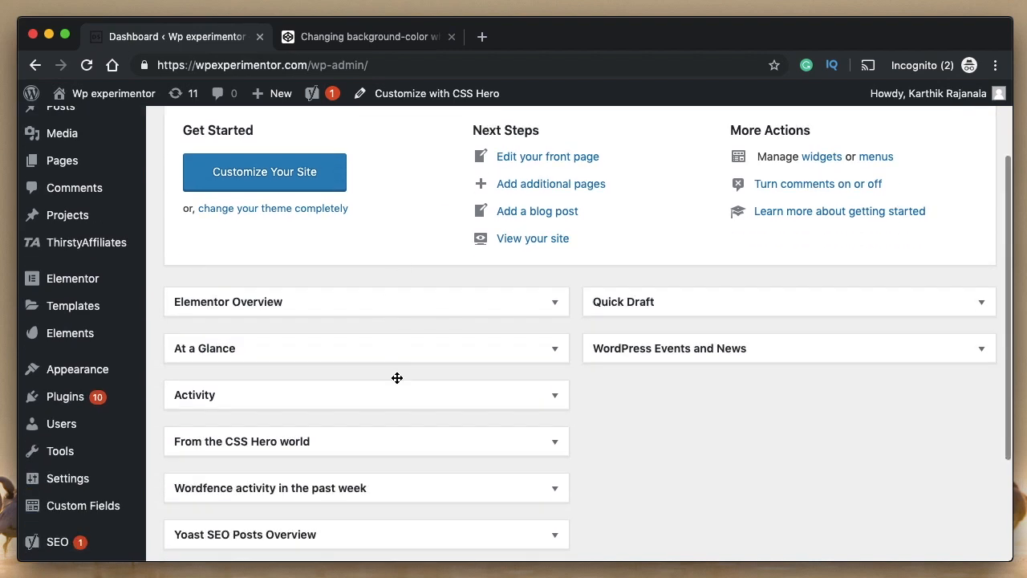
scroll(down, 3)
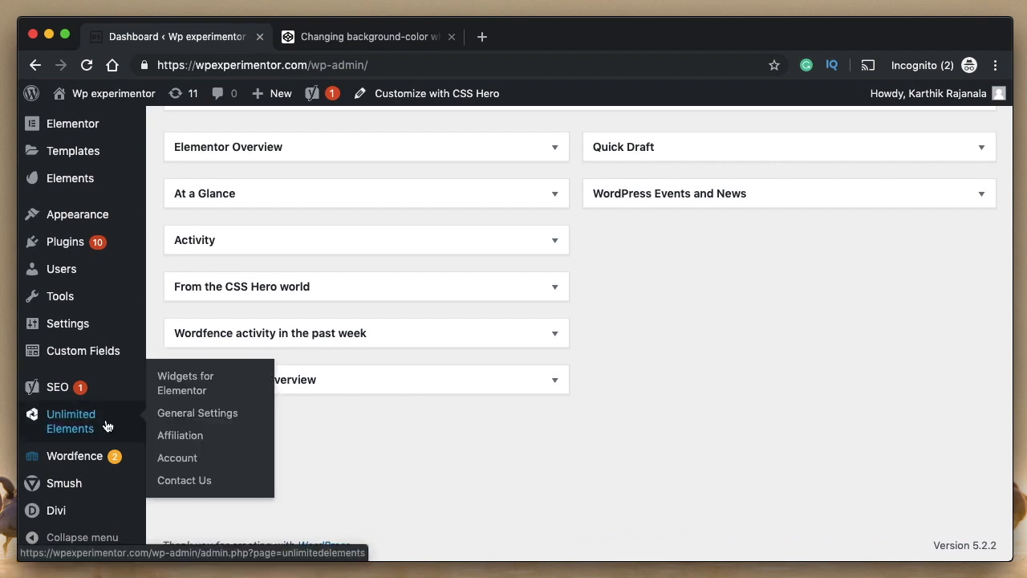
click(70, 420)
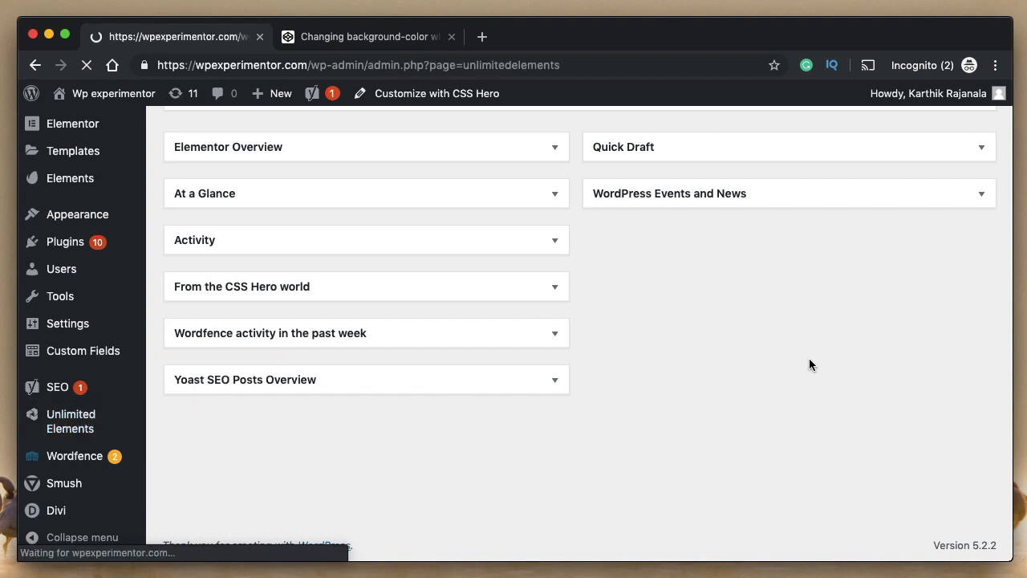
click(365, 36)
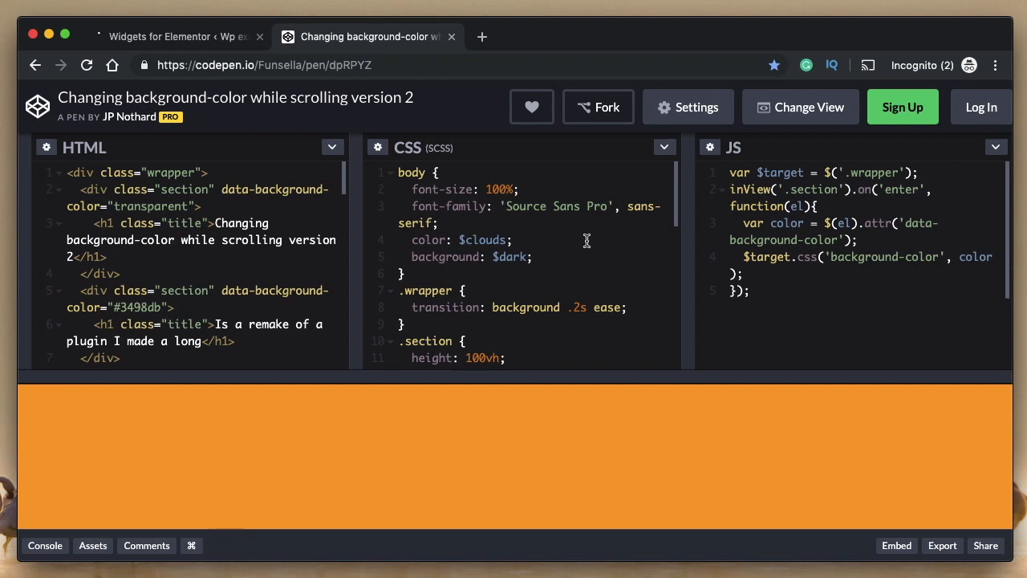
click(172, 36)
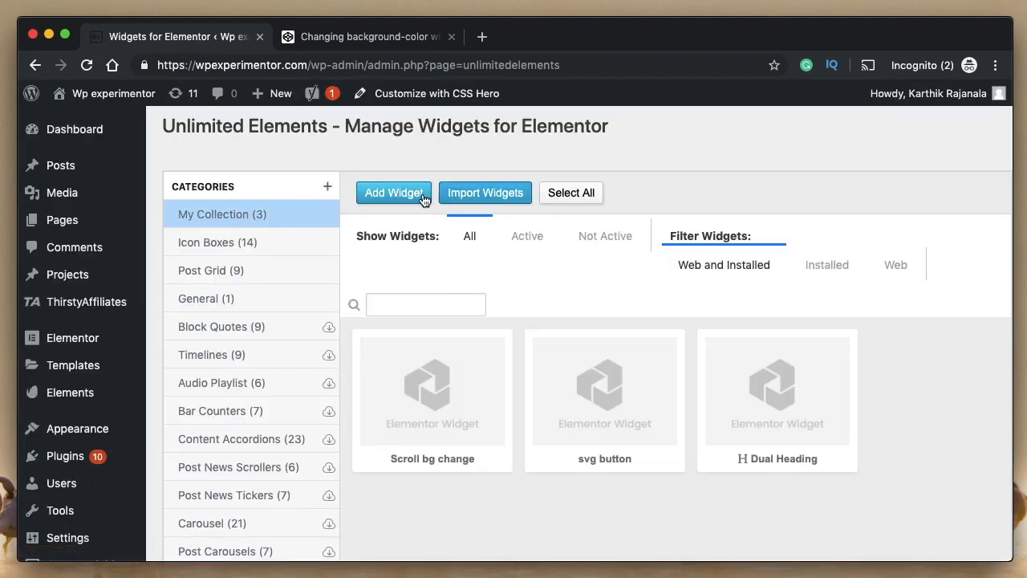
Step: Add a widget titled 'Dynamic BG widget' with the name dynamic_bg_widget
click(394, 192)
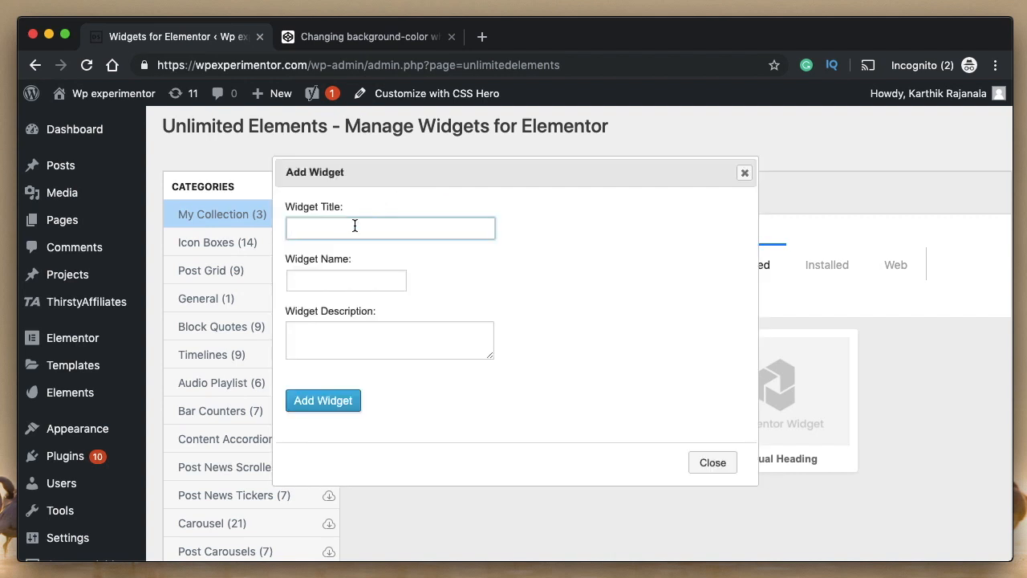
text(Dynamic BG widget)
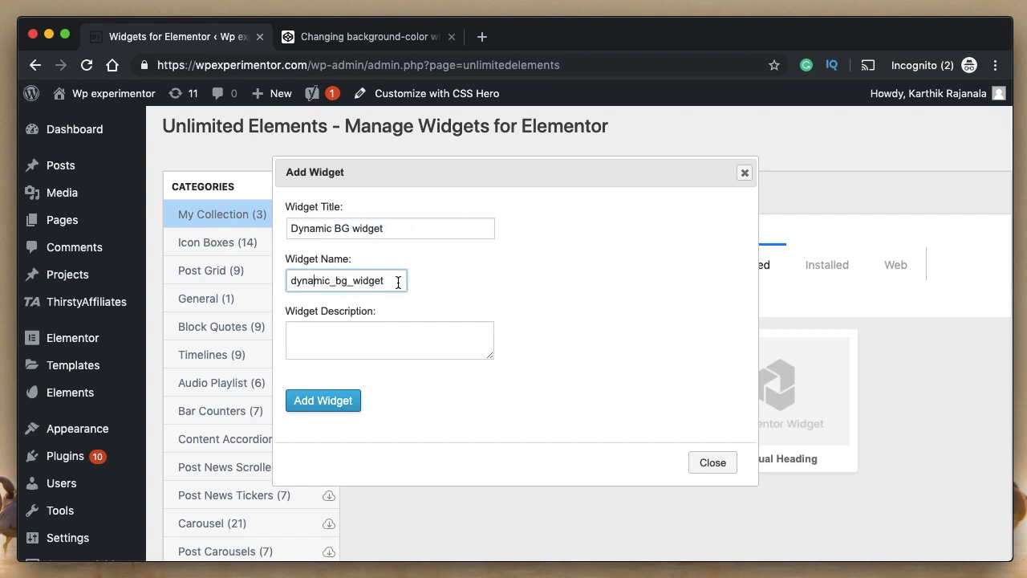
click(323, 400)
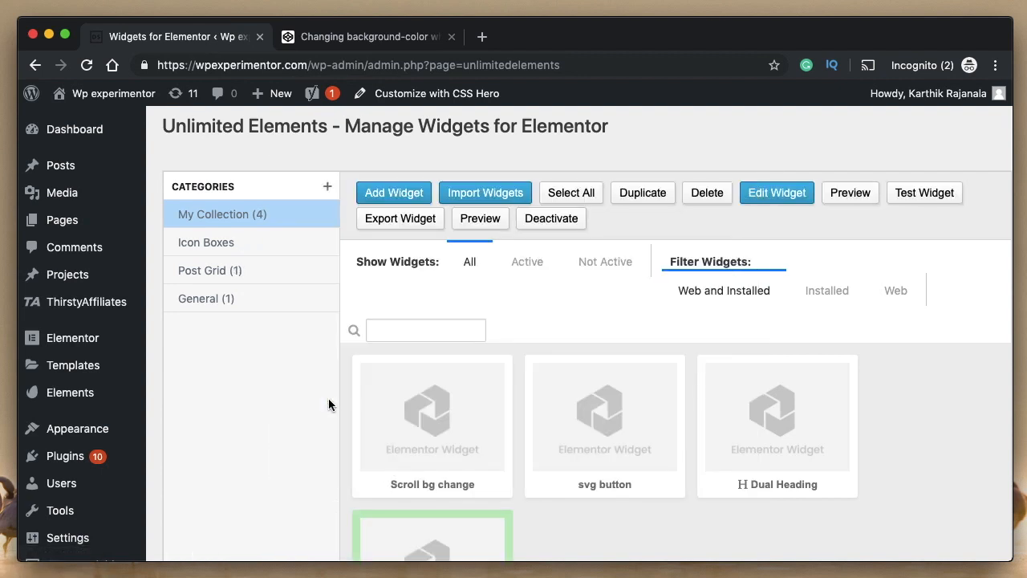
Step: Edit the Dynamic BG widget and show its HTML section with placeholder text
scroll(down, 3)
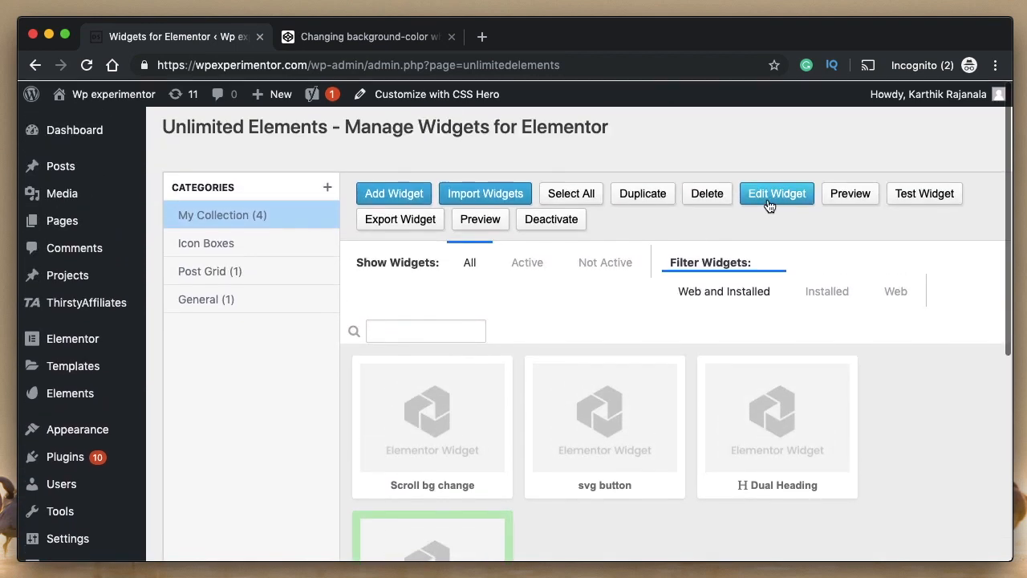
click(775, 193)
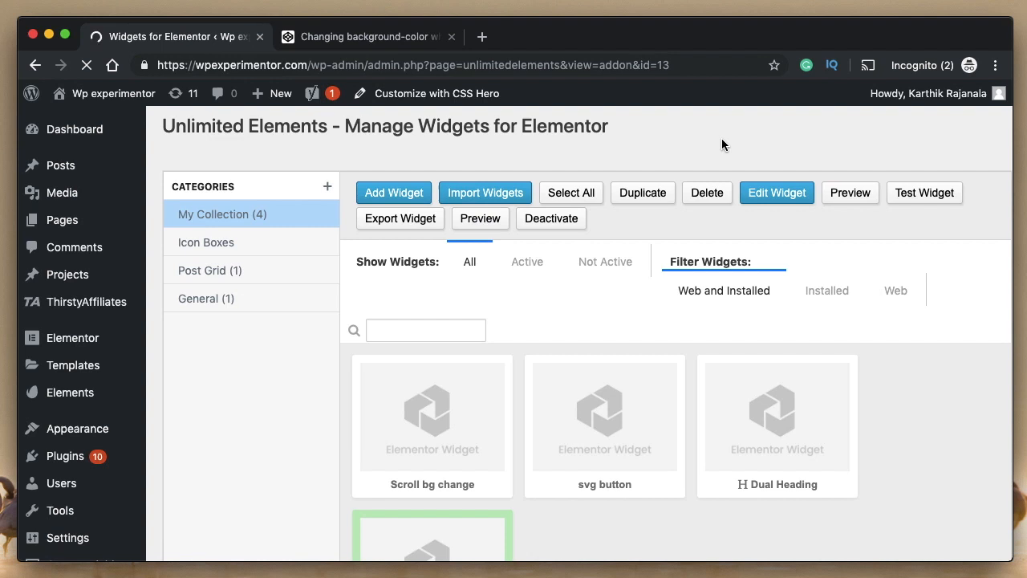
click(775, 192)
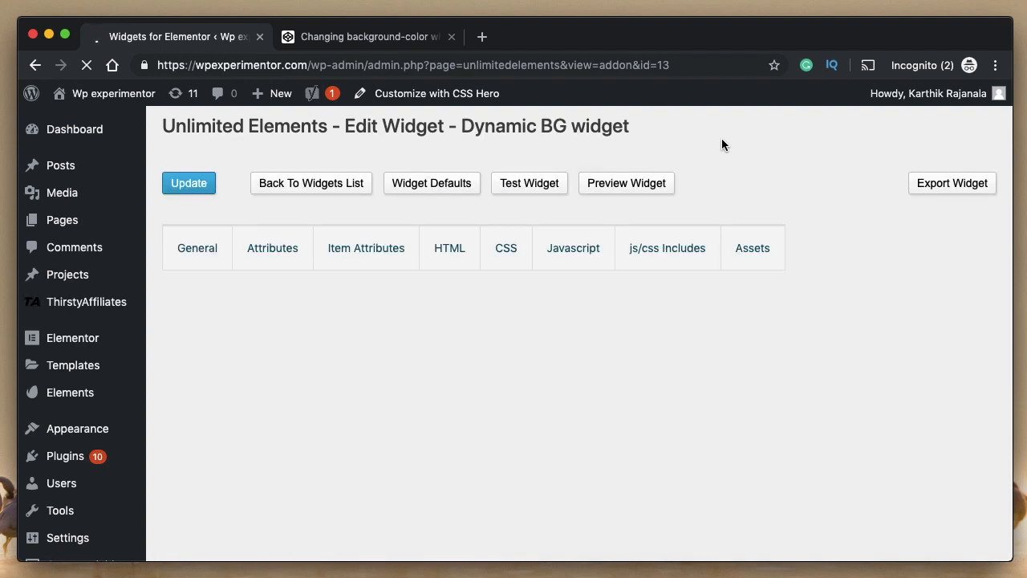
click(197, 248)
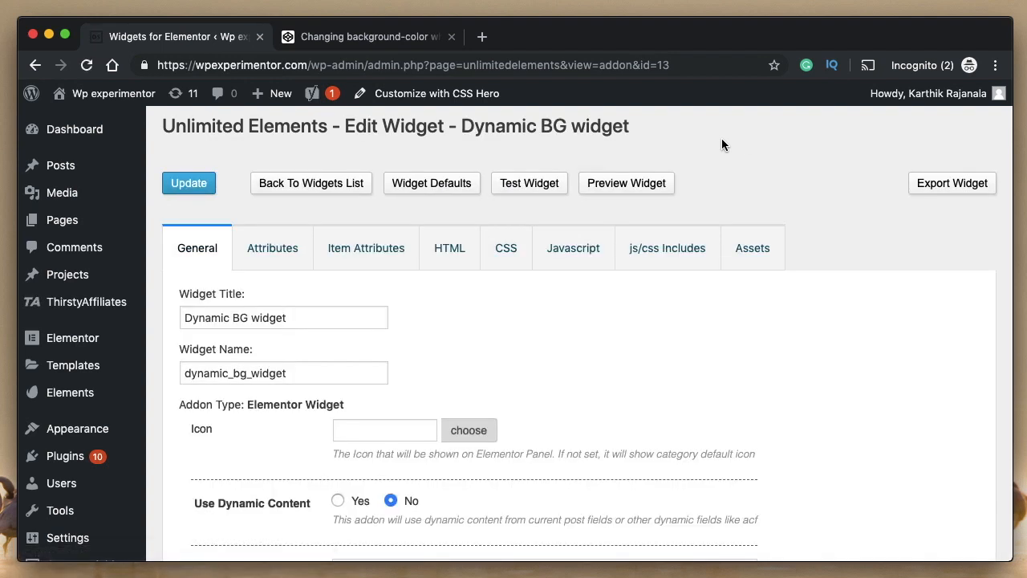
click(450, 248)
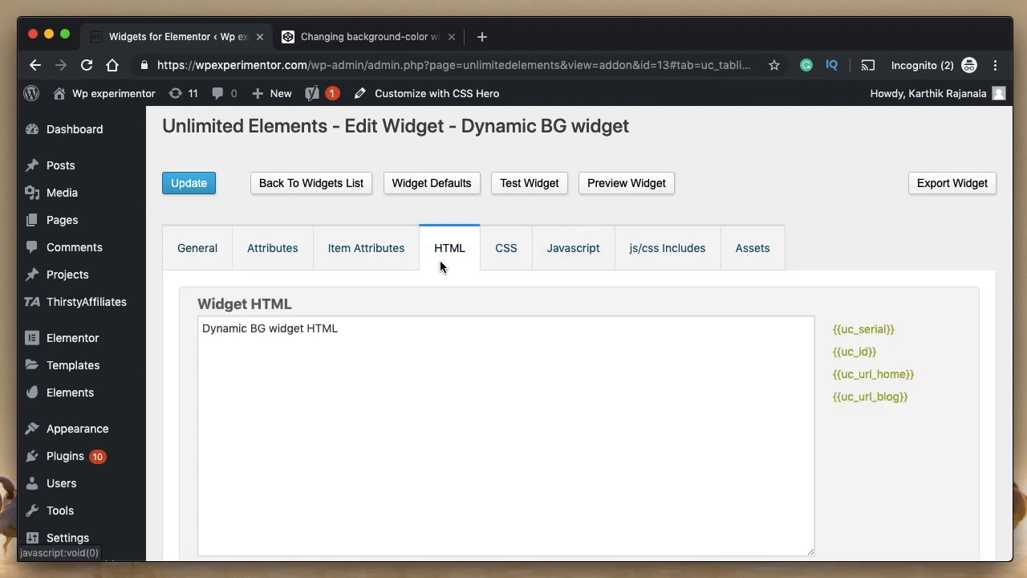
Step: Review the pen's HTML in CodePen, then select the widget's placeholder HTML text
click(365, 36)
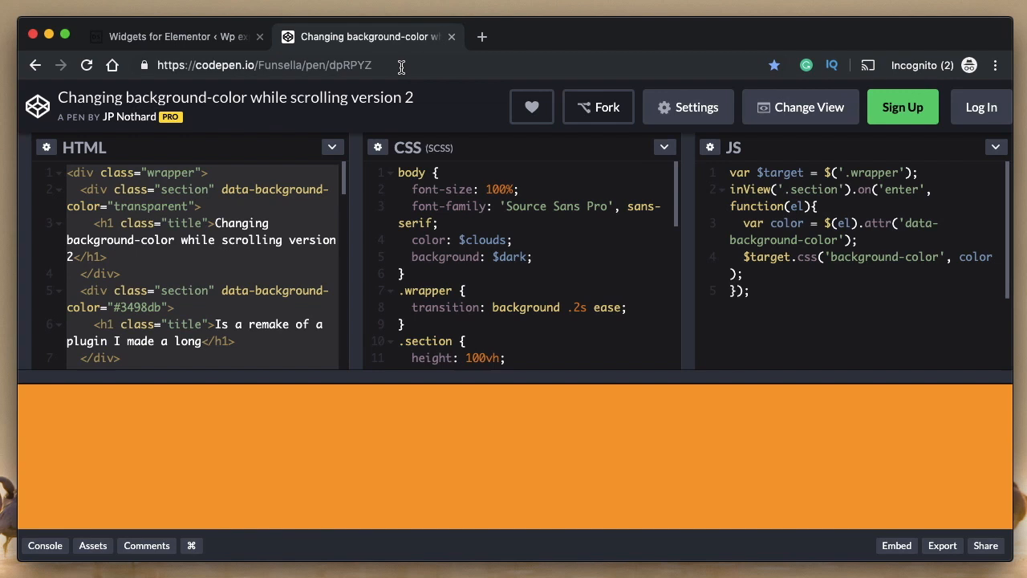
click(172, 36)
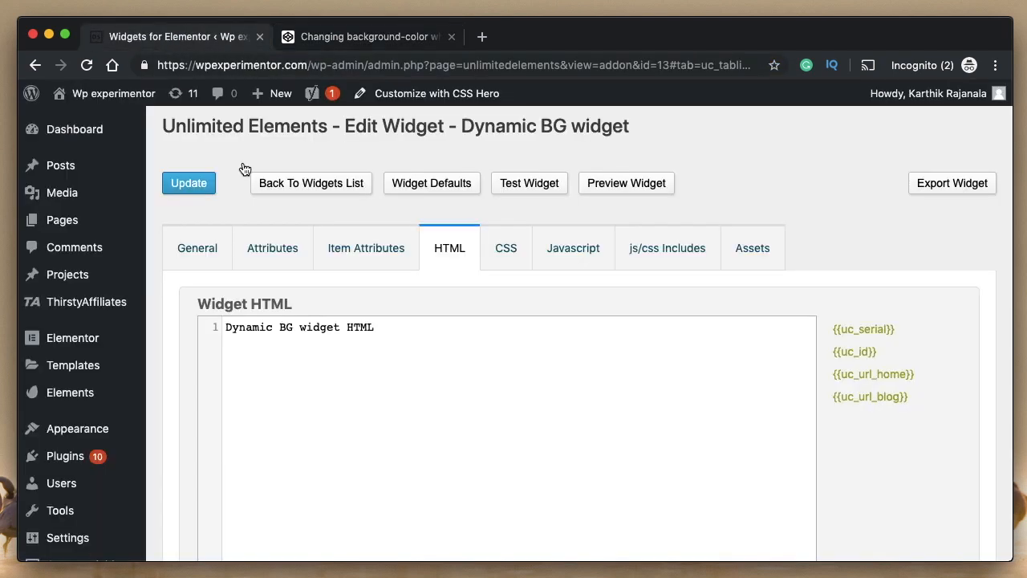
triple_click(298, 326)
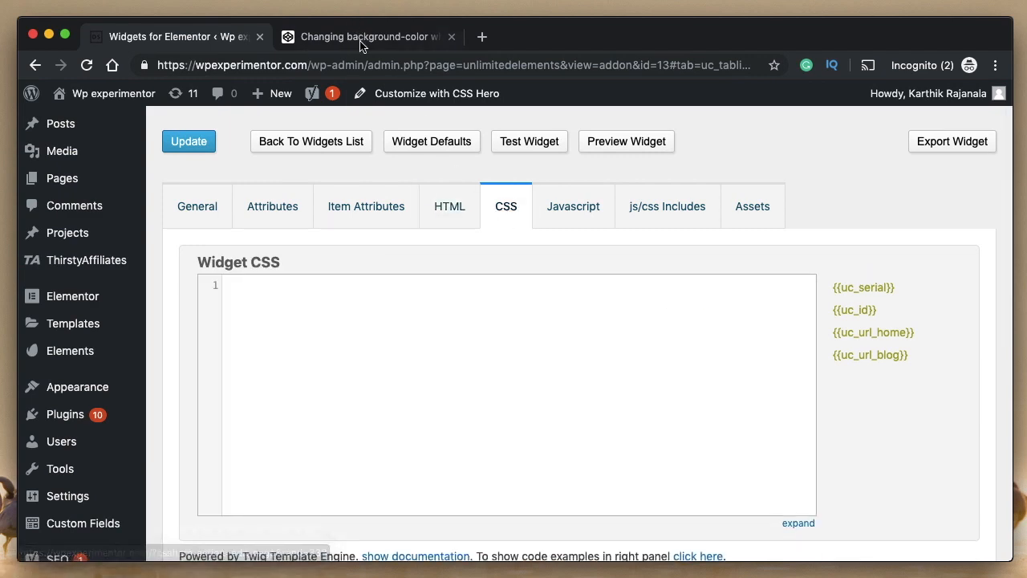
Step: Switch the pen's CSS panel to View Compiled CSS and carry it into the widget
click(368, 36)
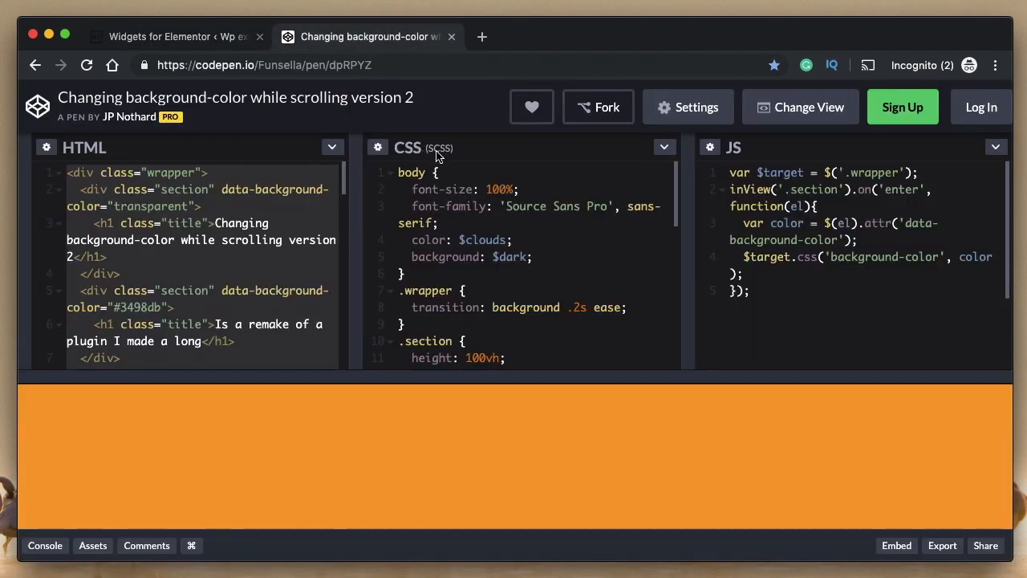
click(664, 147)
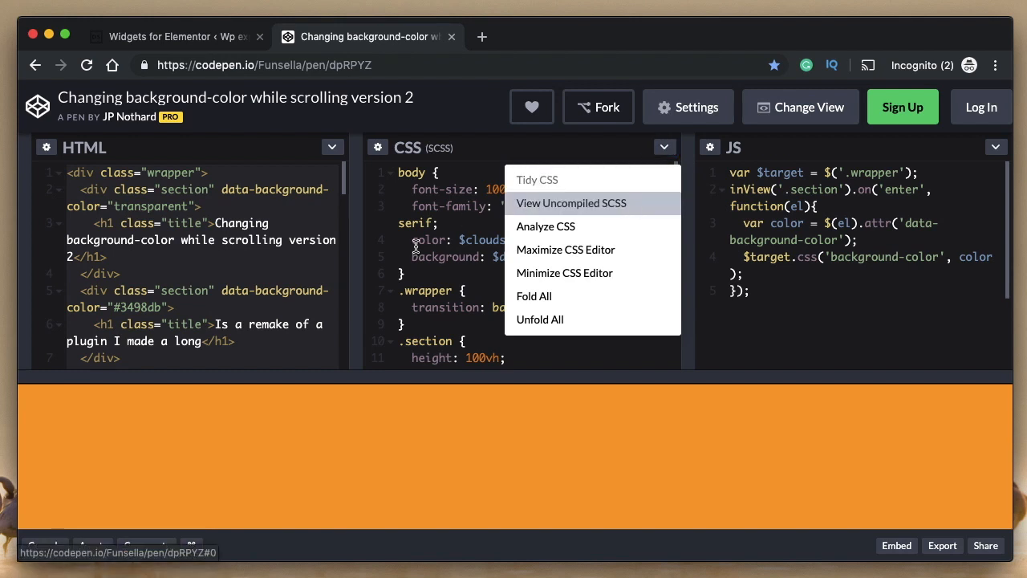
click(571, 202)
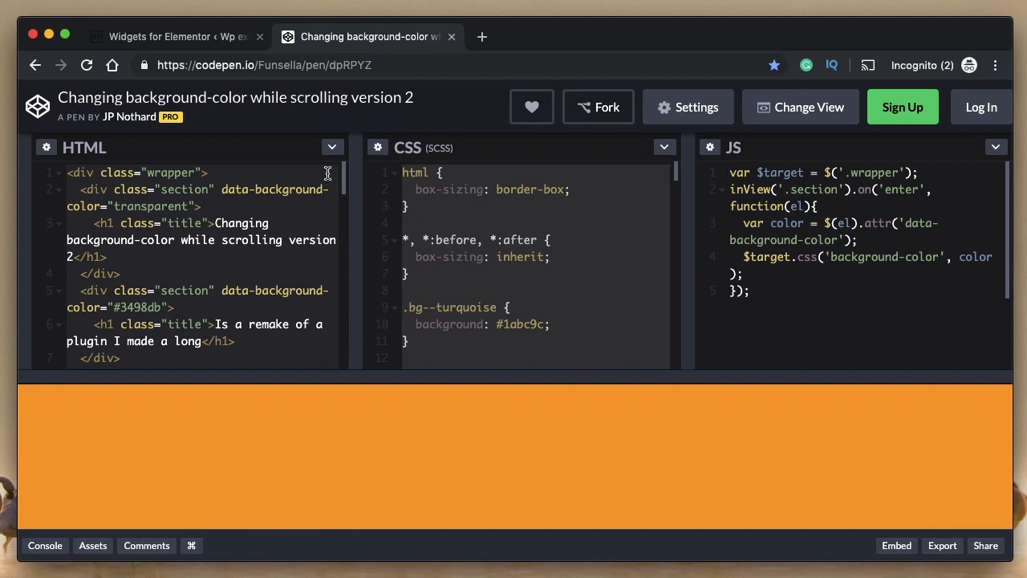
click(176, 37)
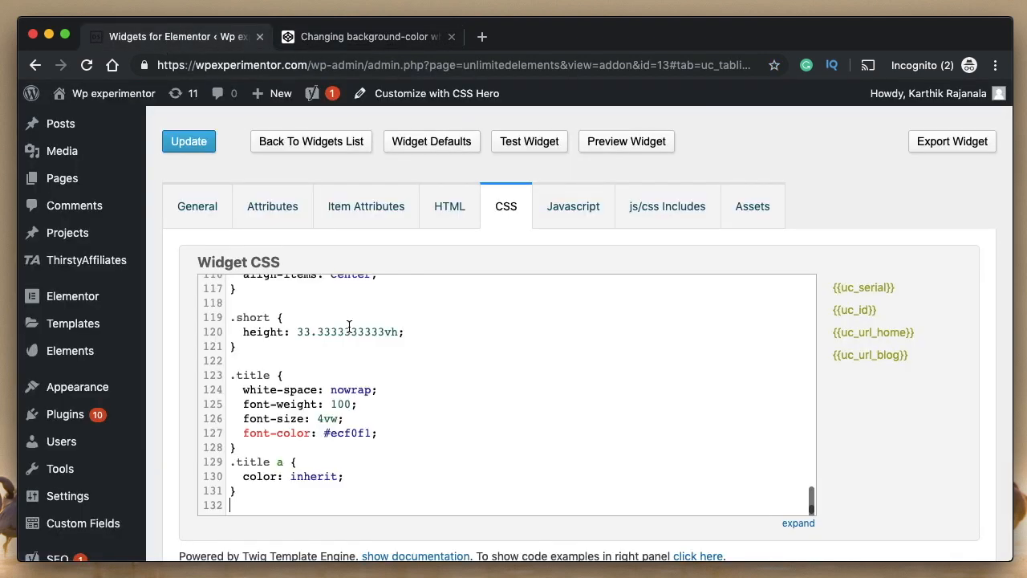
Step: Paste the pen's five-line inView background-color script into the widget's Javascript section
click(572, 206)
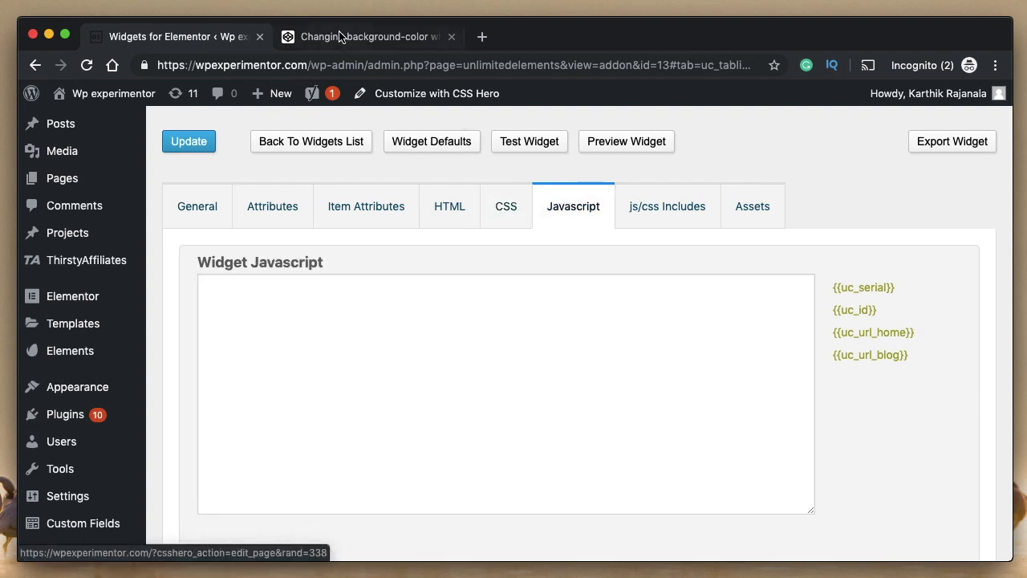
click(365, 36)
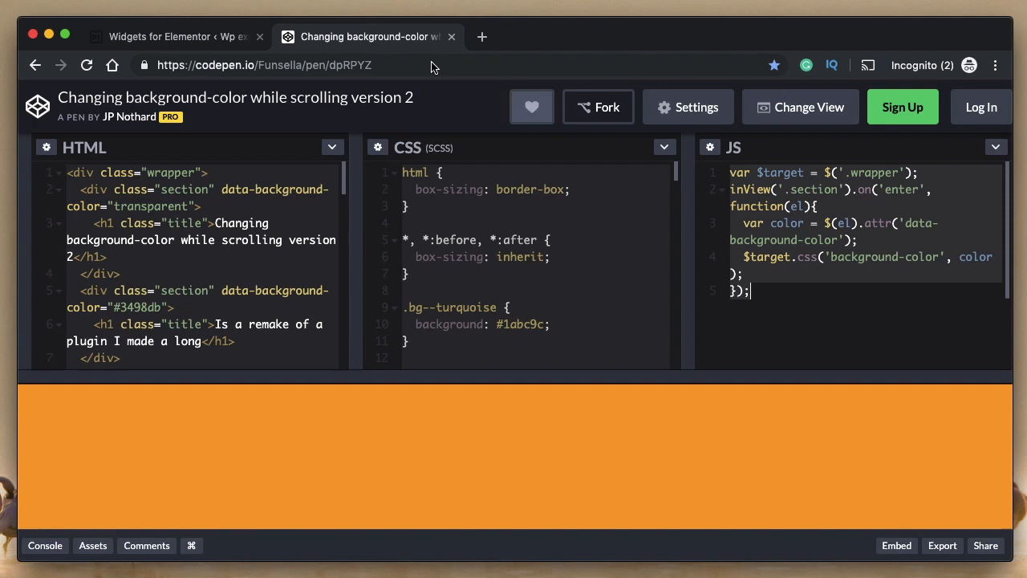
click(172, 36)
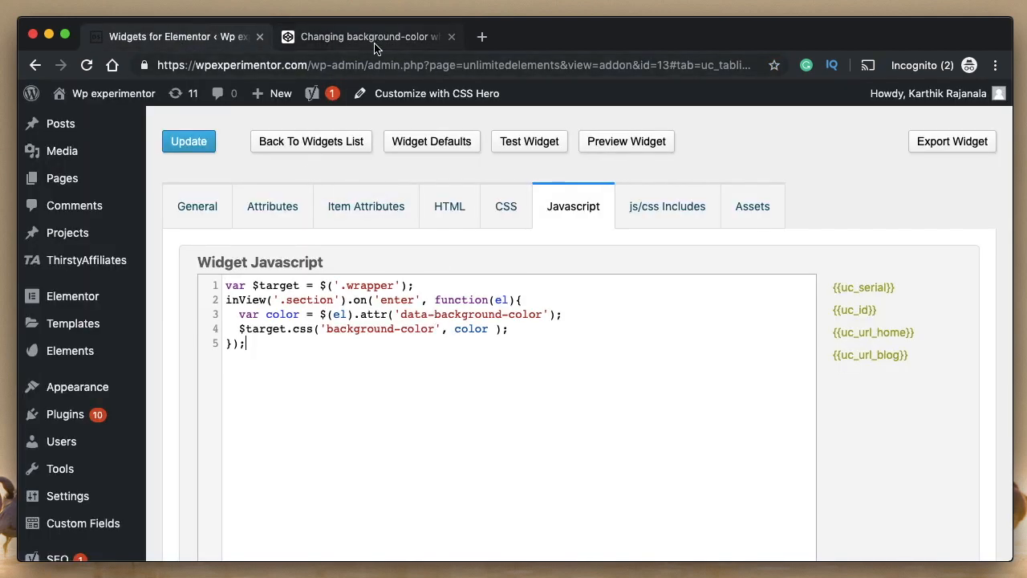
click(366, 37)
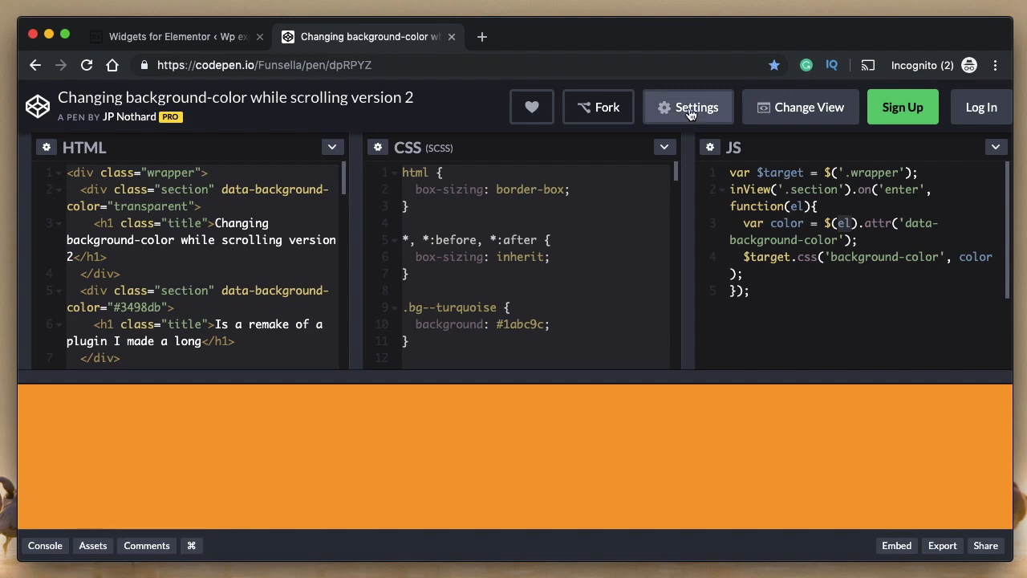
Step: Check the pen's external scripts (jQuery, in-view.min.js), then show the widget's js/css includes
click(687, 107)
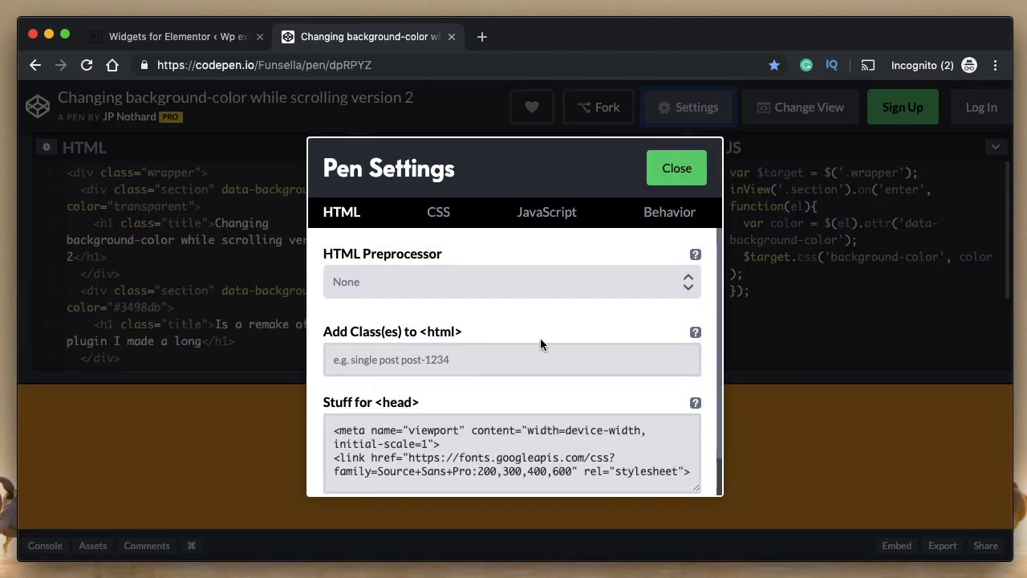
click(547, 212)
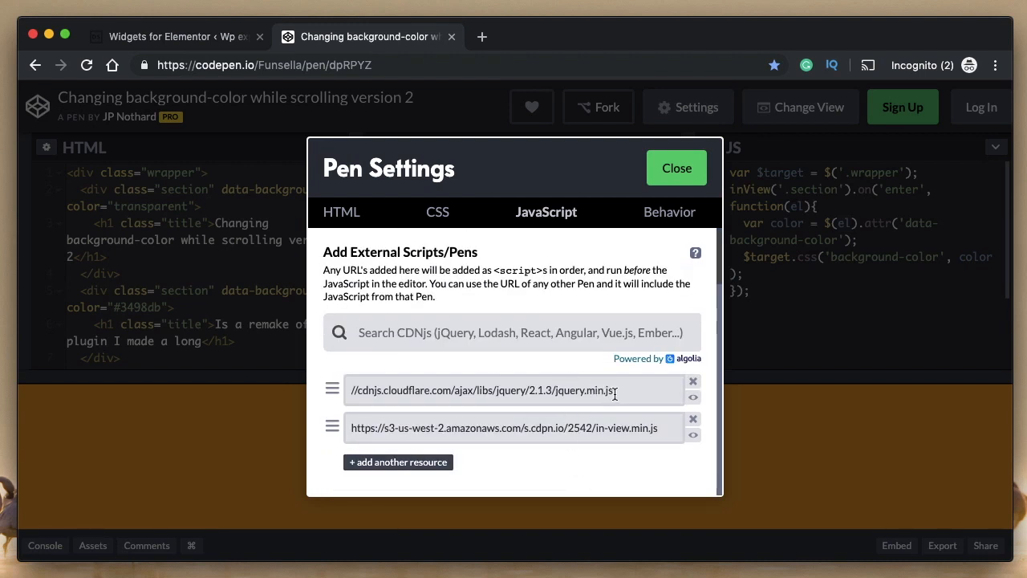
click(172, 36)
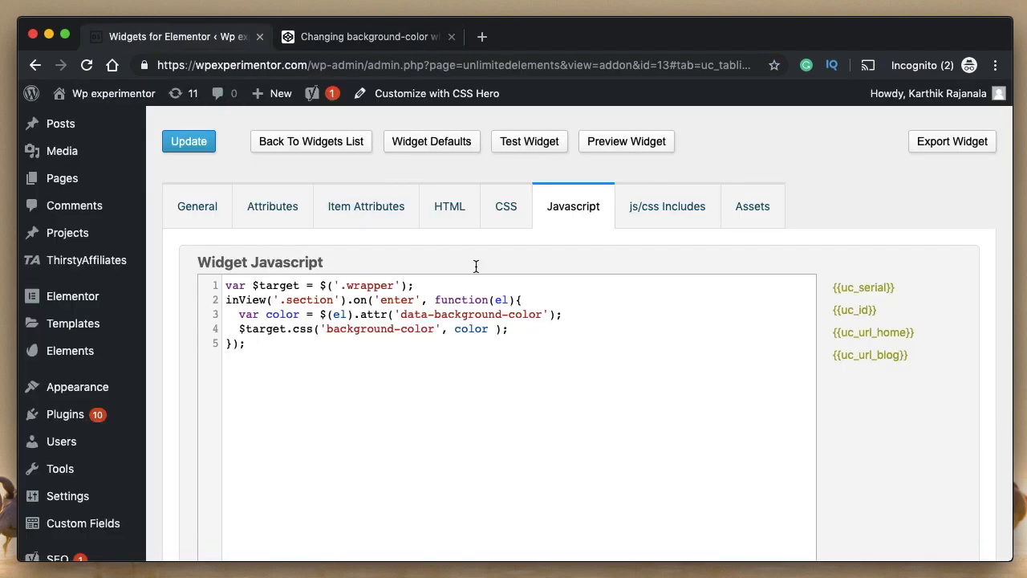
mouse_move(667, 206)
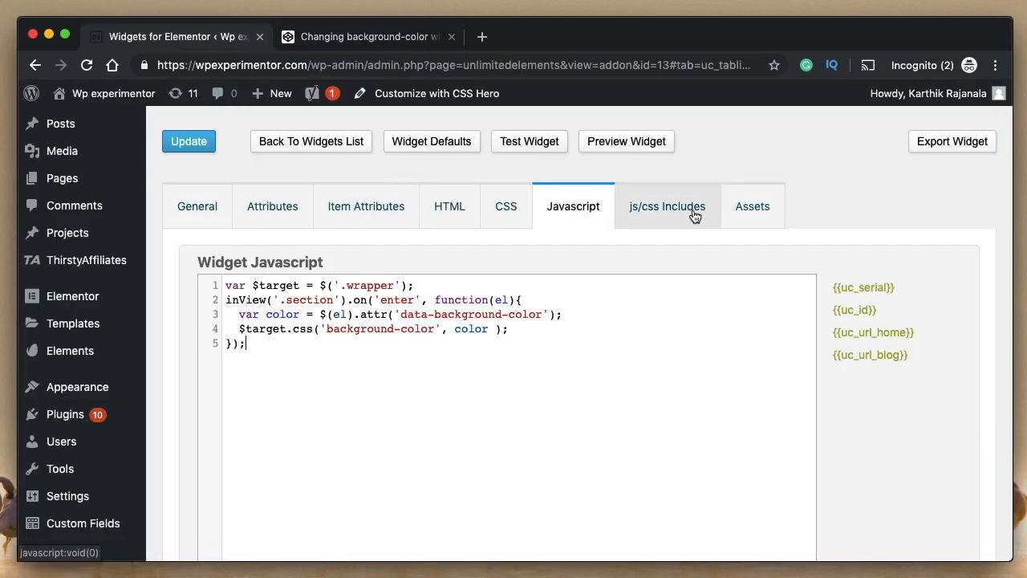
click(666, 207)
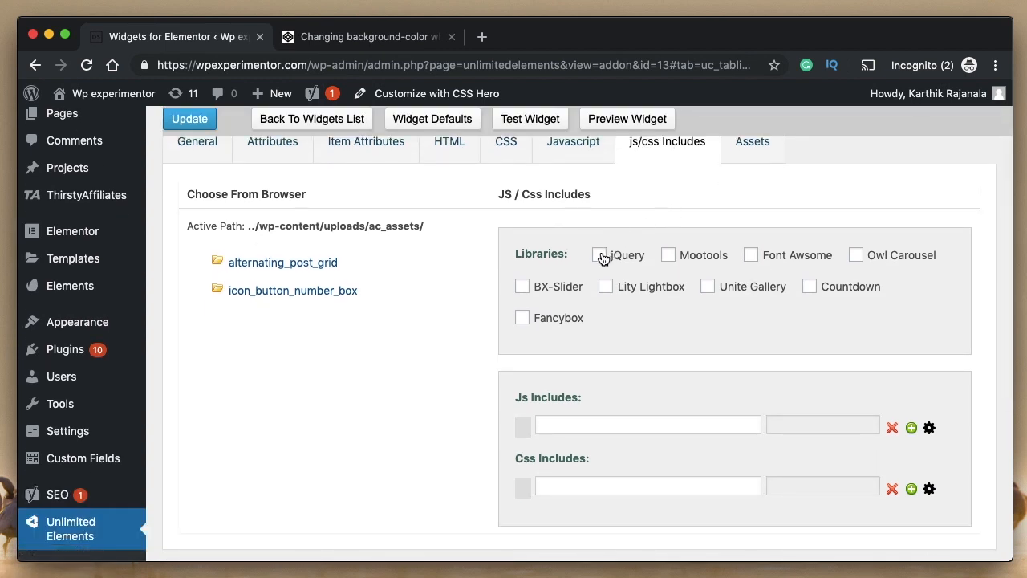
Step: Tick the jQuery library in the widget's includes and return to the pen's scripts
click(598, 254)
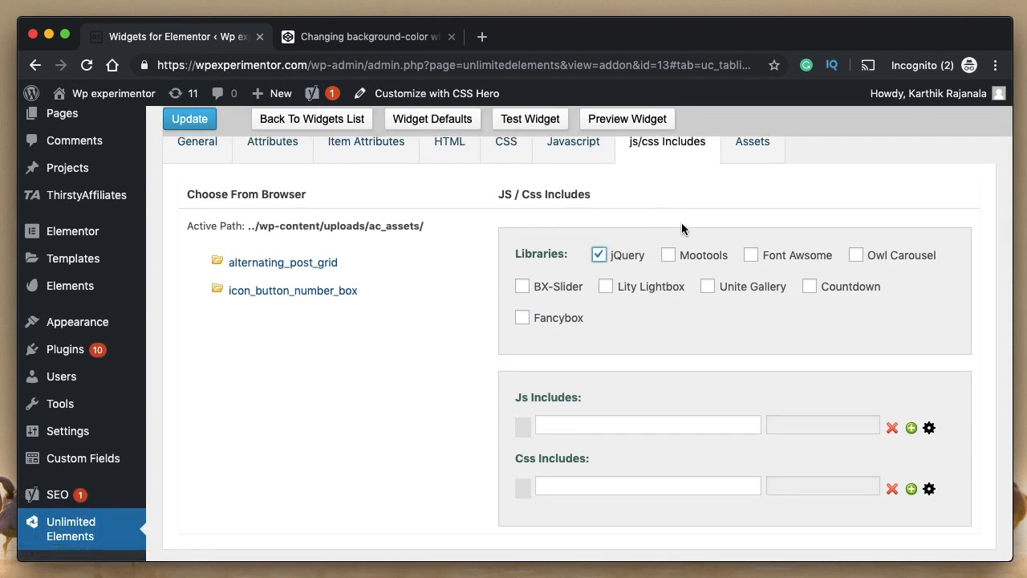
mouse_move(615, 237)
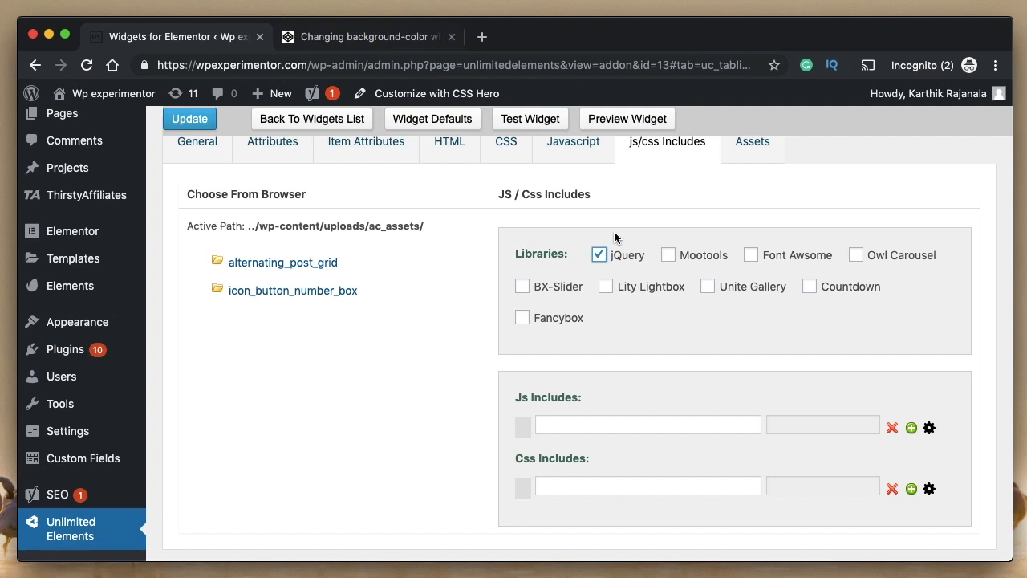
click(365, 36)
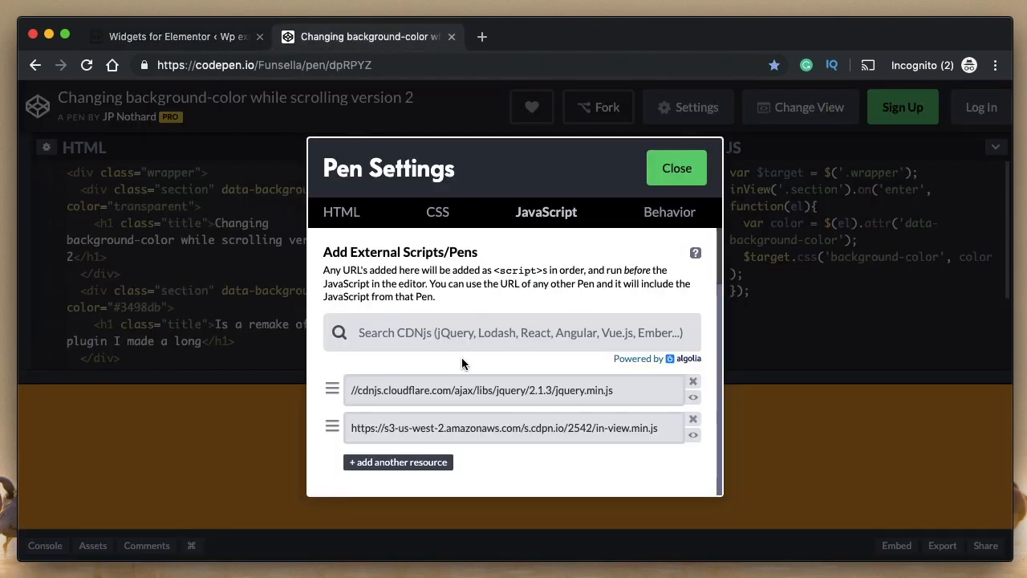
Step: Copy the in-view.min.js URL from the pen settings and return to the widget's includes
triple_click(510, 428)
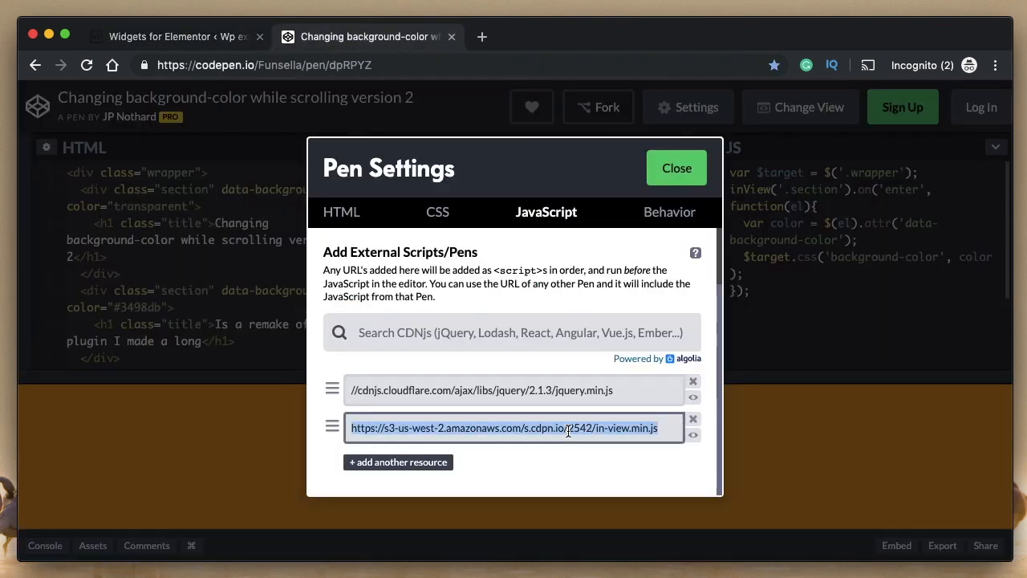
click(397, 461)
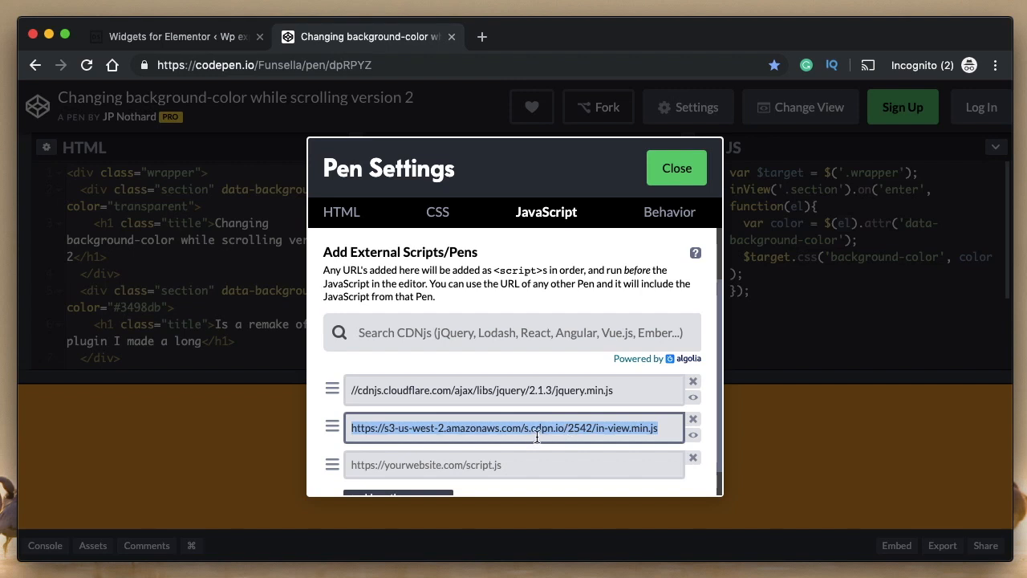
mouse_move(585, 435)
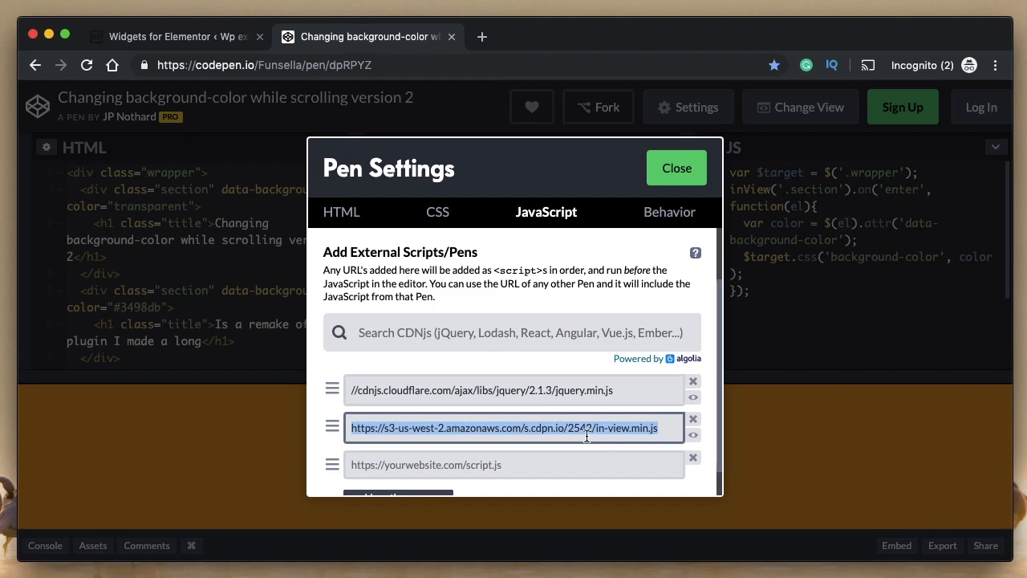
click(675, 168)
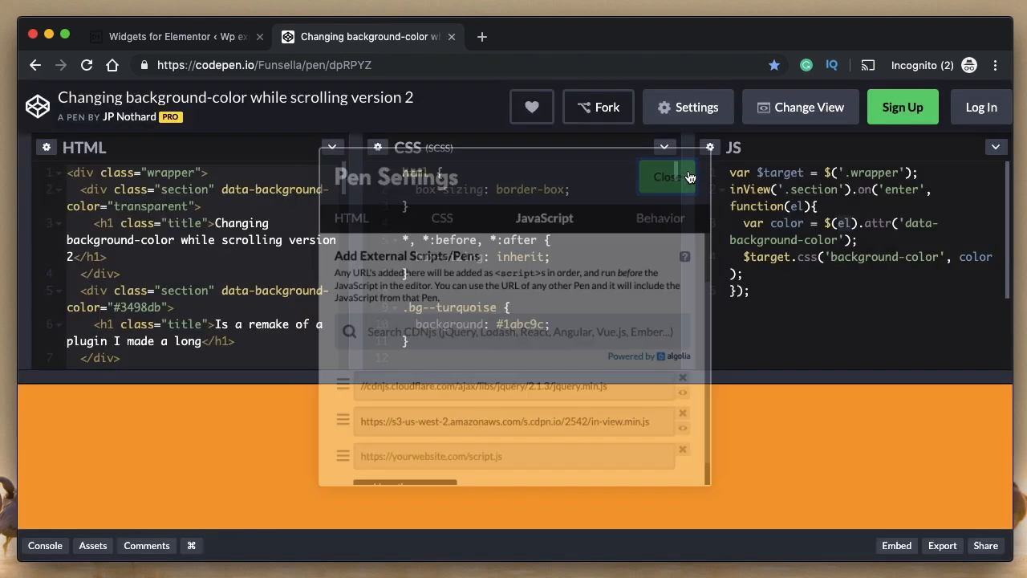
click(666, 177)
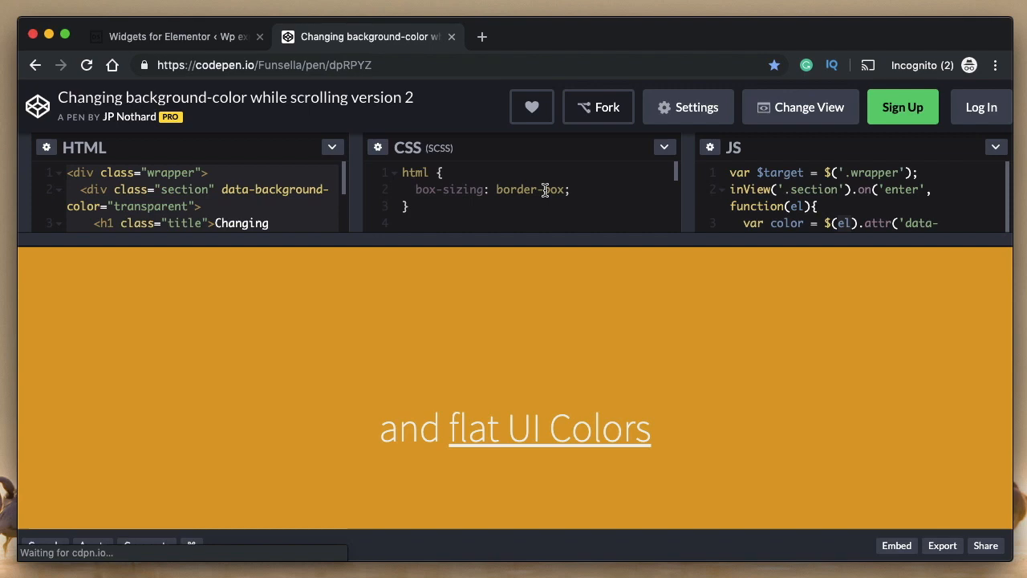
scroll(down, 3)
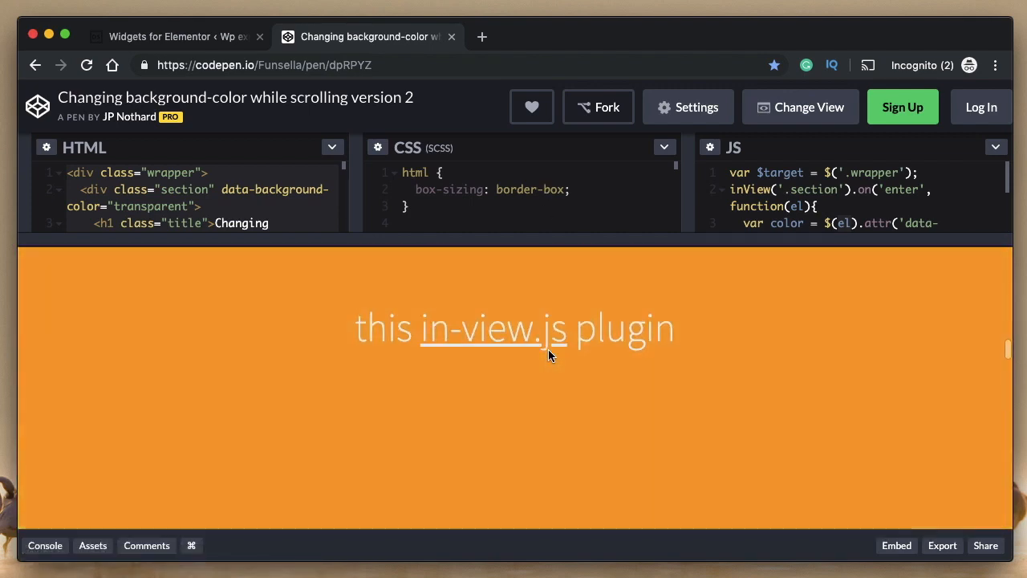
click(177, 36)
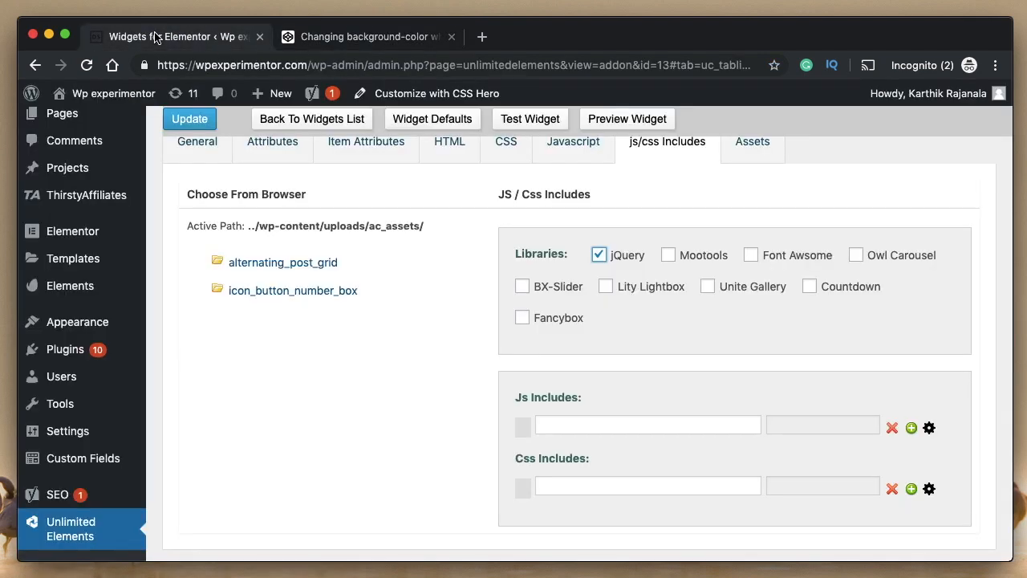
scroll(down, 3)
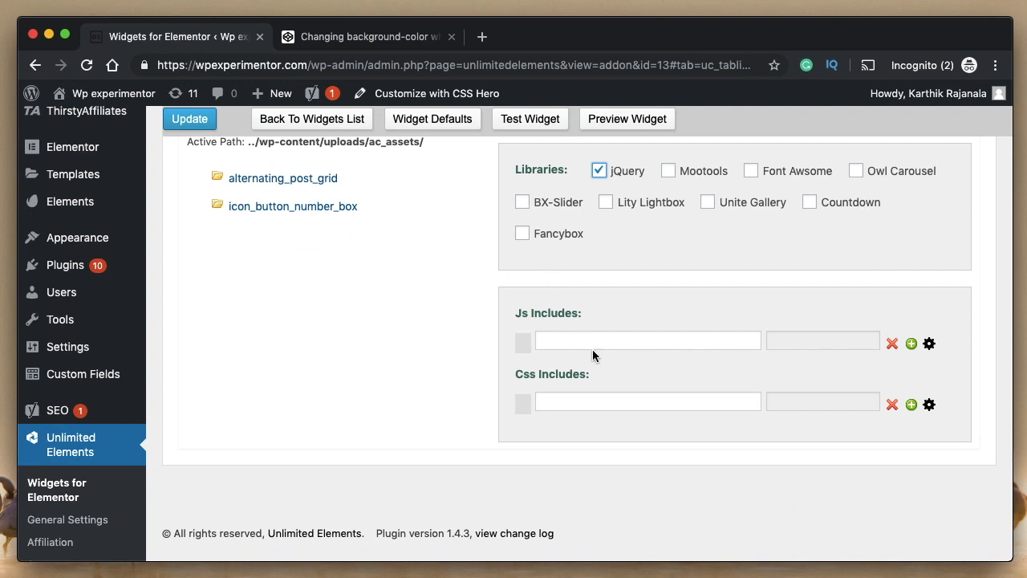
click(647, 341)
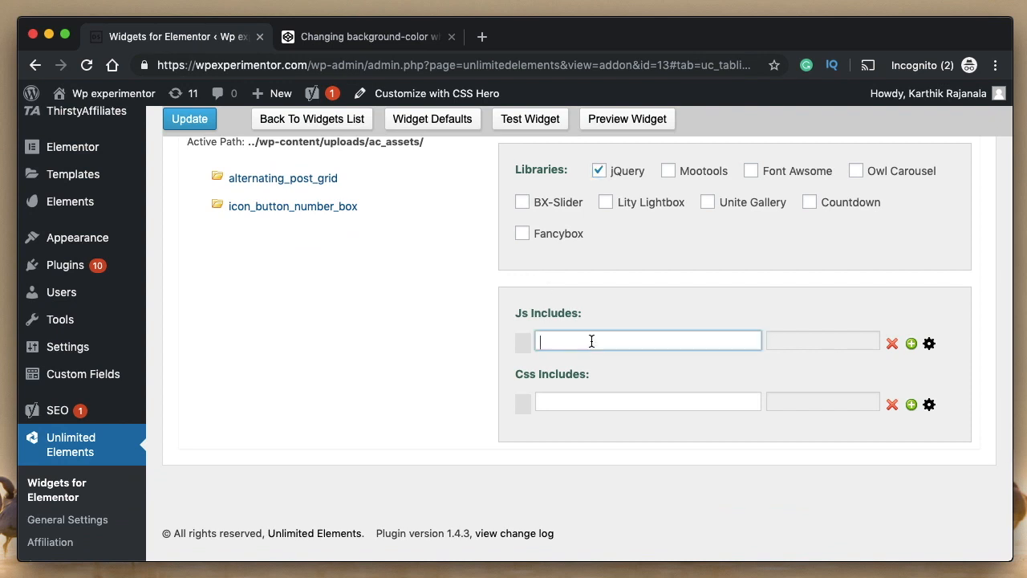
text(https://s3.amazonaws.com/s.cdpn.io/2542/in-view.min.js)
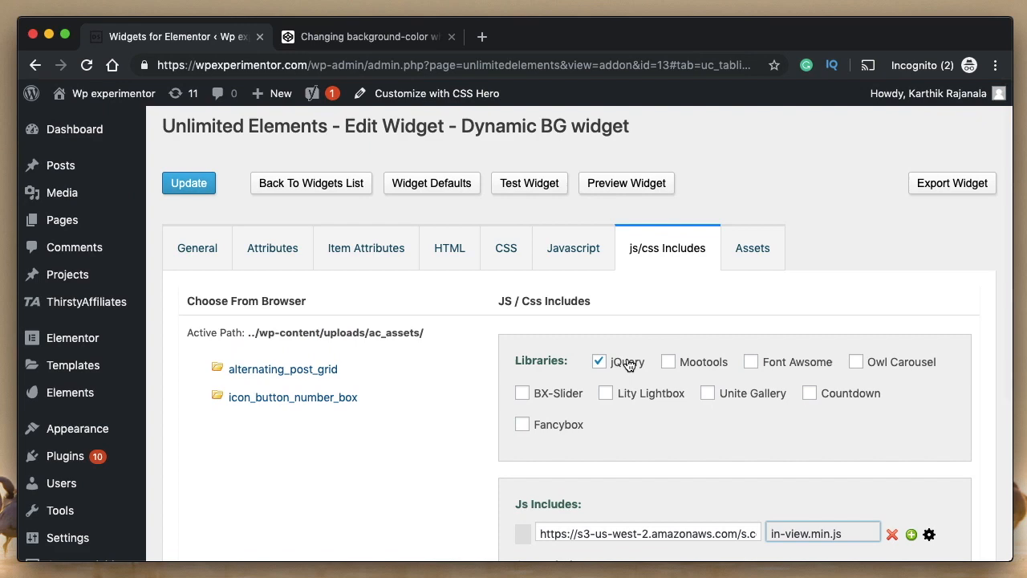
Step: Check the CodePen pen's settings, then return to the widget's Javascript section
click(367, 36)
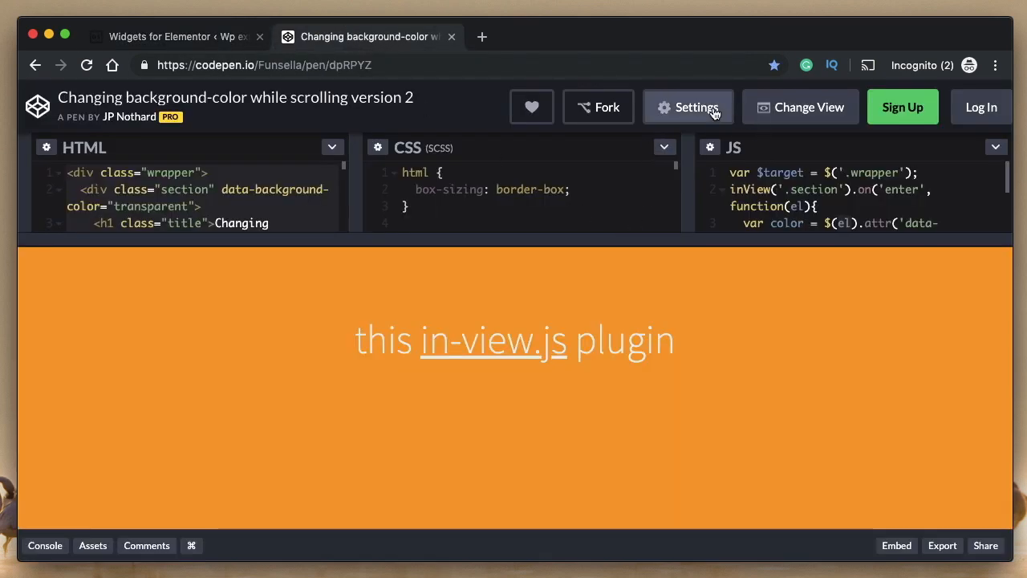
click(687, 107)
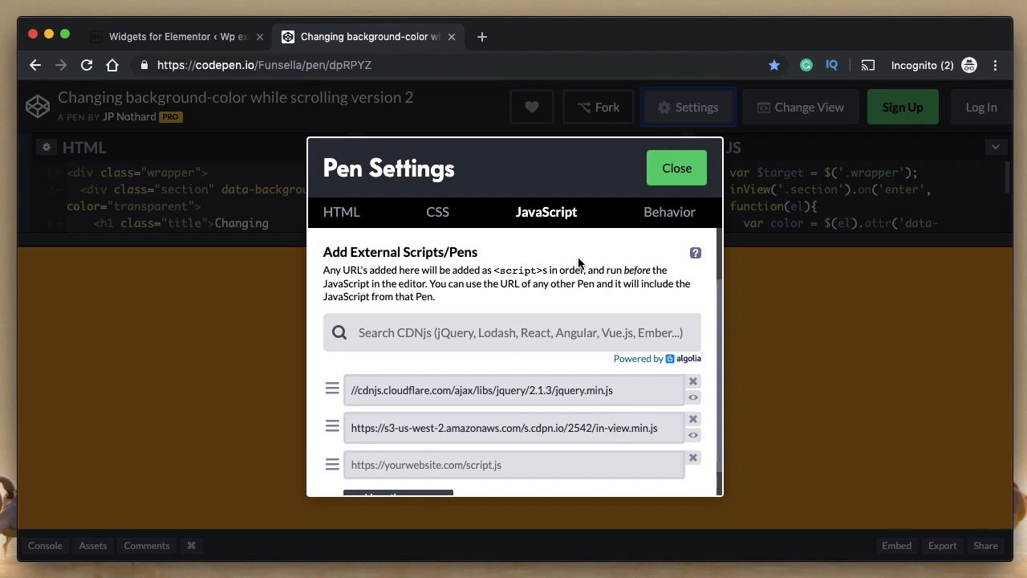
click(676, 168)
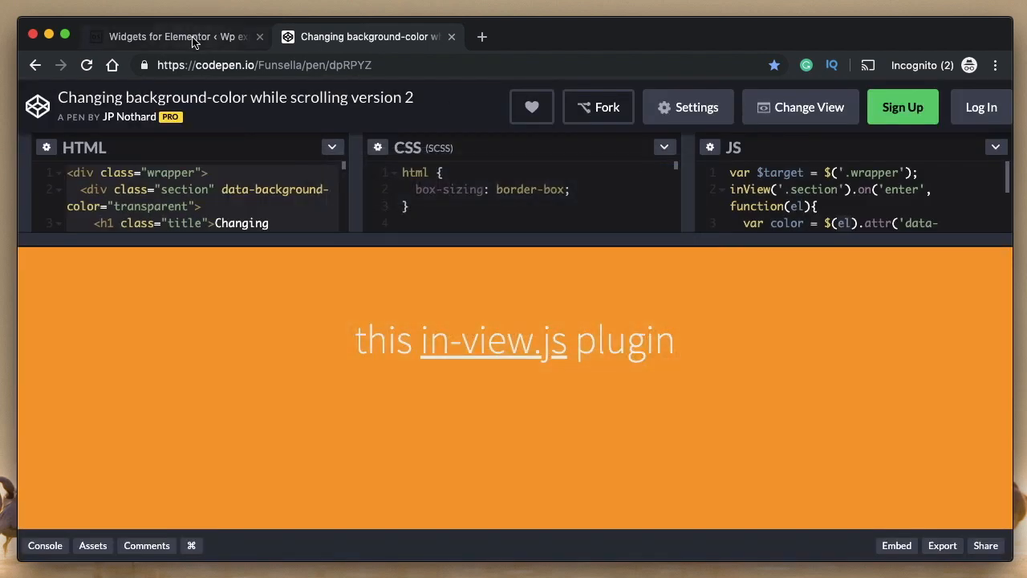
click(177, 36)
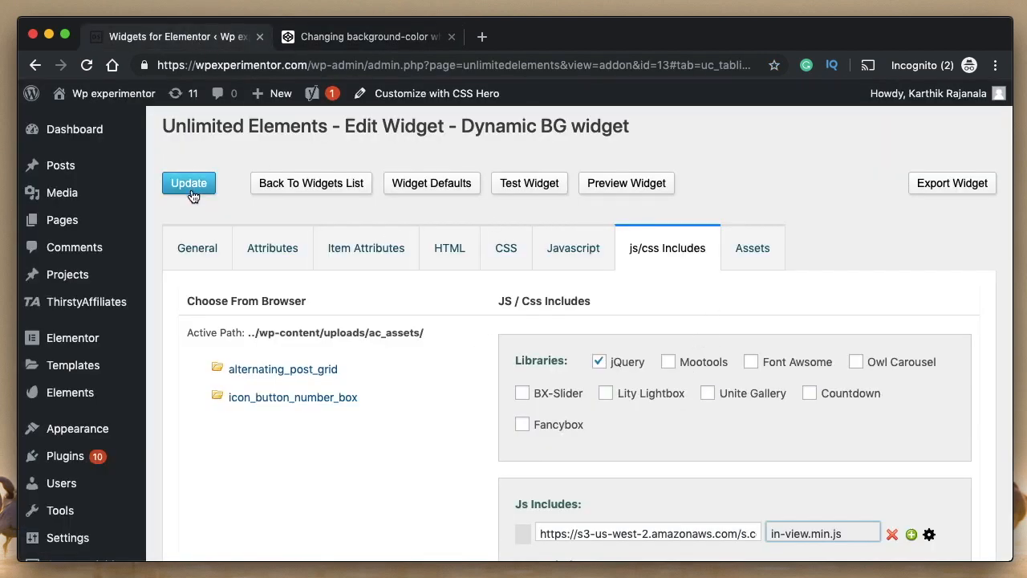
scroll(down, 3)
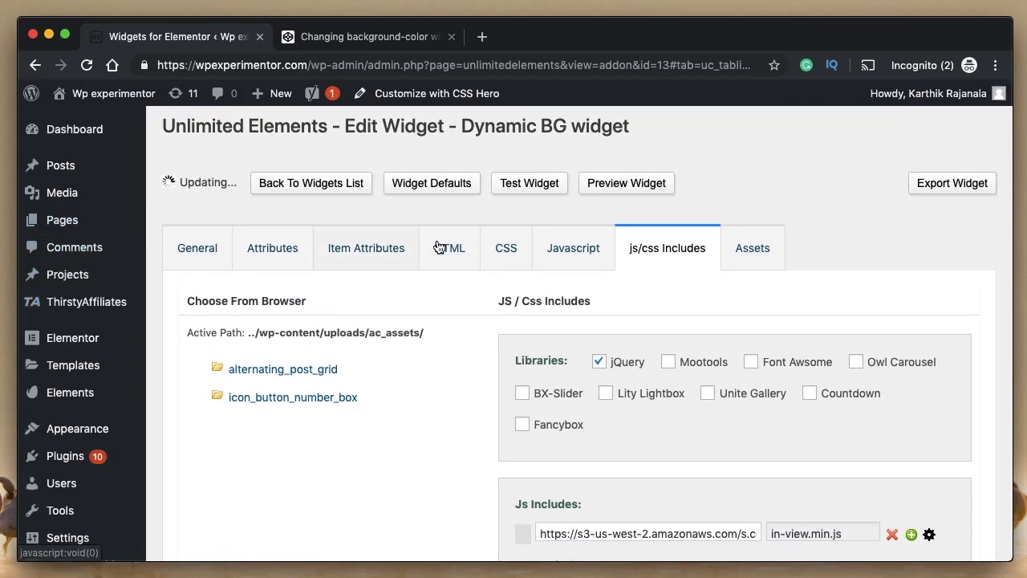
click(572, 248)
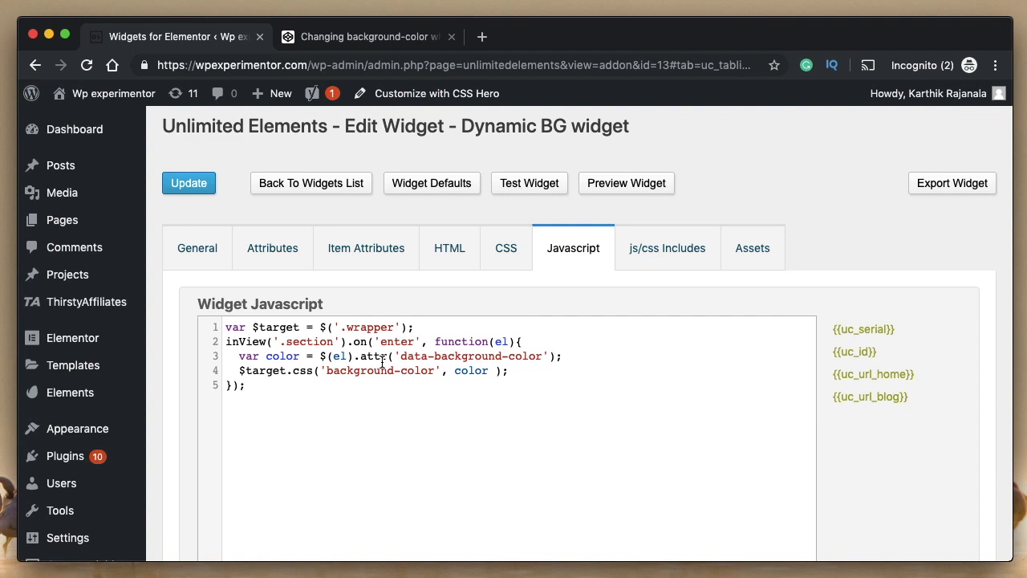
mouse_move(418, 416)
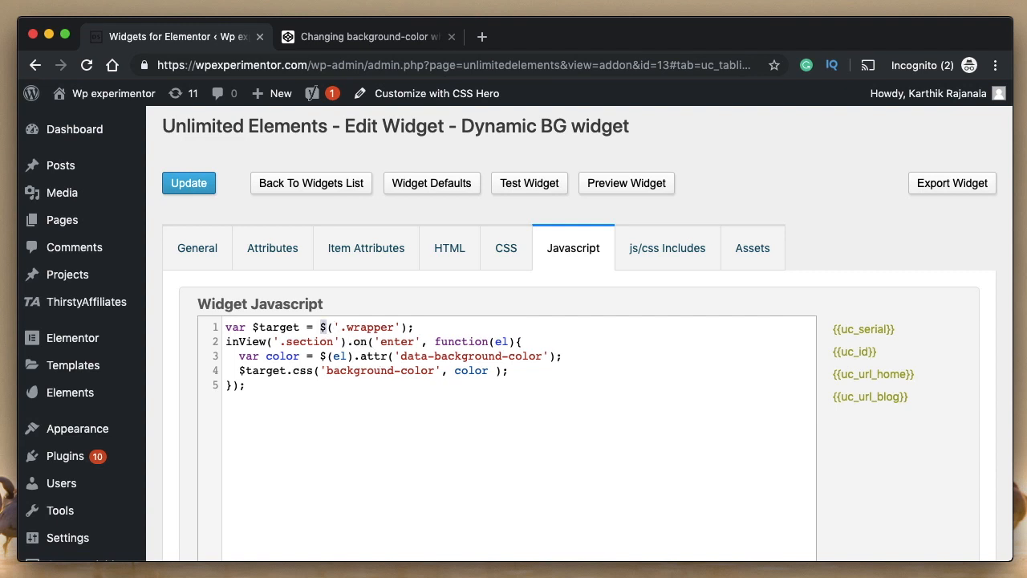
Step: Swap the $ shorthand calls for jQuery and update the widget
text(jQuery)
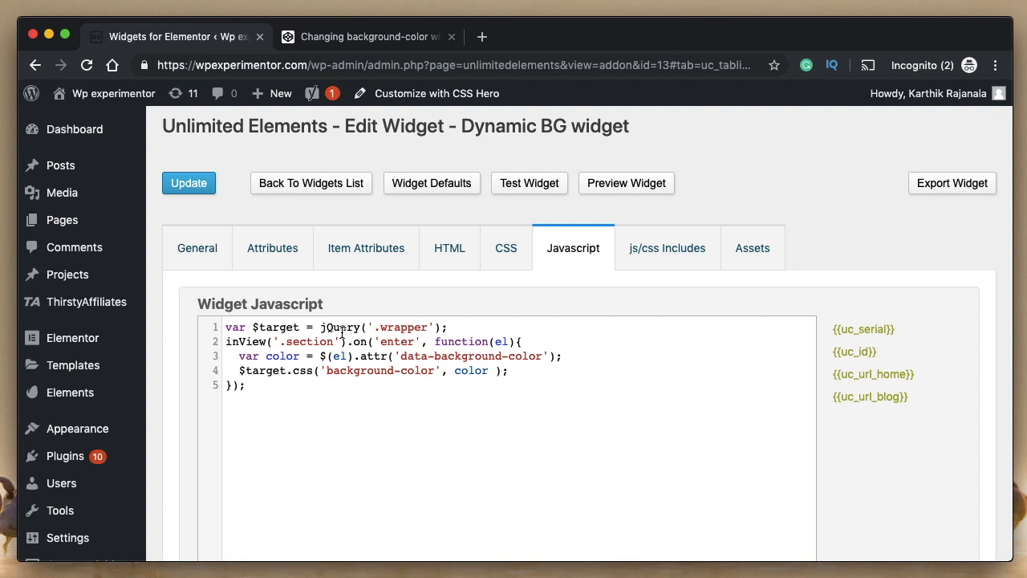
double_click(339, 326)
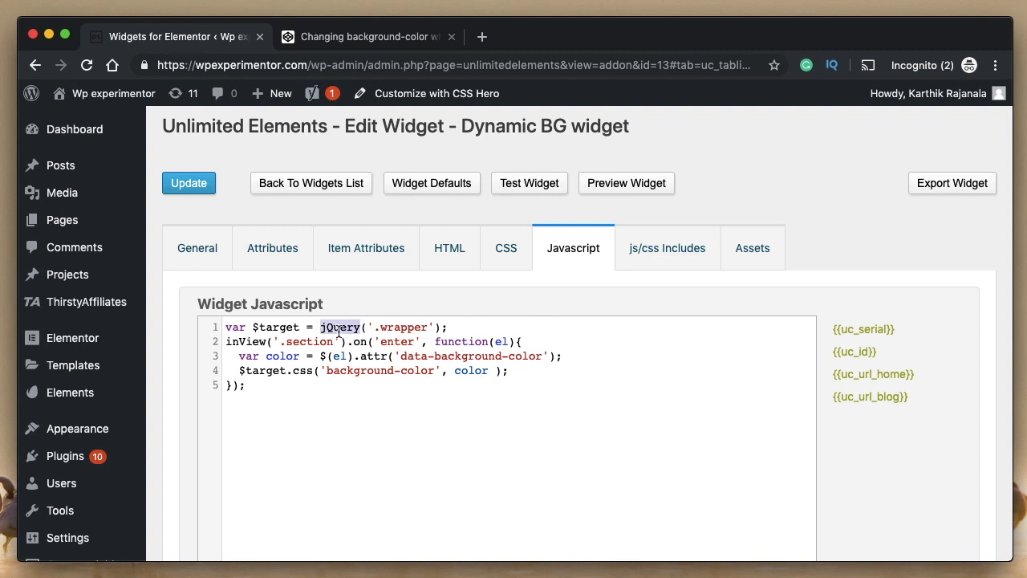
mouse_move(327, 362)
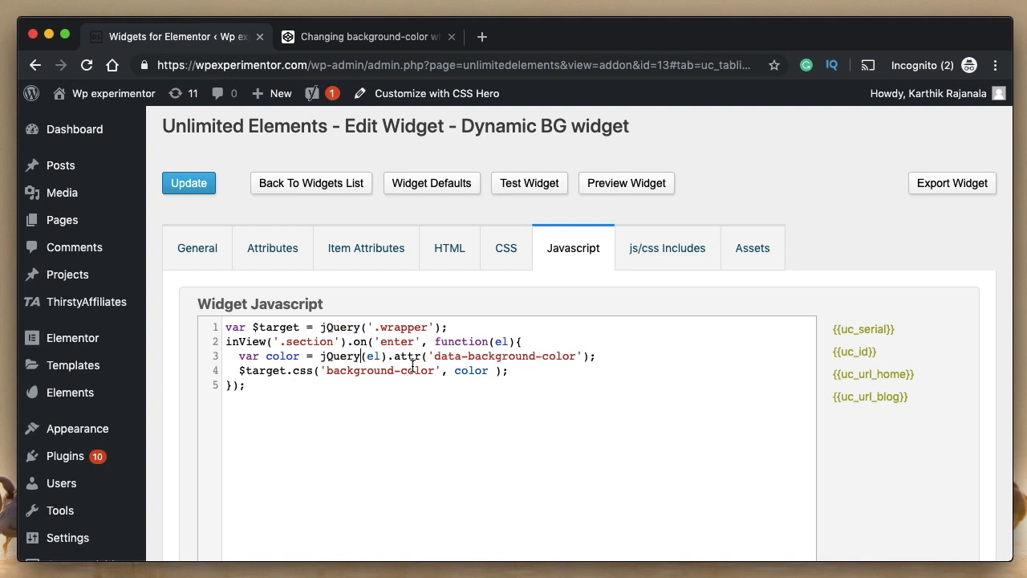
scroll(down, 3)
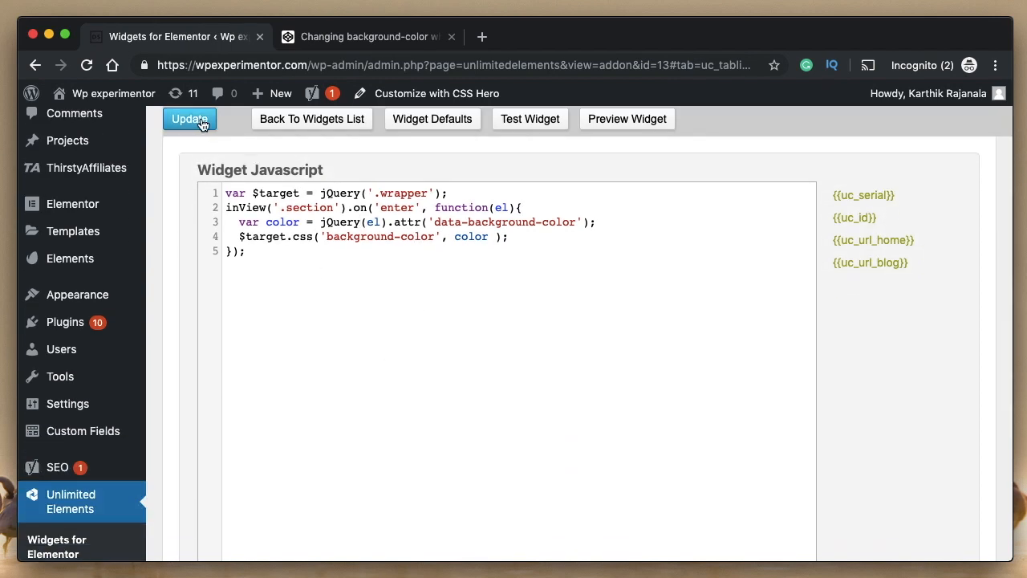
click(190, 118)
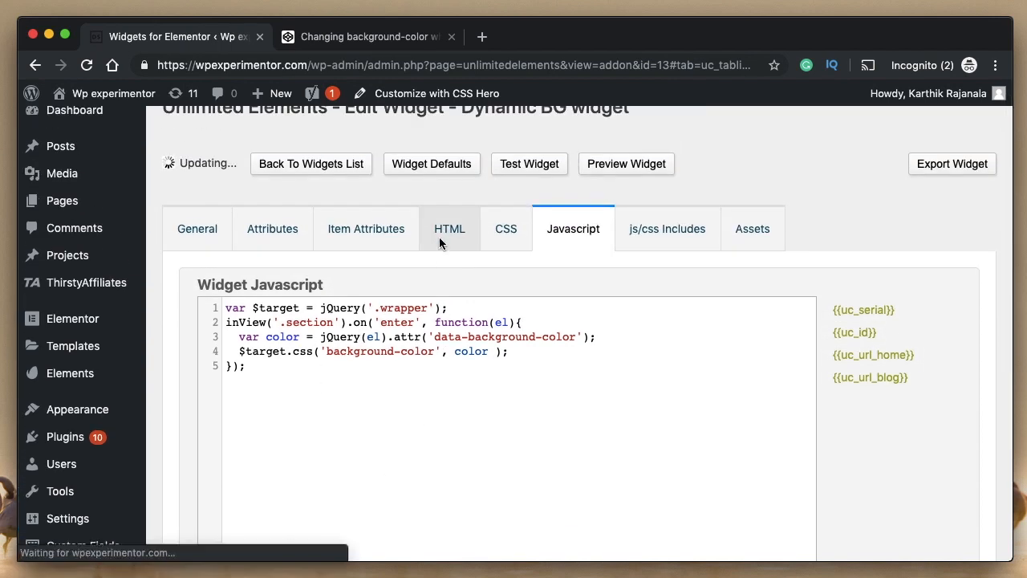
Step: Review the Dynamic BG HTML and color-changing script, ending on the js/css Includes
click(449, 228)
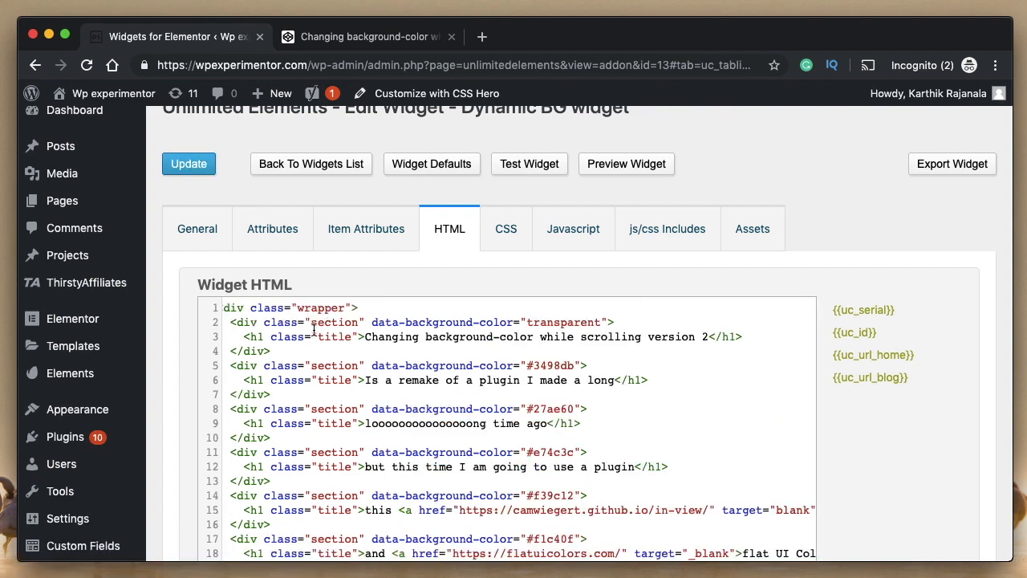
scroll(down, 3)
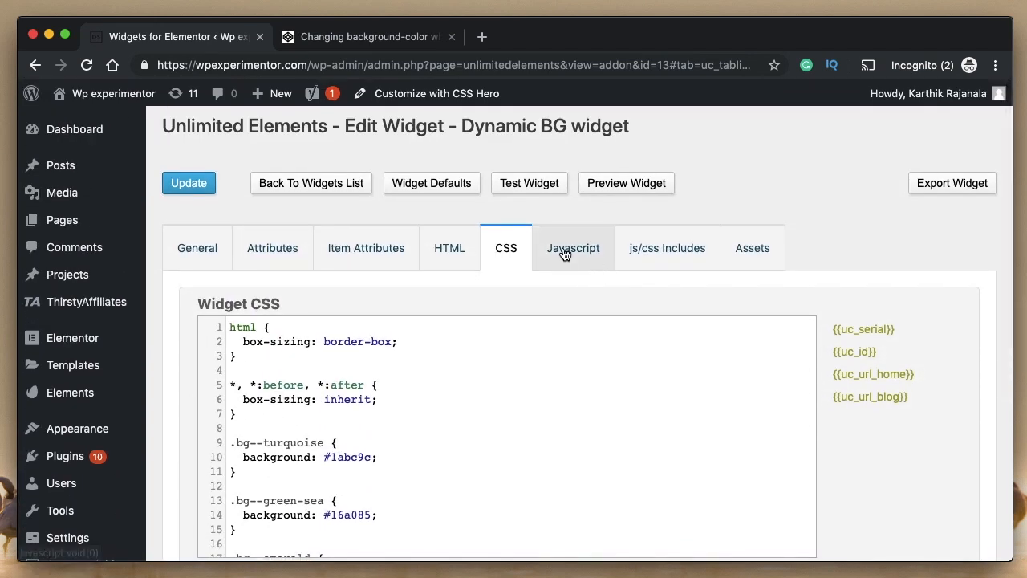
click(573, 248)
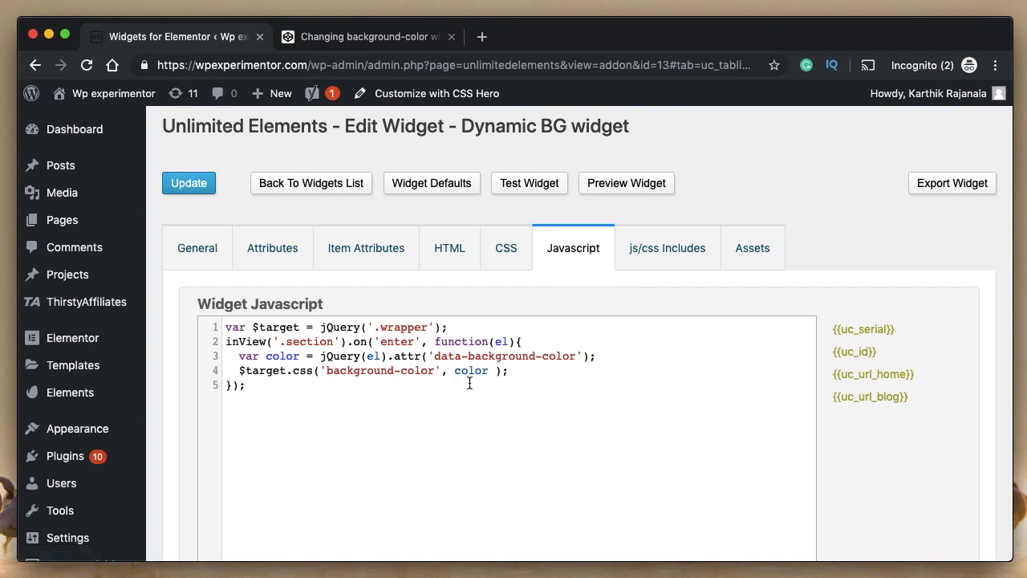
mouse_move(345, 344)
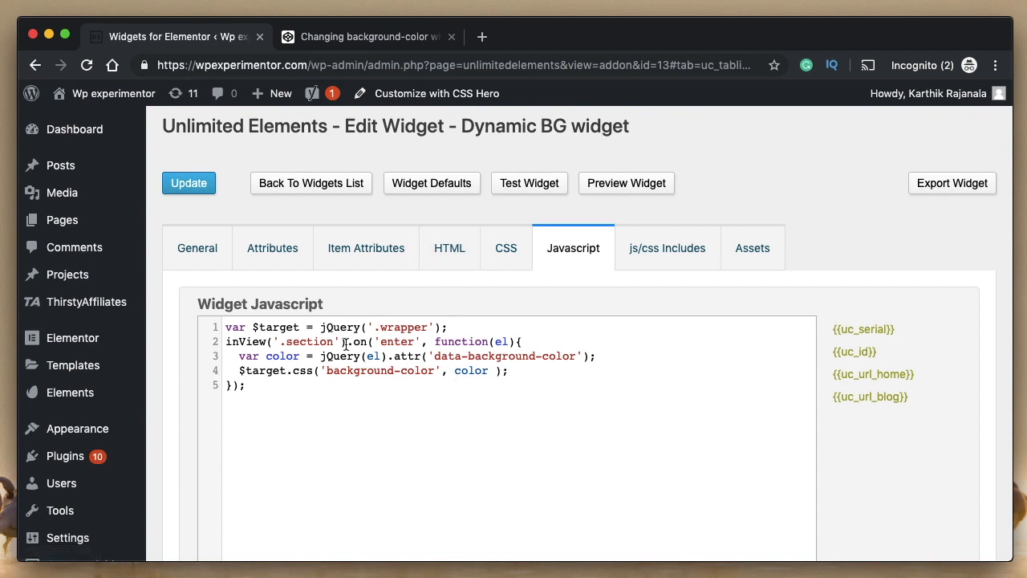
double_click(408, 355)
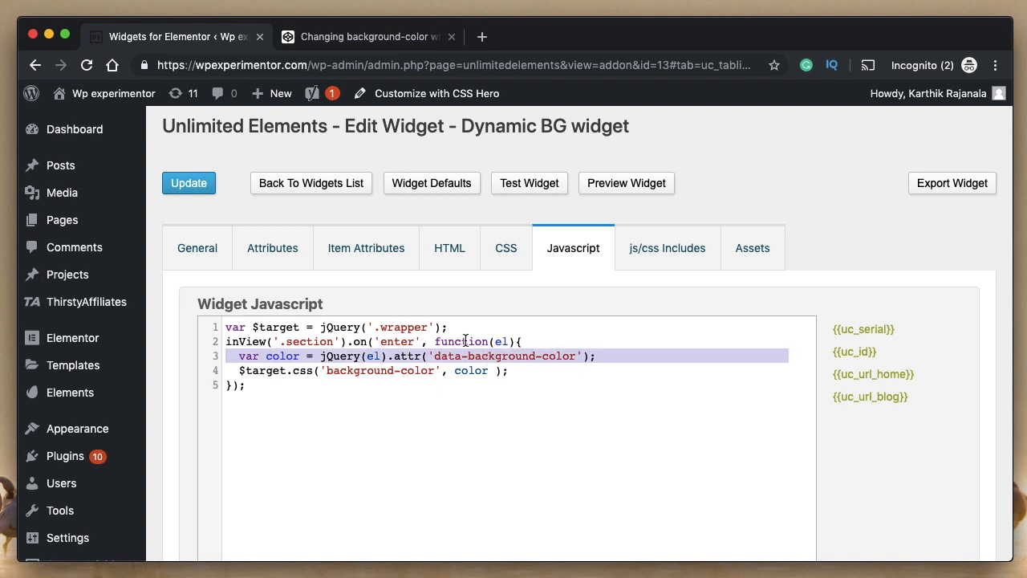
click(450, 248)
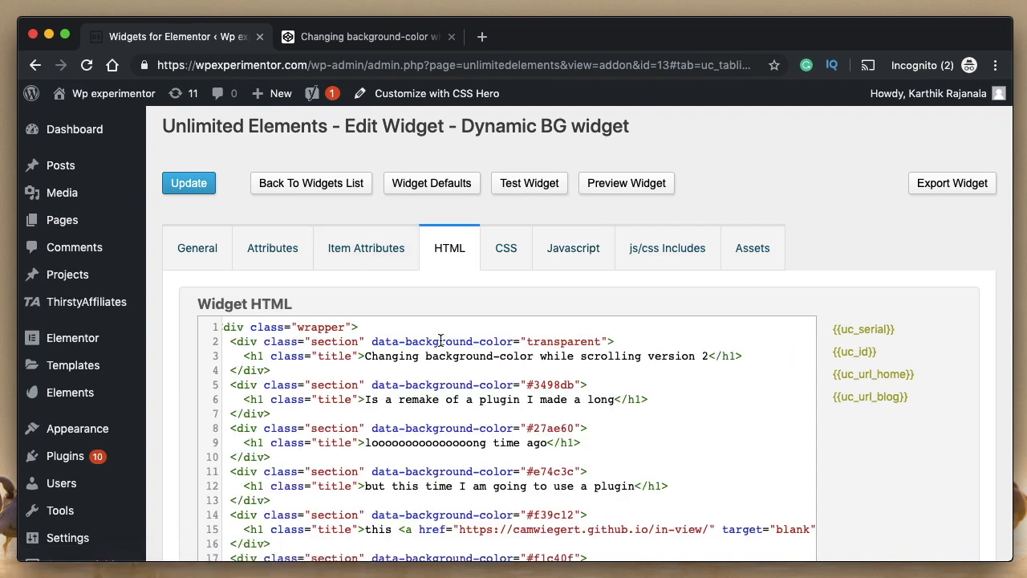
click(573, 248)
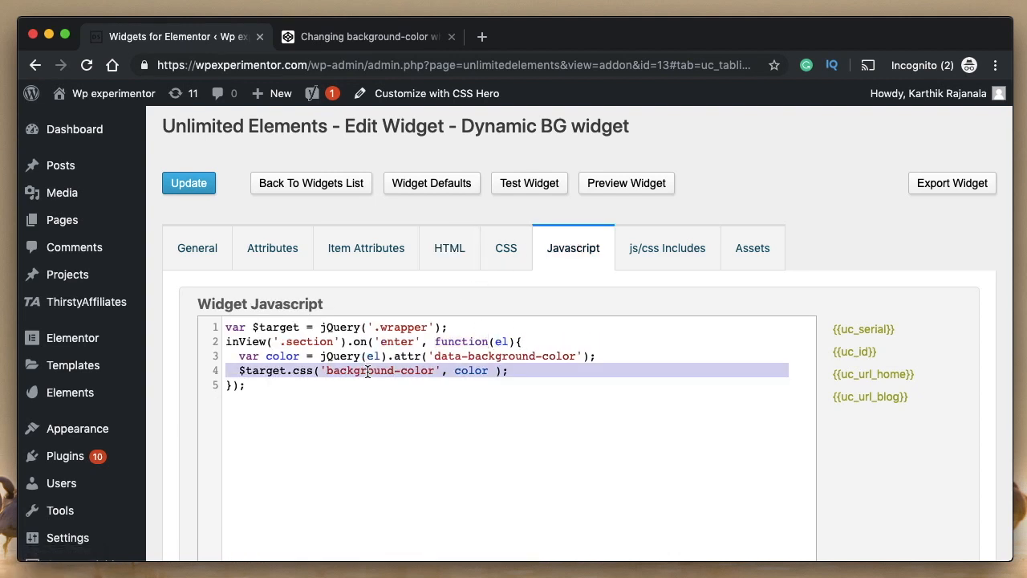
double_click(471, 370)
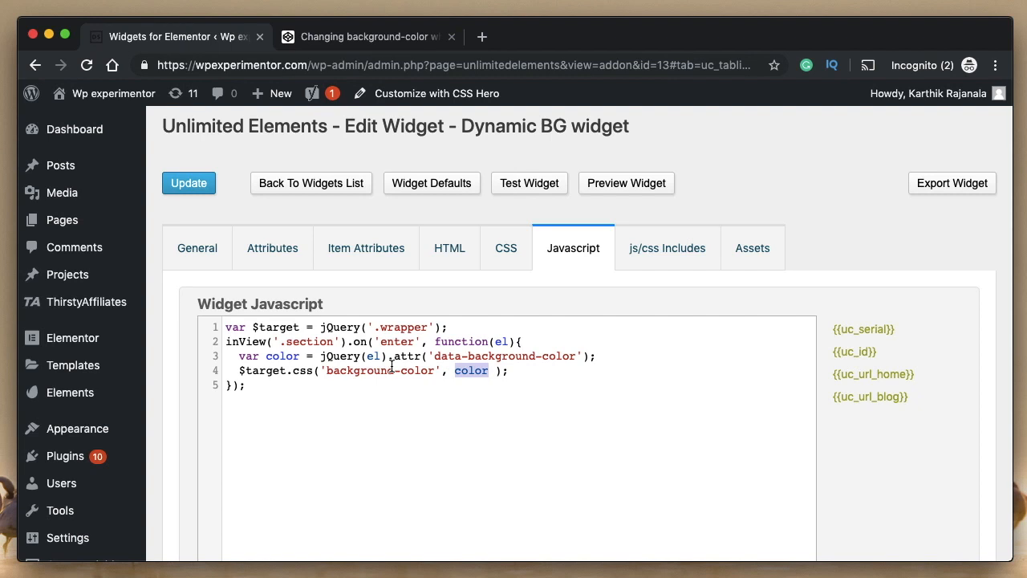
mouse_move(464, 252)
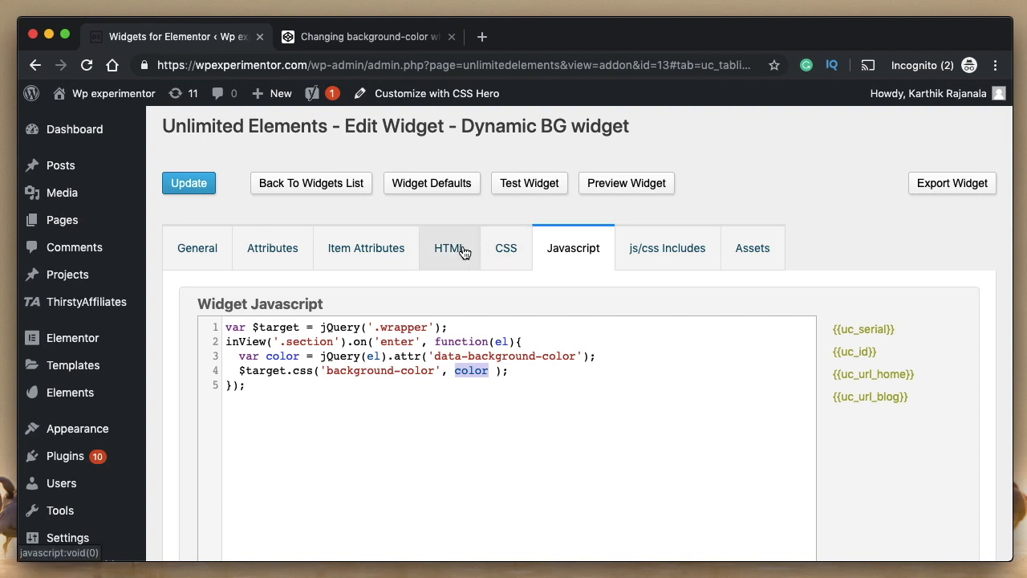
click(667, 247)
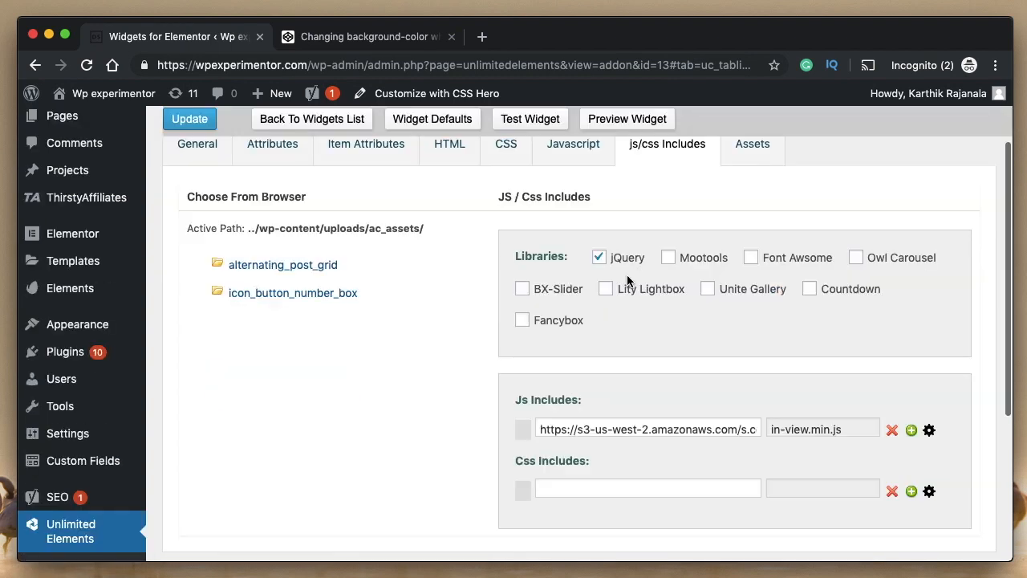
scroll(down, 3)
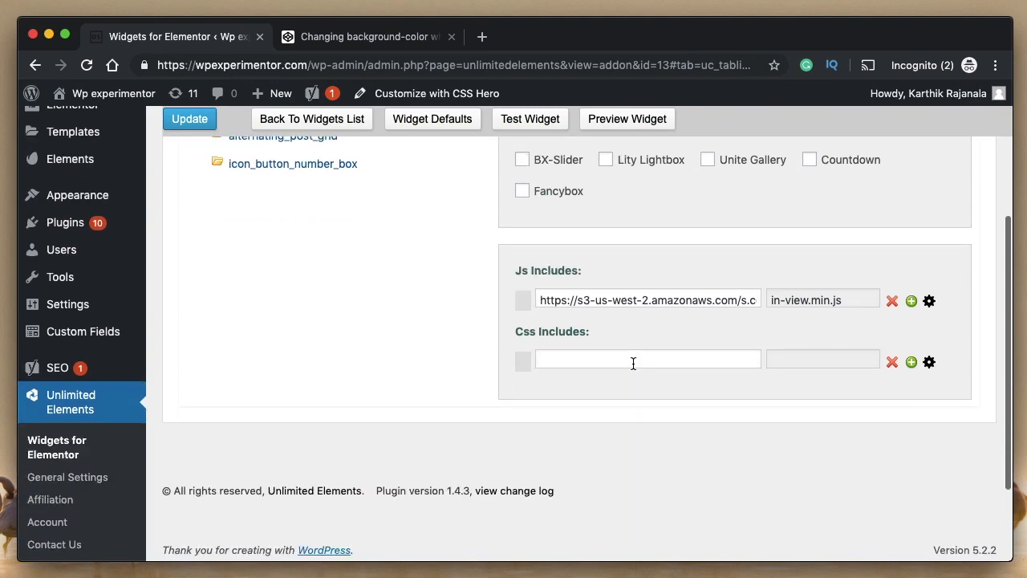
mouse_move(821, 311)
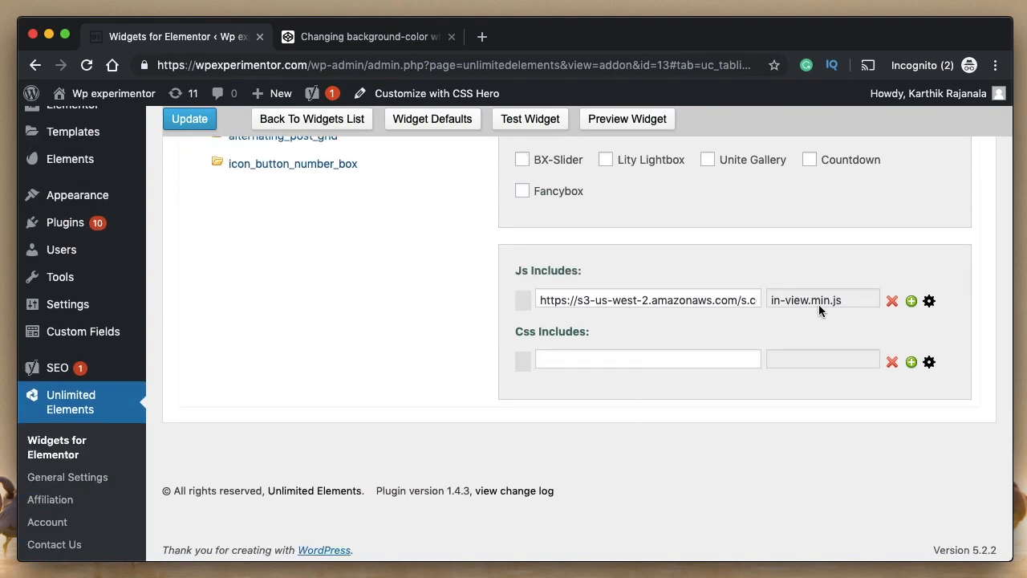
click(189, 119)
text(demo)
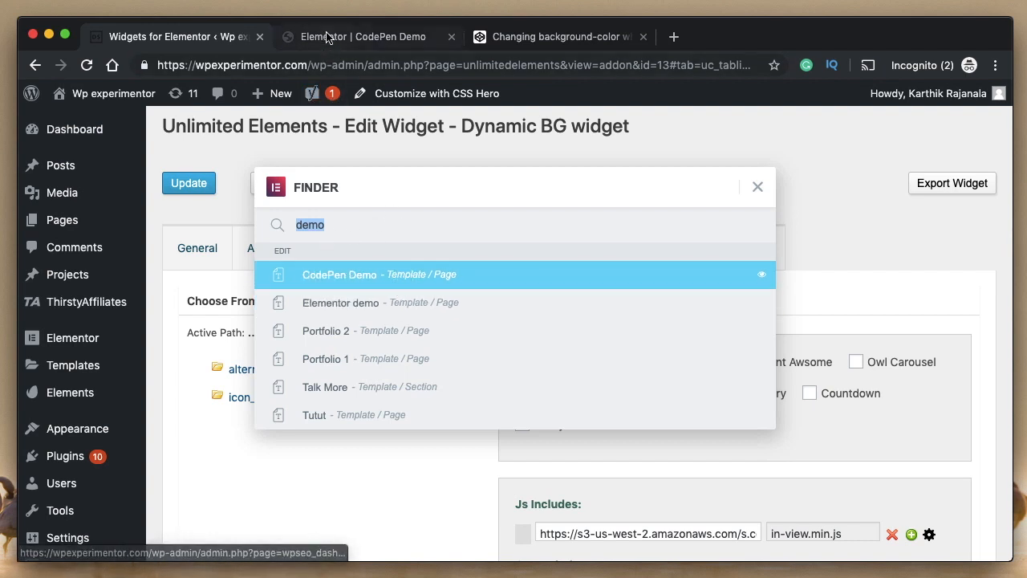
mouse_move(327, 36)
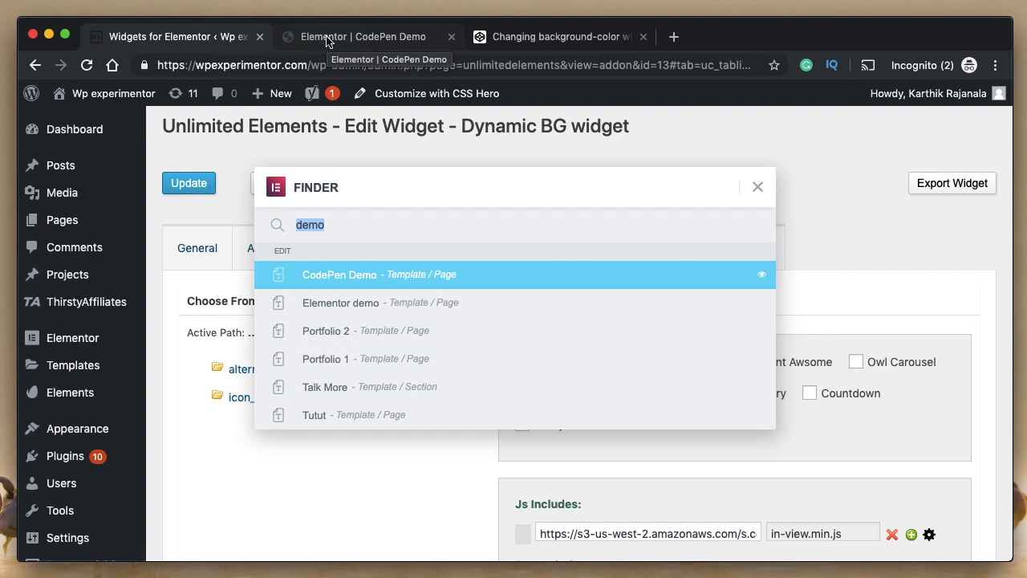
mouse_move(389, 222)
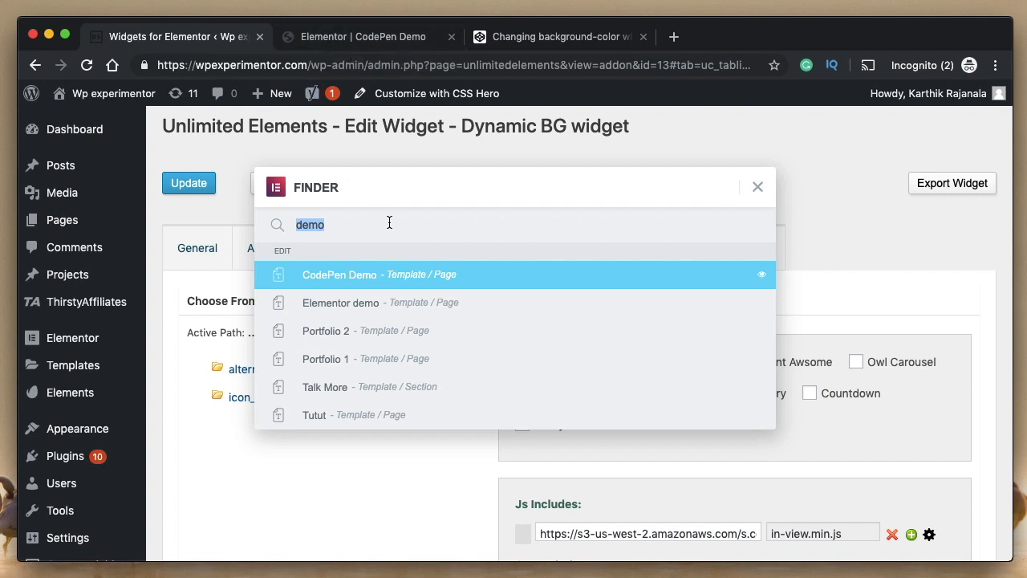
mouse_move(757, 198)
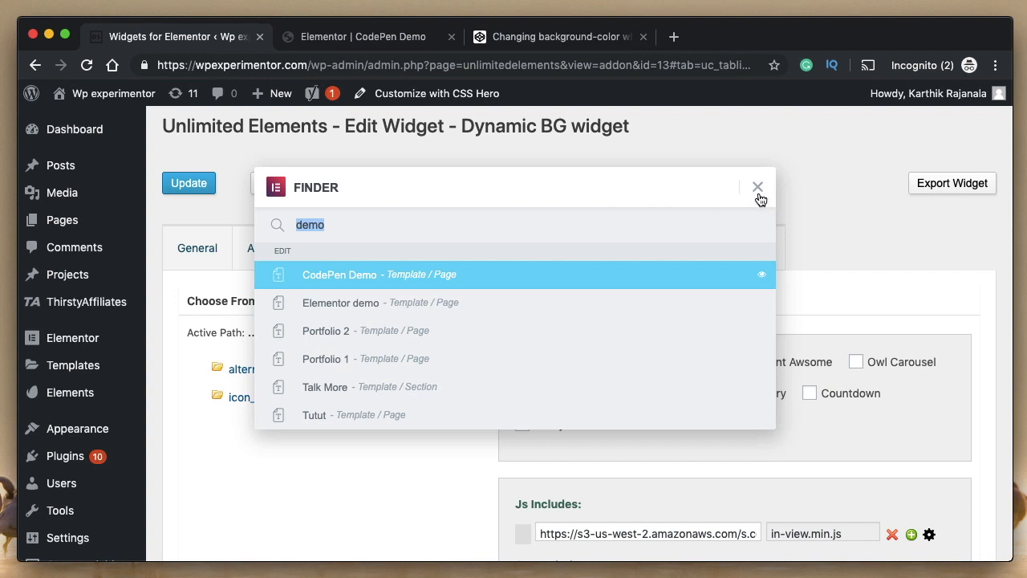
Step: Close the Finder and go to the CodePen Demo editor tab
click(756, 187)
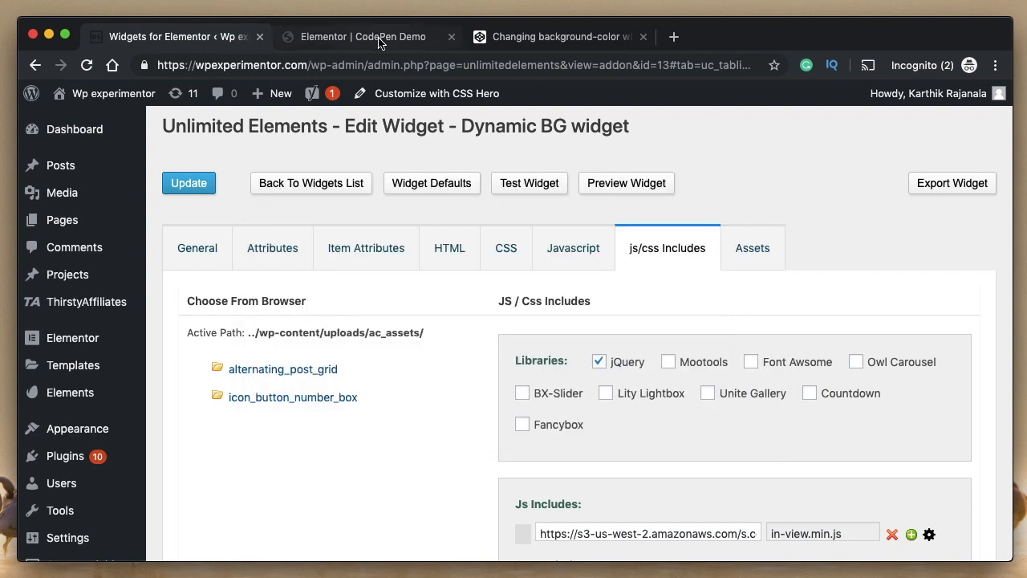
click(361, 36)
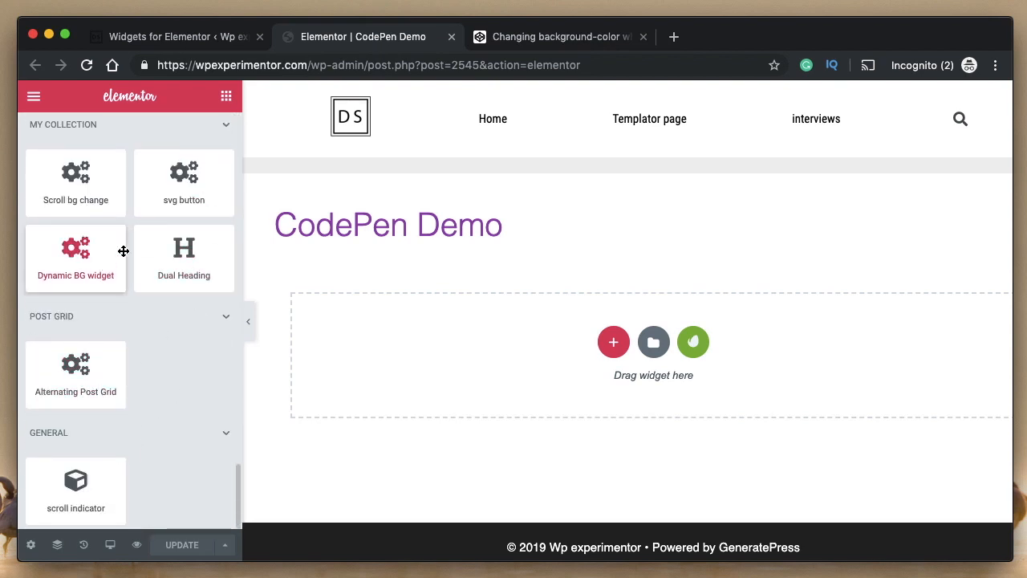
mouse_move(184, 257)
text(d)
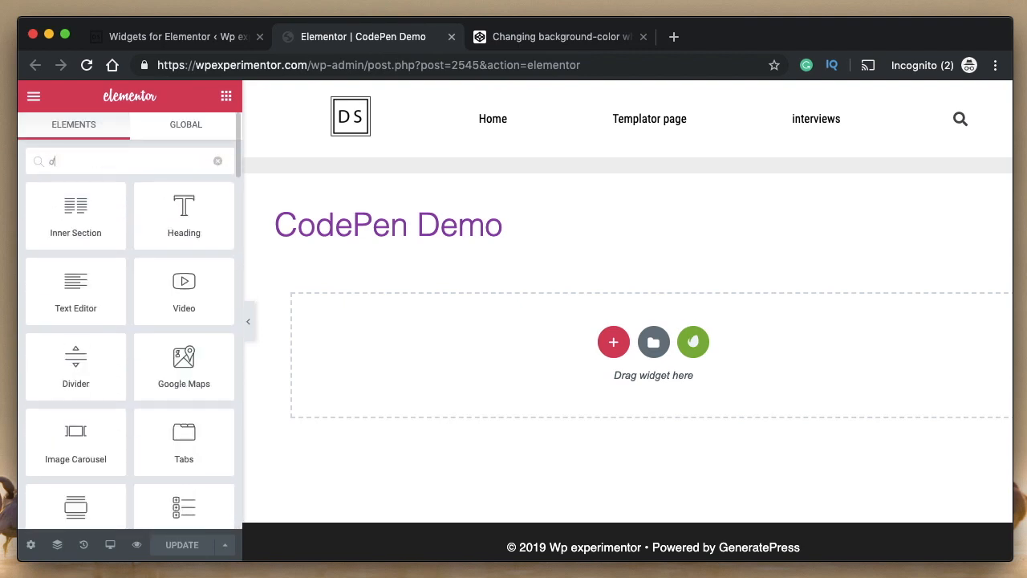
Step: Drag Dynamic BG onto the empty CodePen Demo section, scroll it, then return to admin
text(yn)
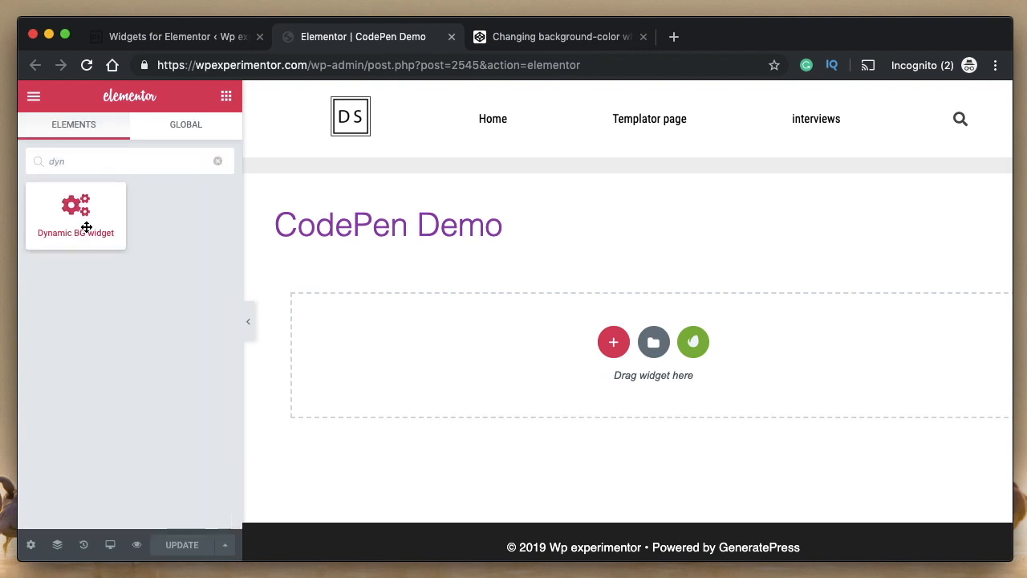
drag(76, 215, 646, 297)
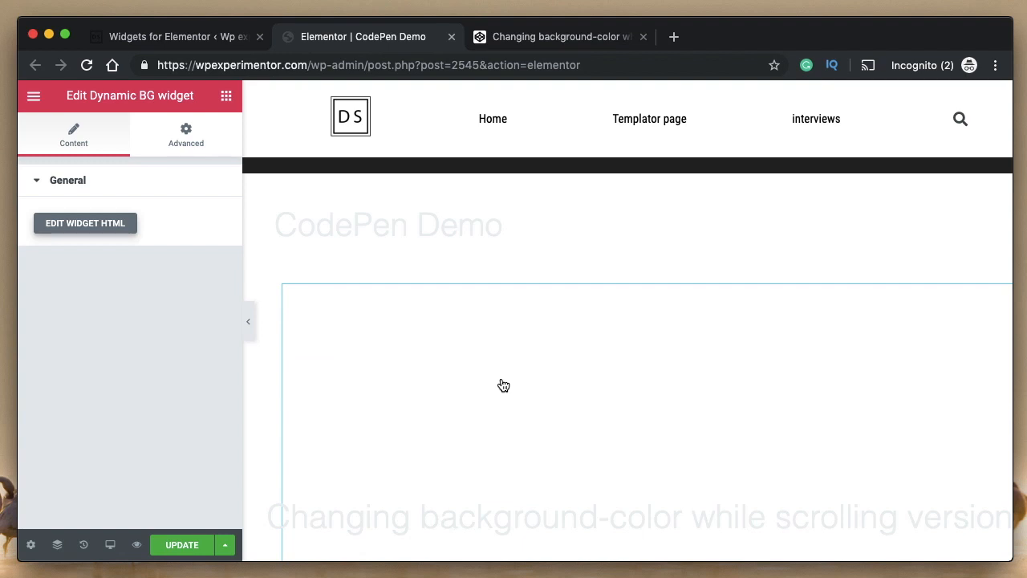
scroll(down, 3)
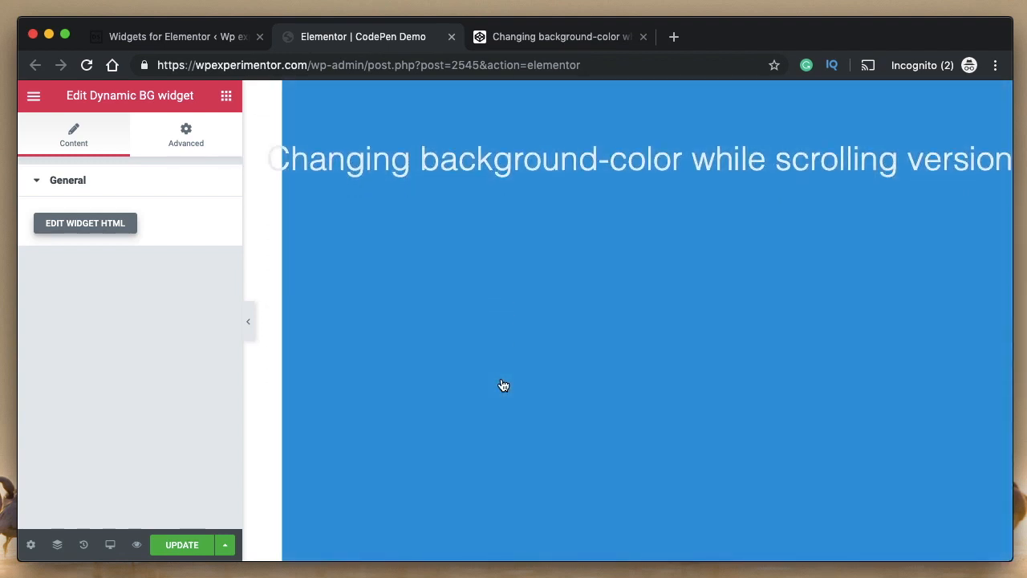
scroll(down, 3)
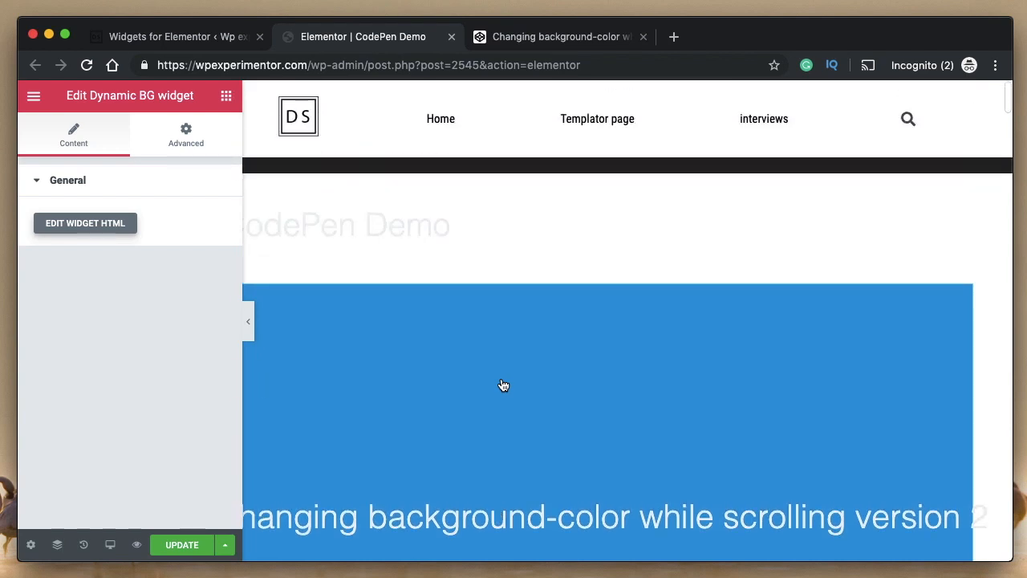
scroll(down, 3)
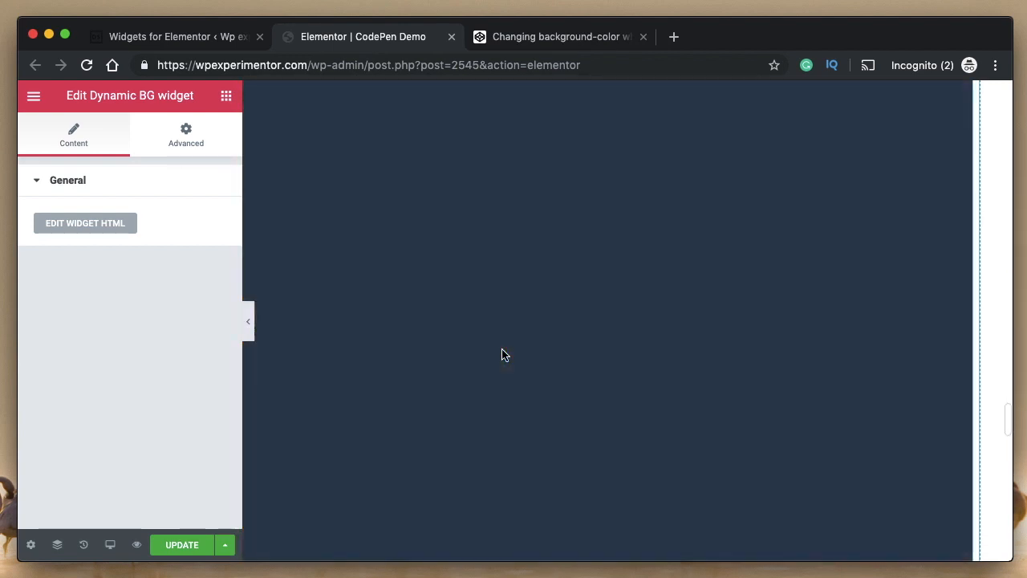
click(176, 36)
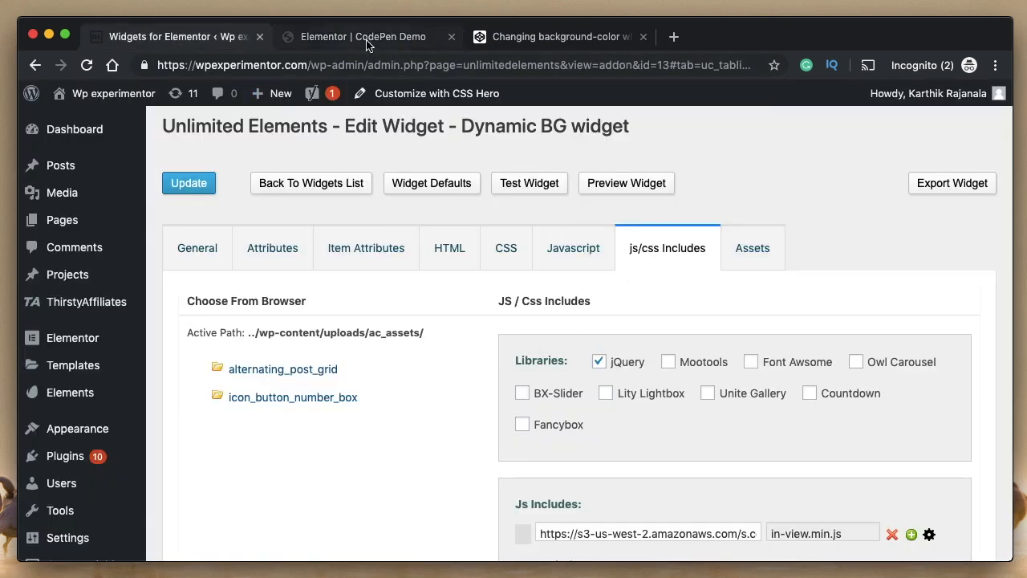
Step: Re-add the Dynamic BG widget and stretch its section to full width
click(362, 36)
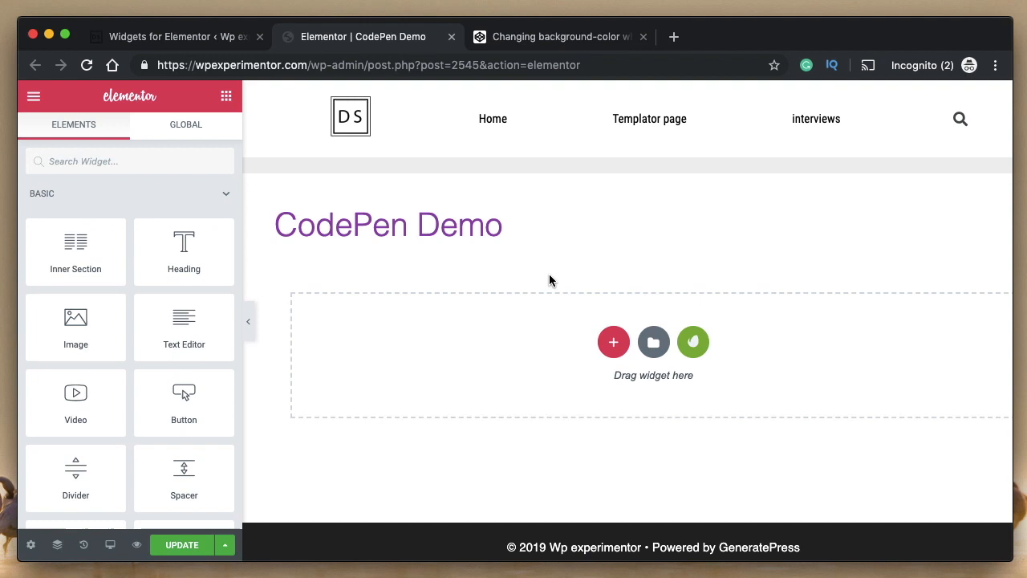
scroll(down, 3)
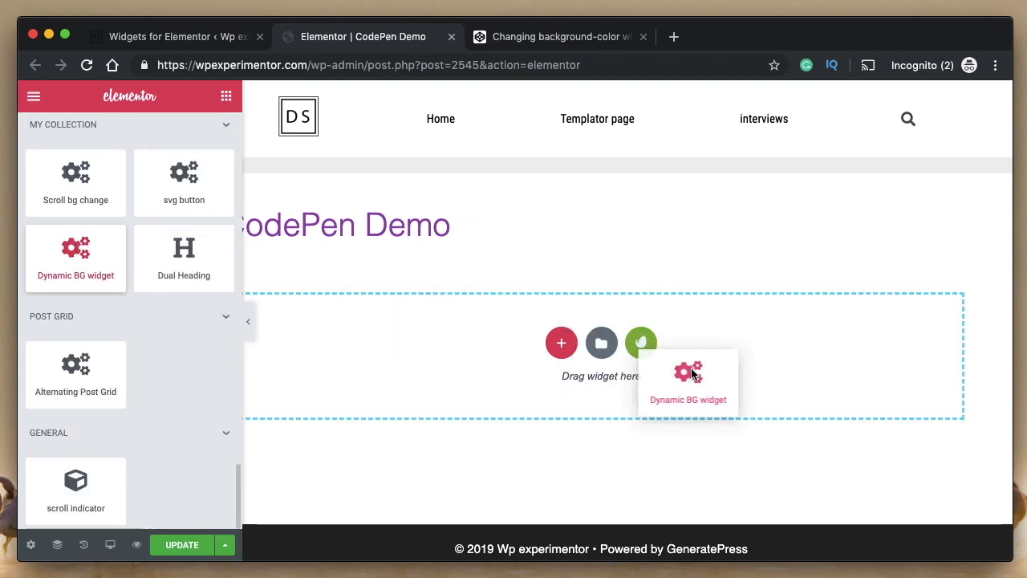
drag(688, 377, 600, 296)
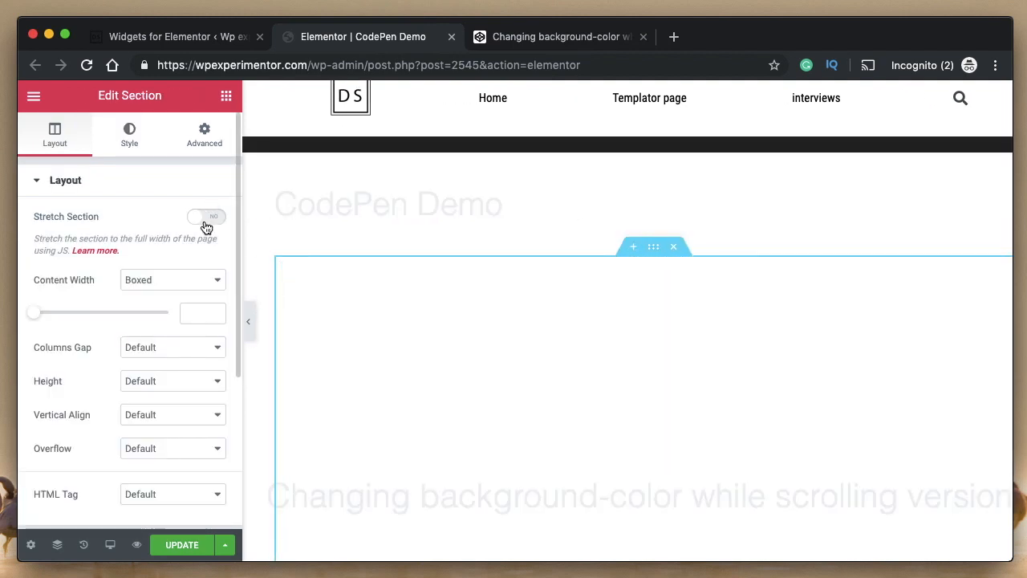
click(206, 217)
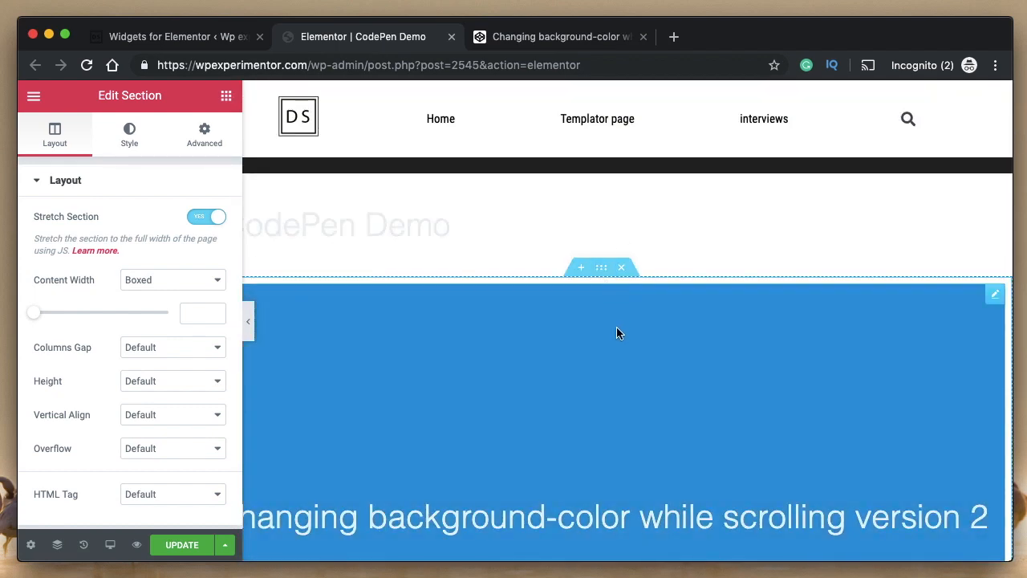
Step: Preview the page down to 'the end.' and restore the Edit Section panel
click(248, 321)
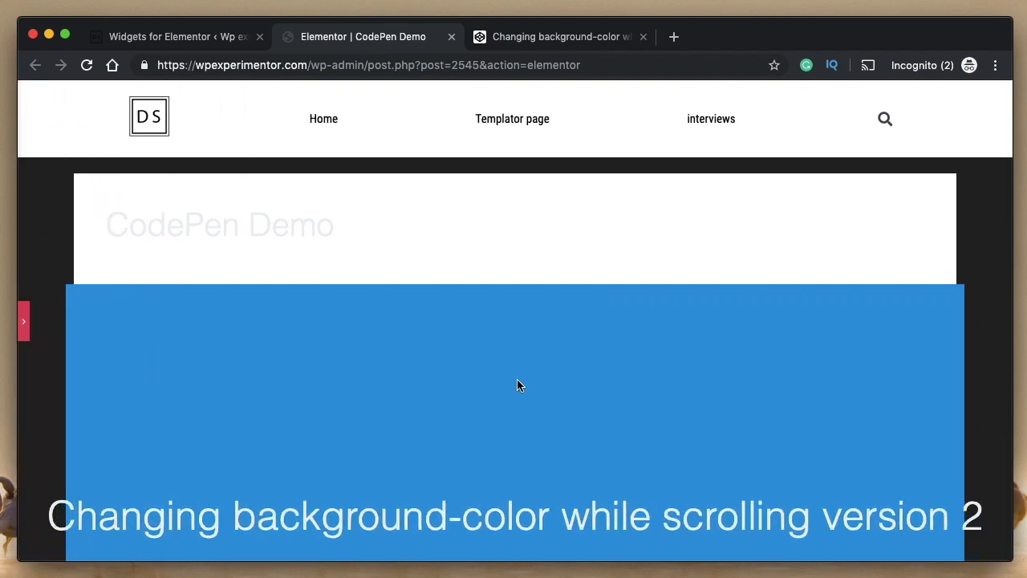
scroll(down, 3)
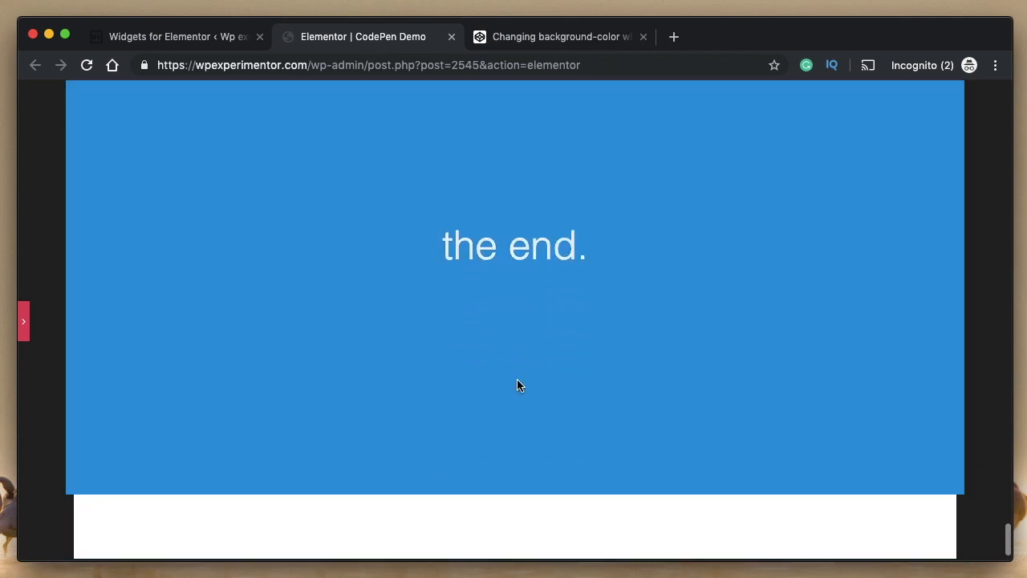
click(23, 320)
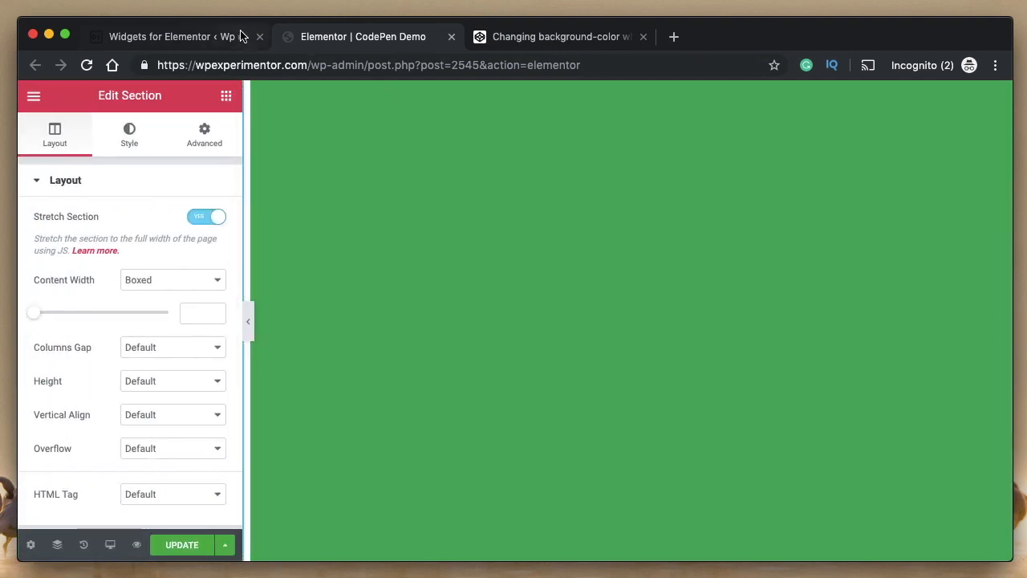
Step: Compare the widget HTML with its empty attribute list, then start a new attribute
click(161, 36)
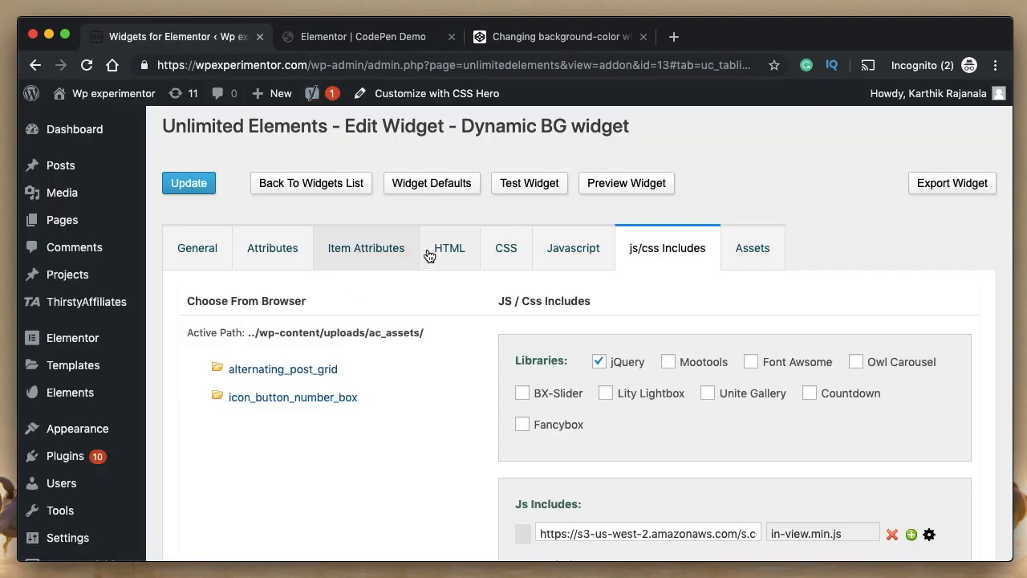
click(449, 247)
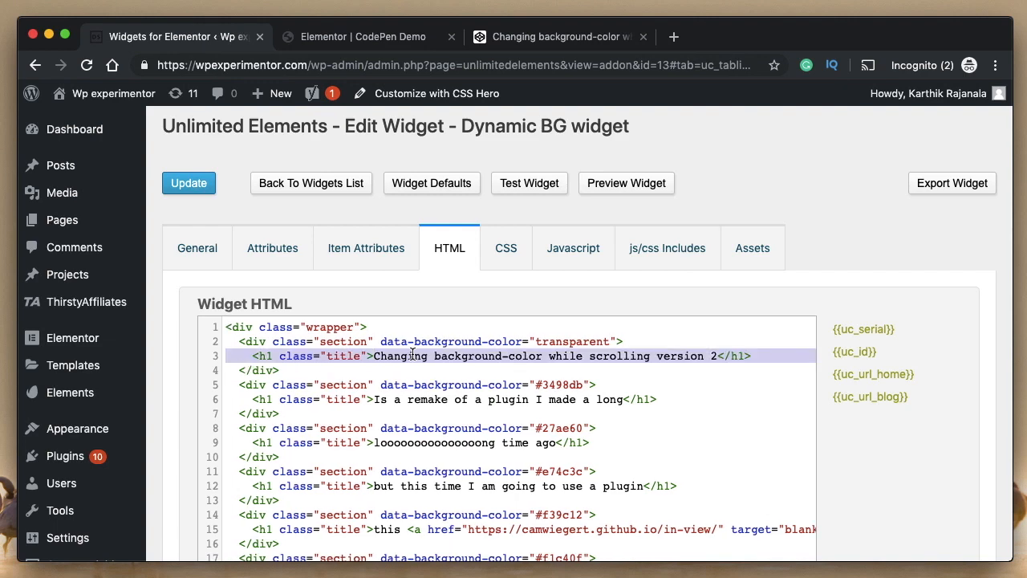
click(272, 248)
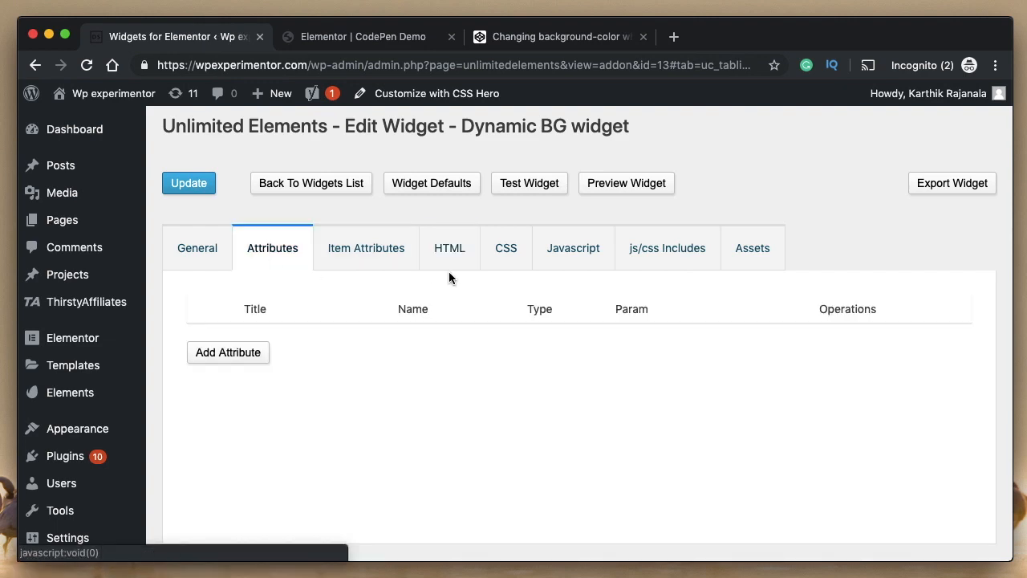
click(449, 248)
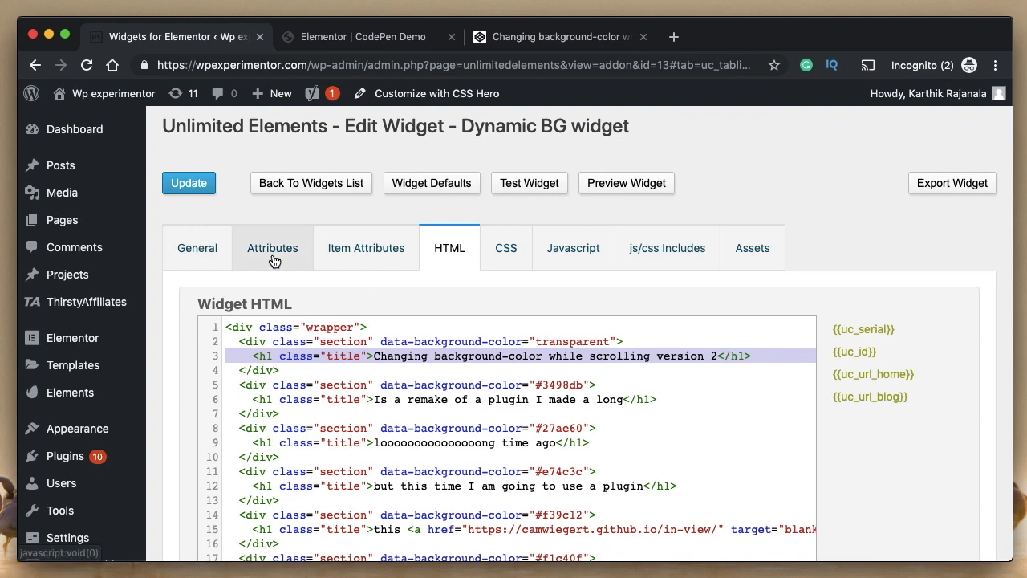
click(272, 247)
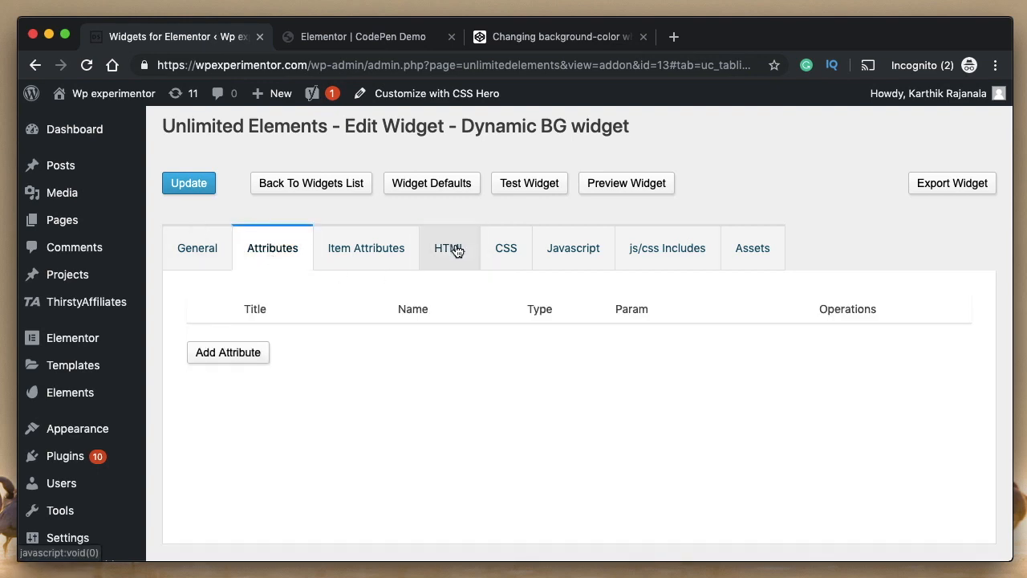
click(449, 248)
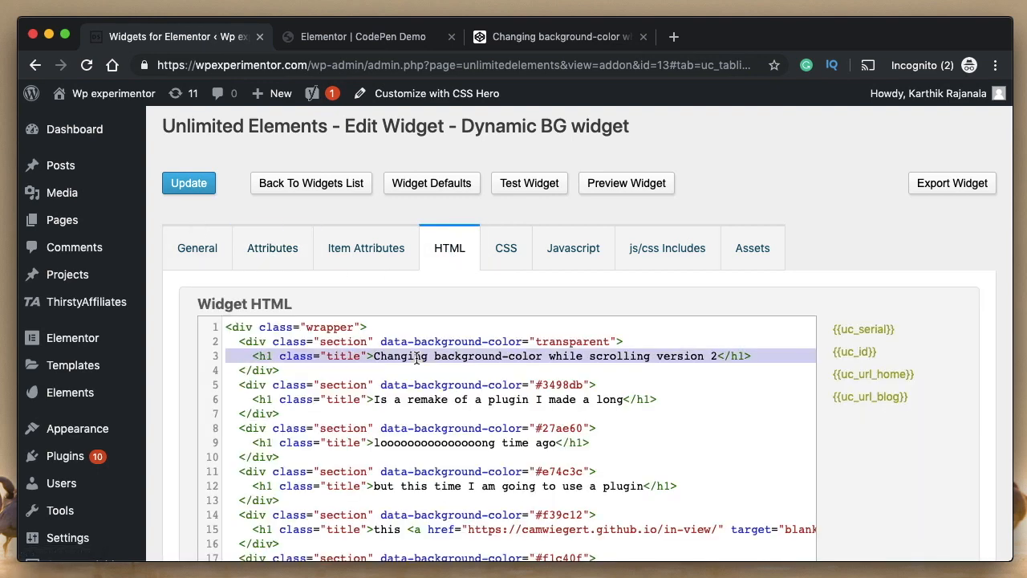
click(272, 247)
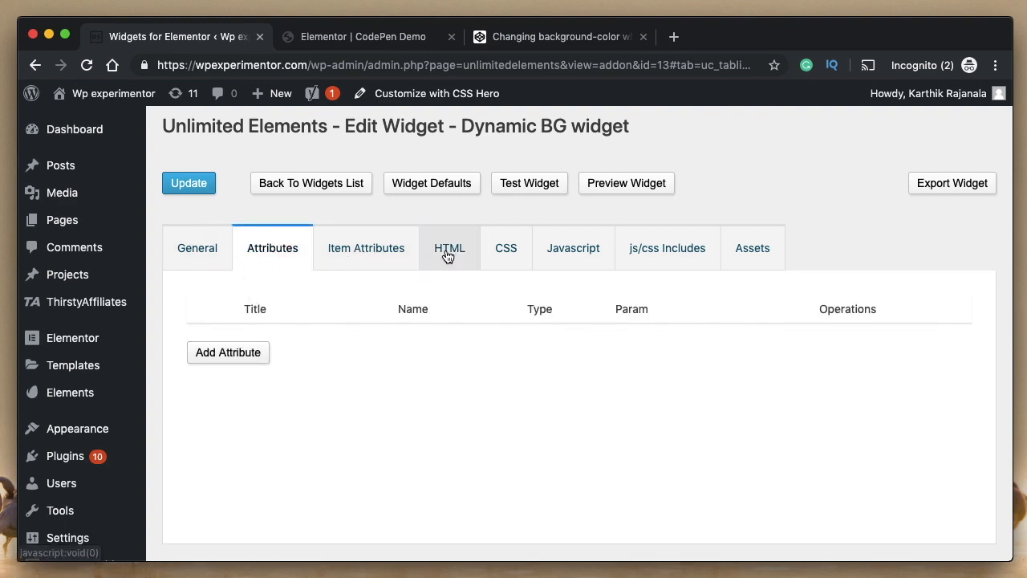
click(449, 248)
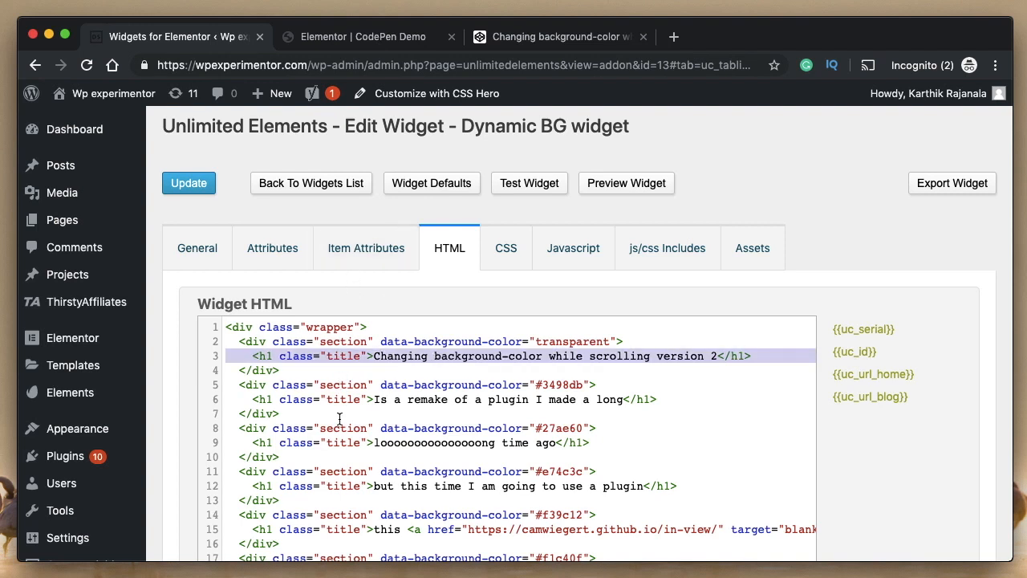
scroll(down, 3)
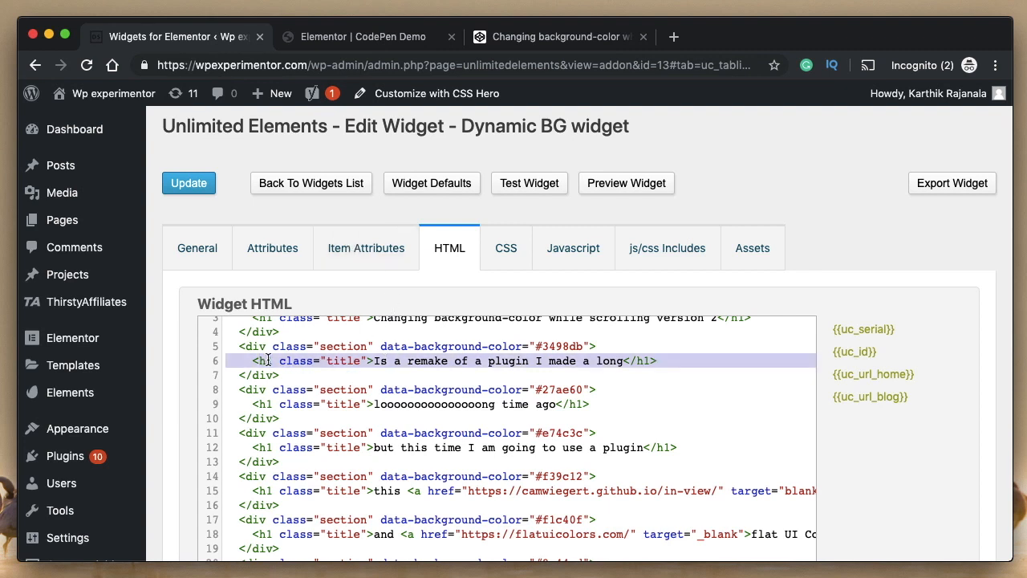
click(366, 248)
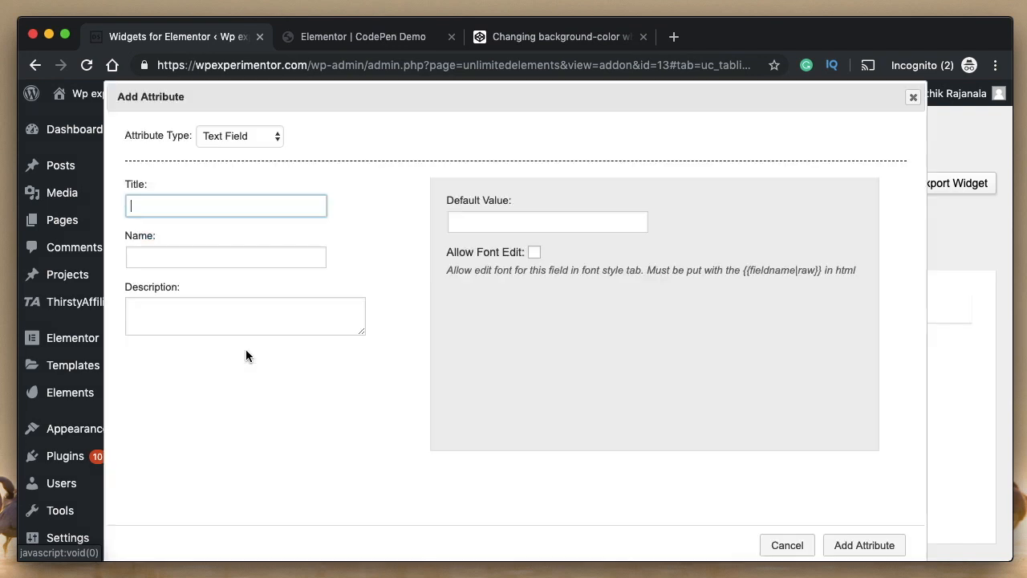
Step: Create Editor attribute EDITOR 1, name editor_1, default 'Type or select media'
click(239, 136)
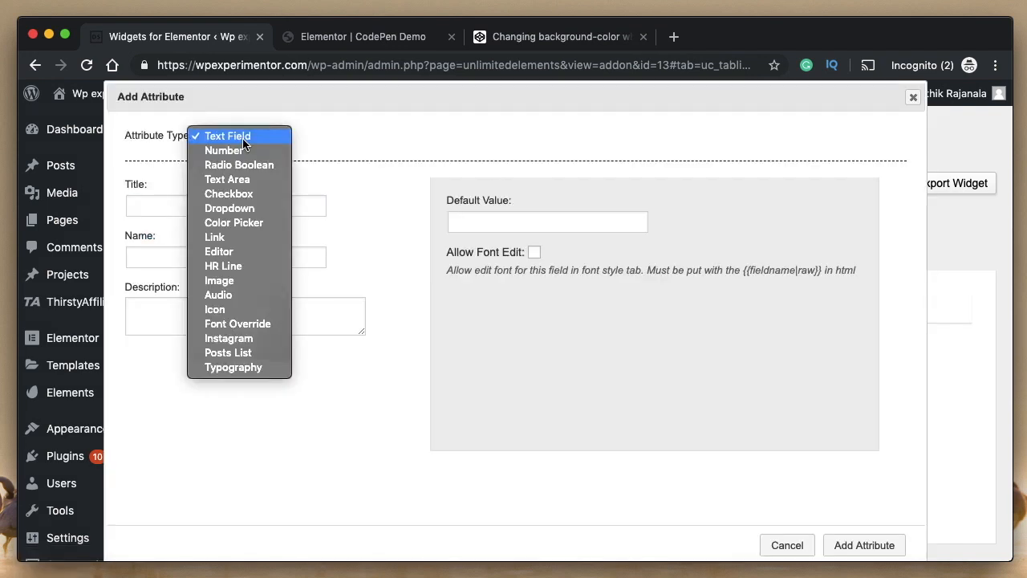
mouse_move(230, 208)
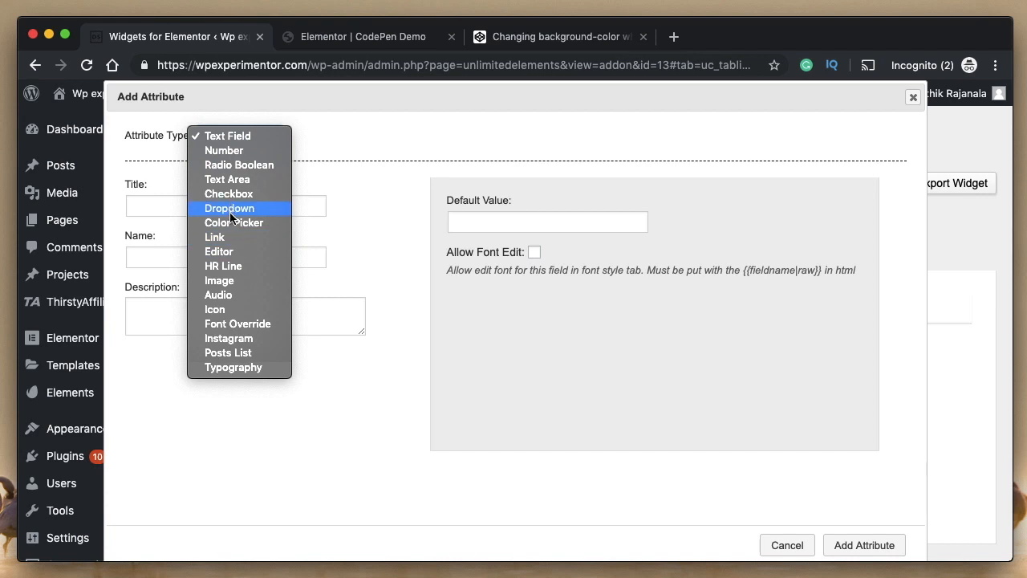
mouse_move(232, 251)
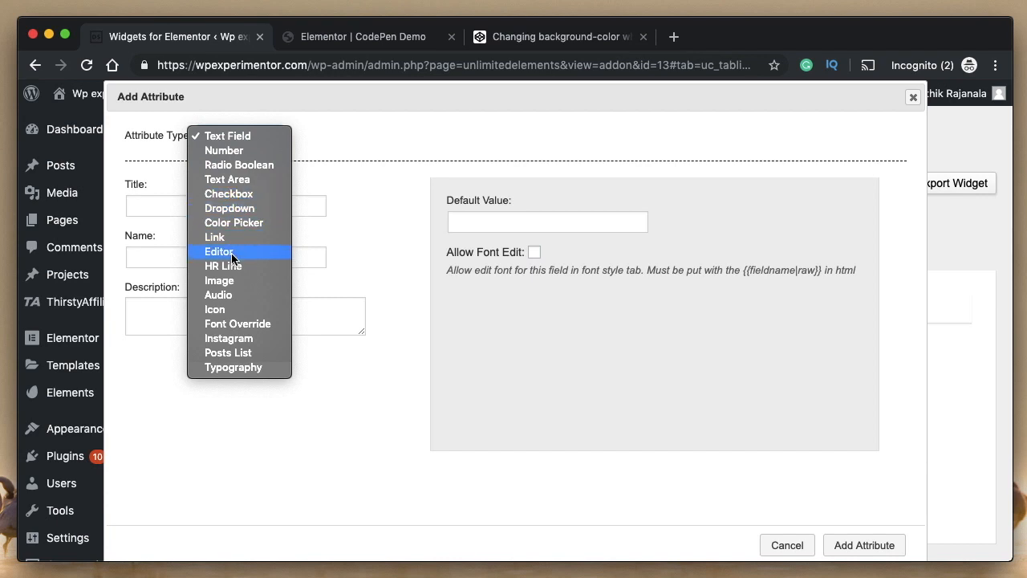
click(218, 251)
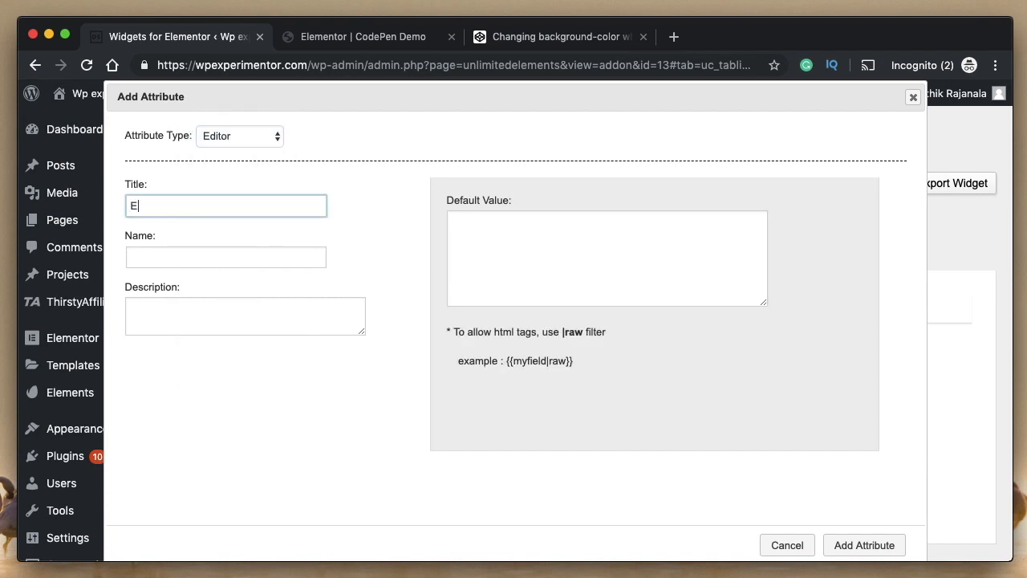
text(DITOR 1)
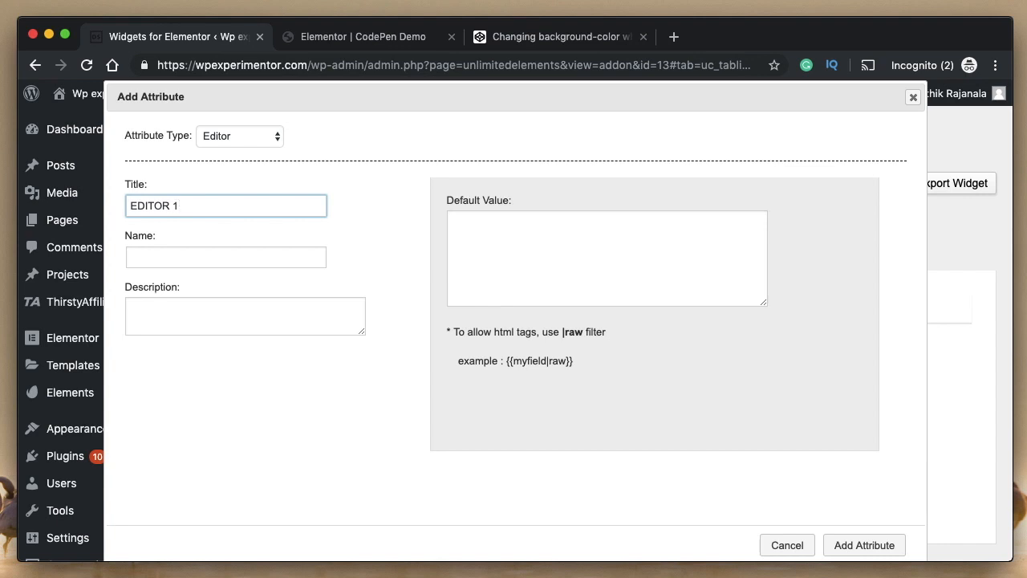
text(editor_1)
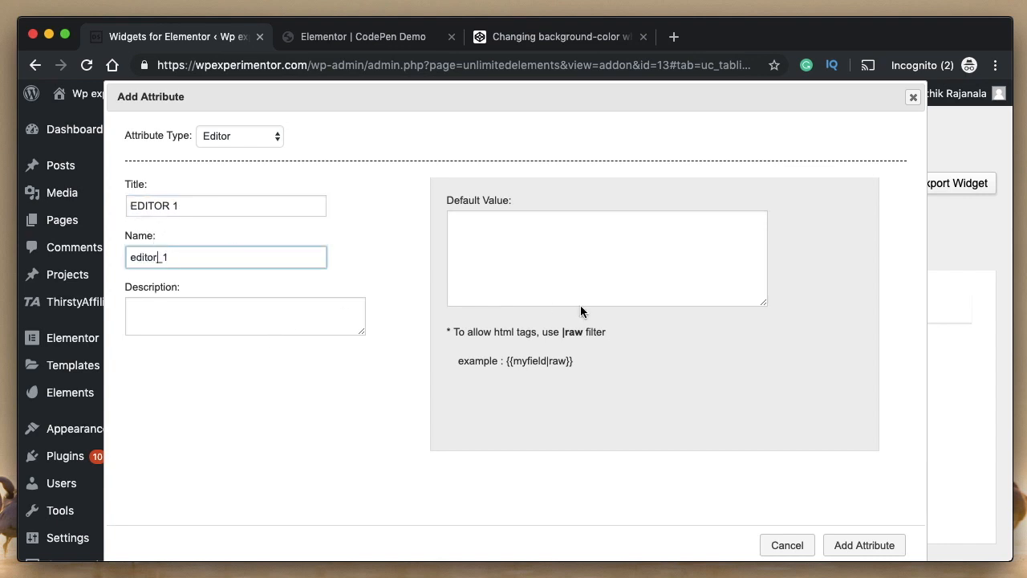
text(T)
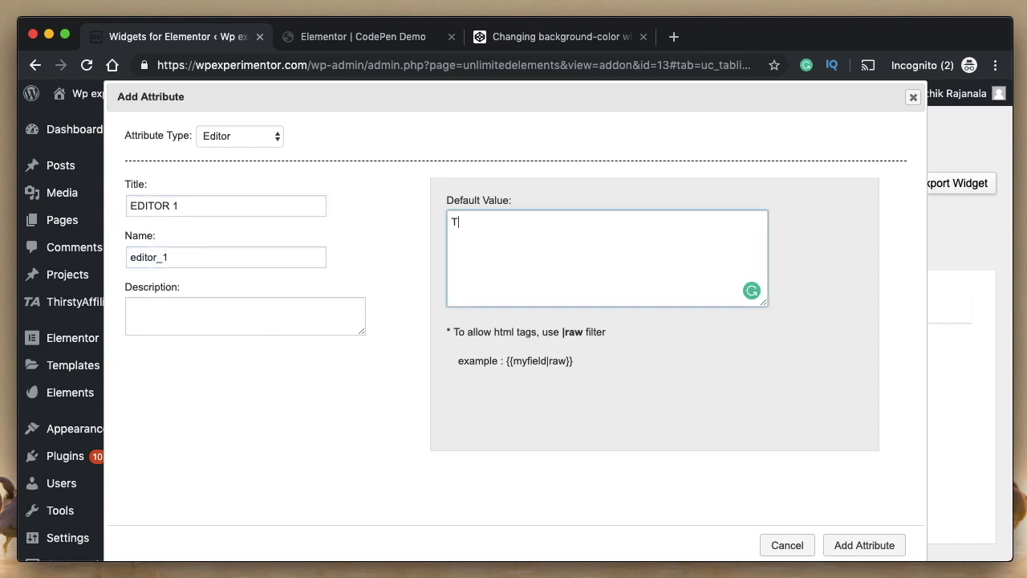
text(ype or)
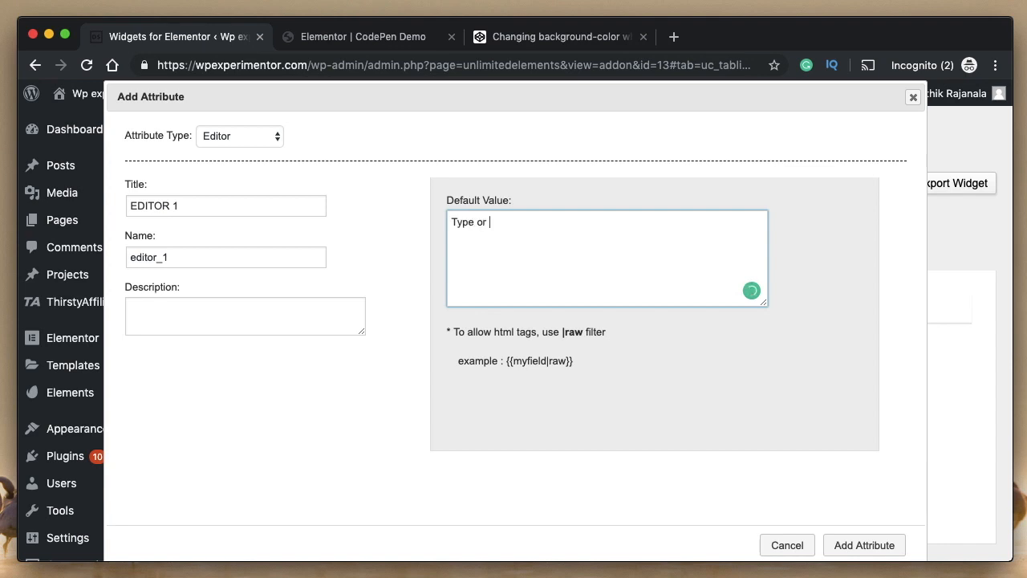
text(select media)
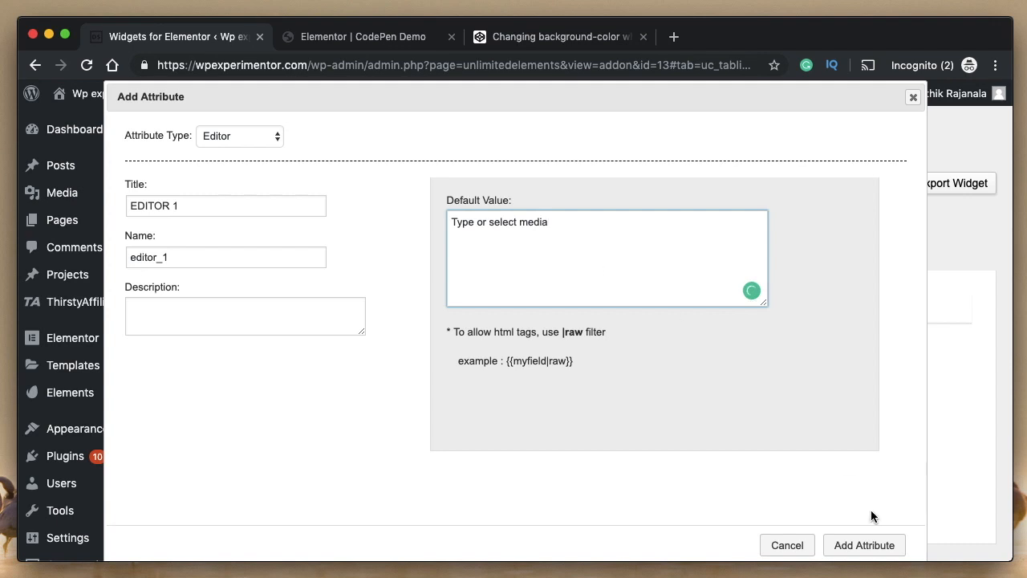
click(863, 544)
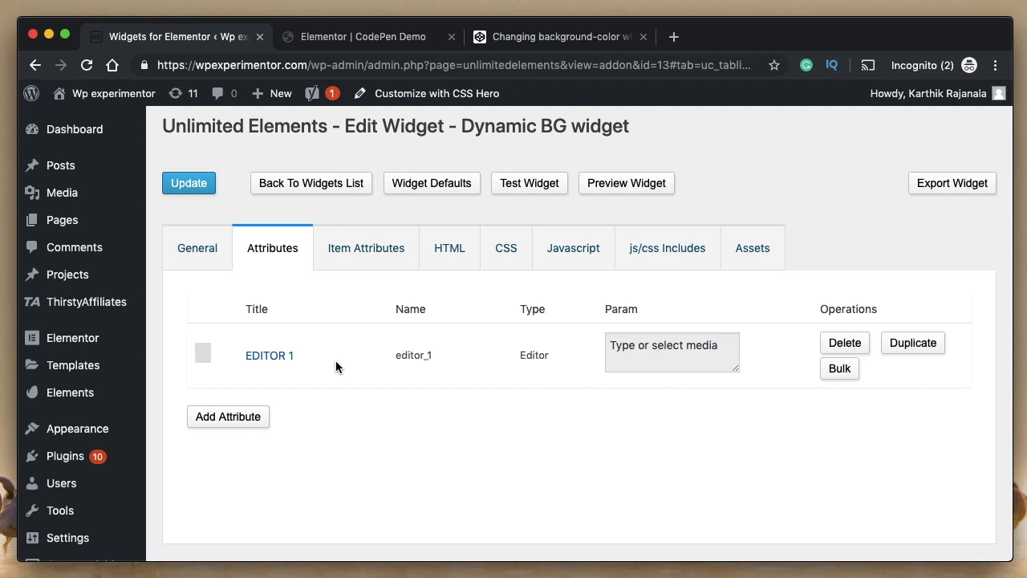
Step: Replace the line-3 h1 with {{editor_1|raw}}, update, and check the Elementor page
click(449, 247)
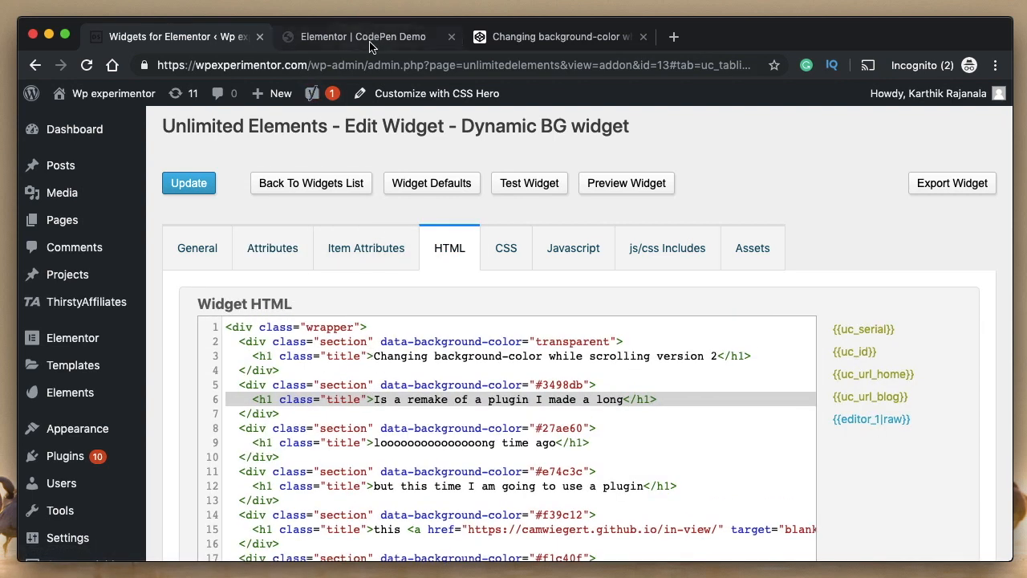
click(362, 36)
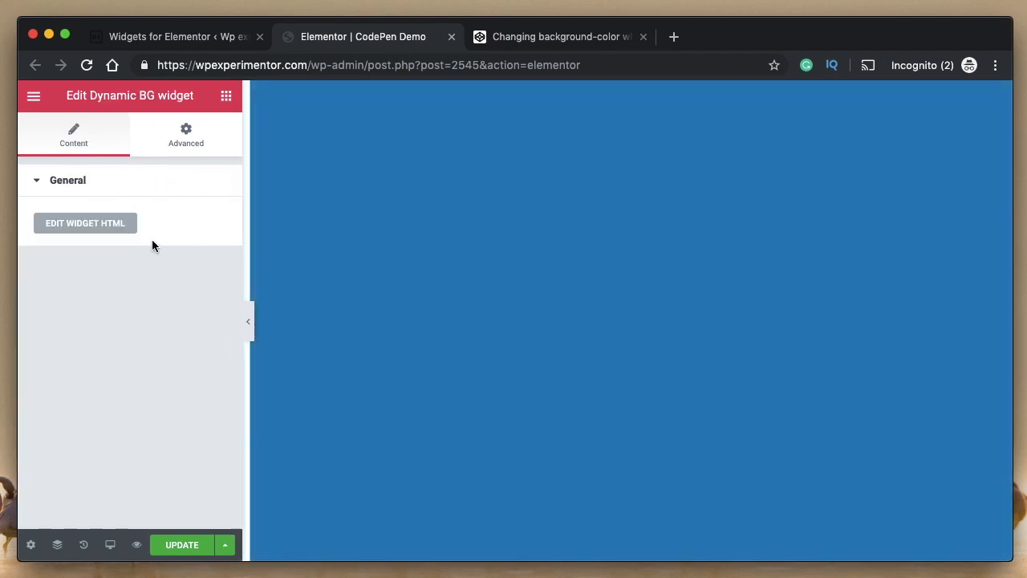
mouse_move(184, 236)
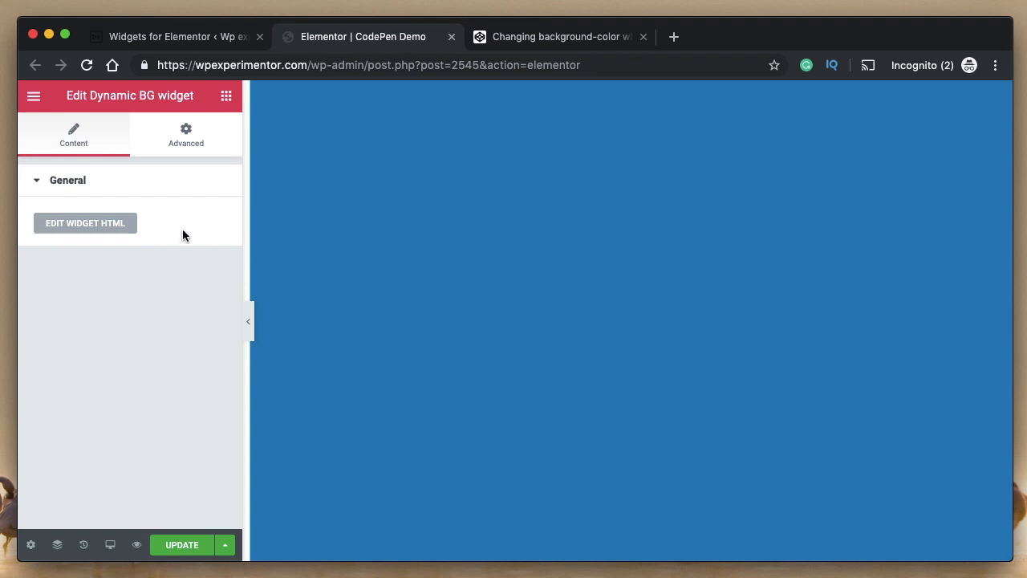
click(85, 223)
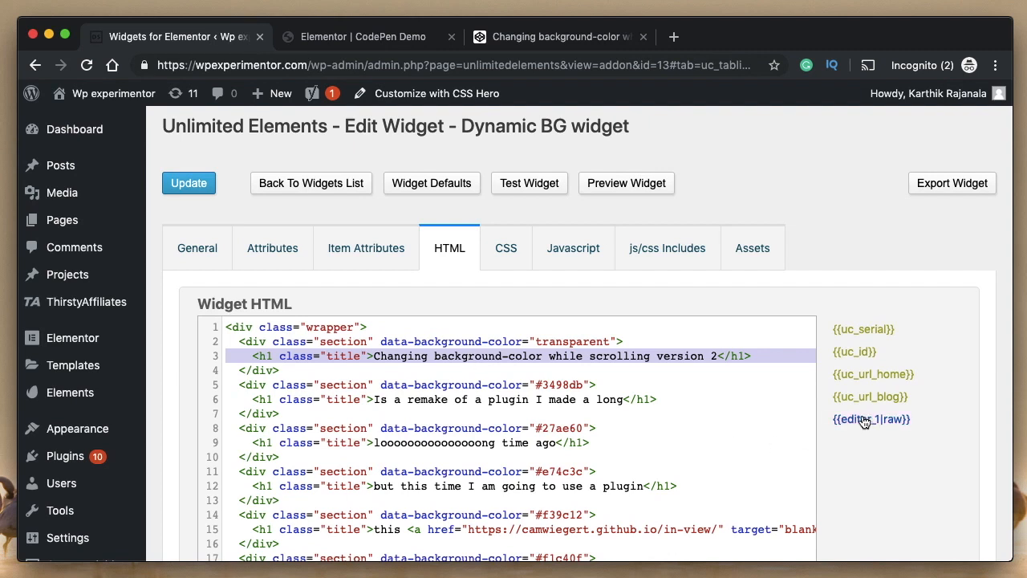
mouse_move(871, 418)
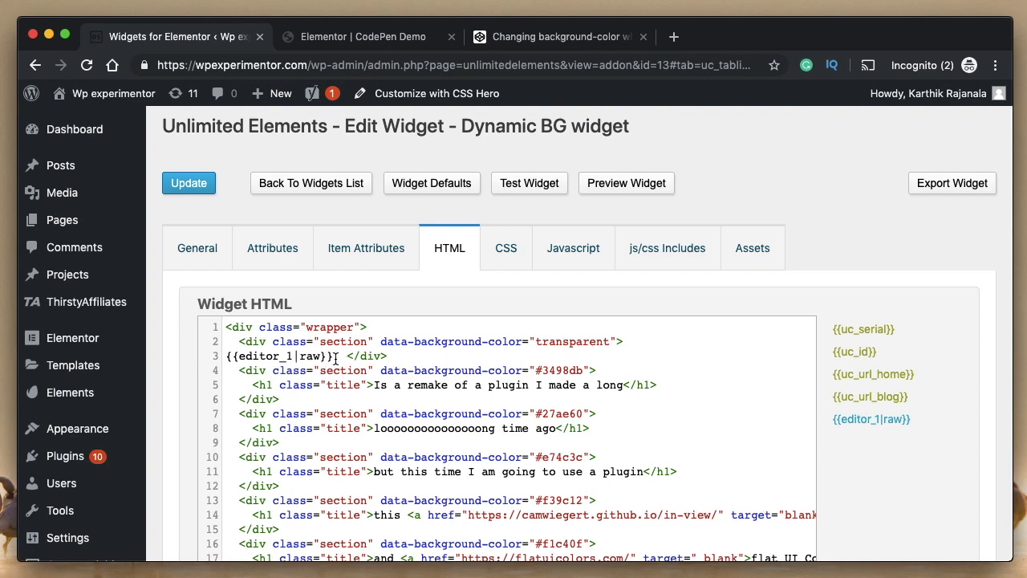
click(189, 183)
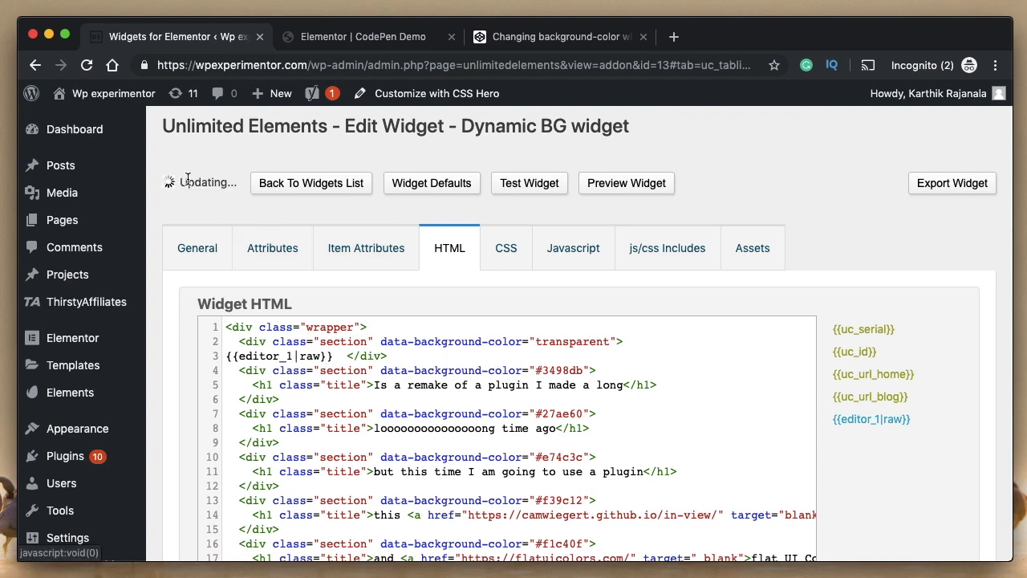
click(364, 36)
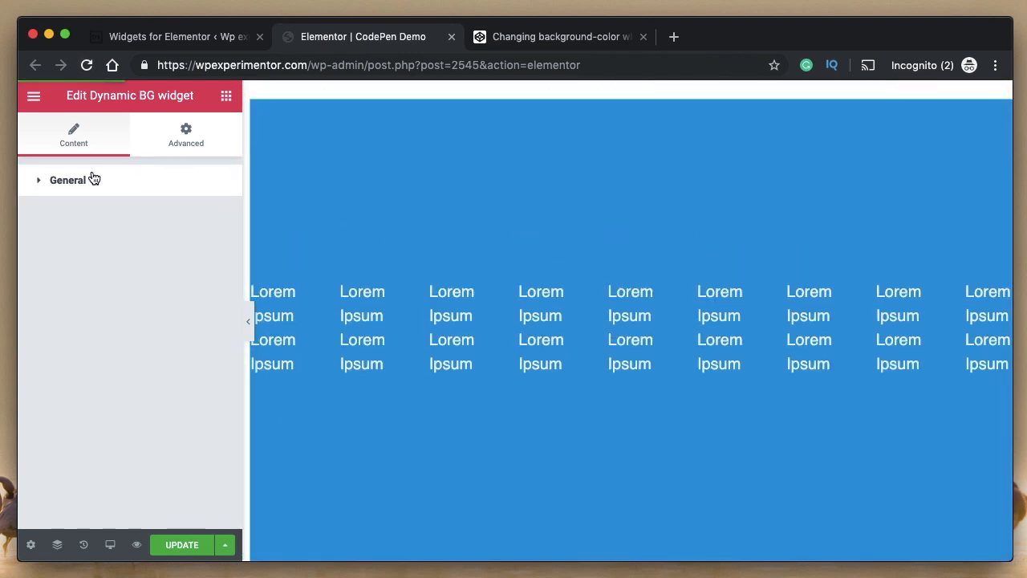
Step: Insert the Keep Exploring flag image from the Media Library into EDITOR 1
click(67, 180)
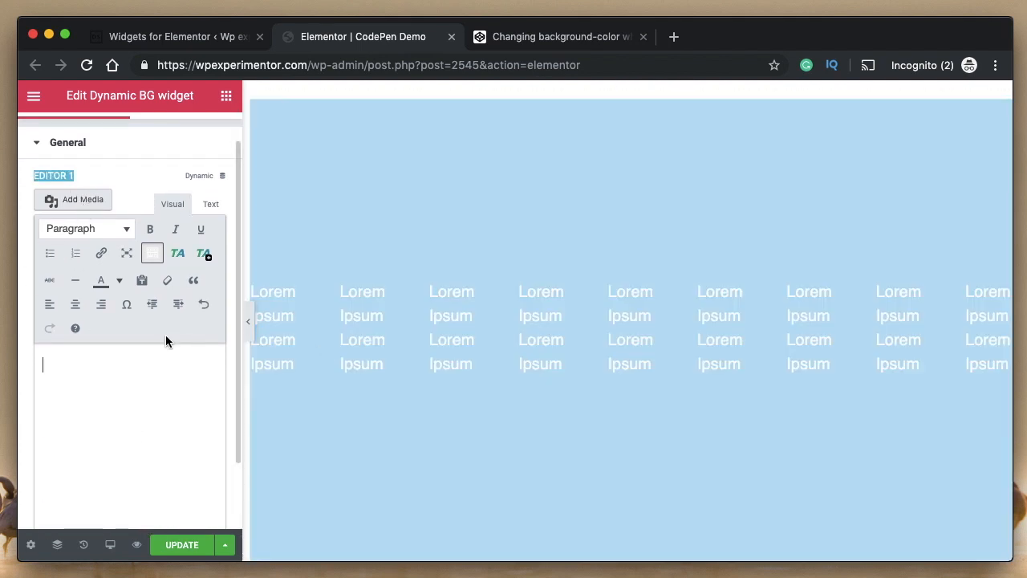
click(73, 198)
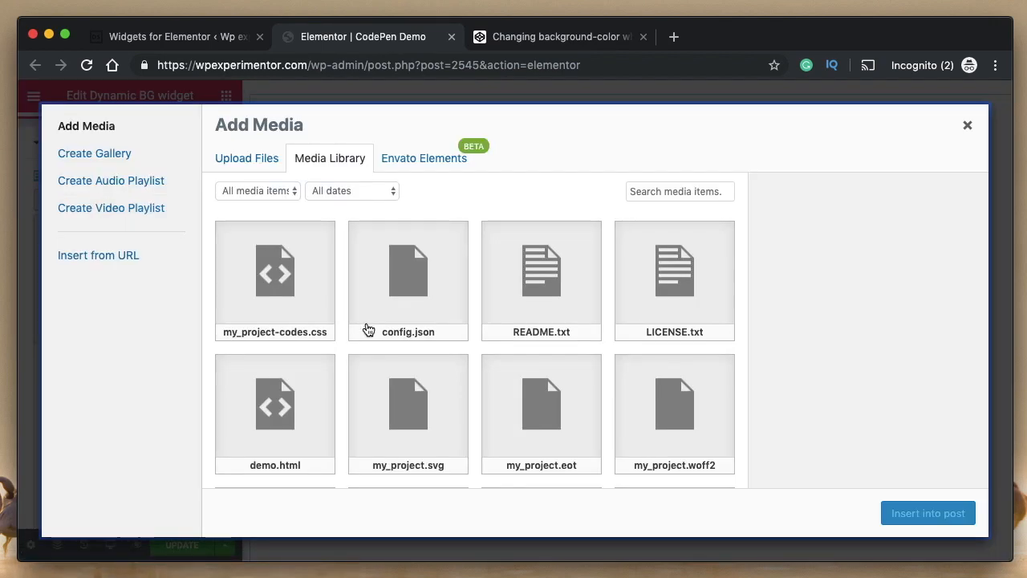
click(407, 280)
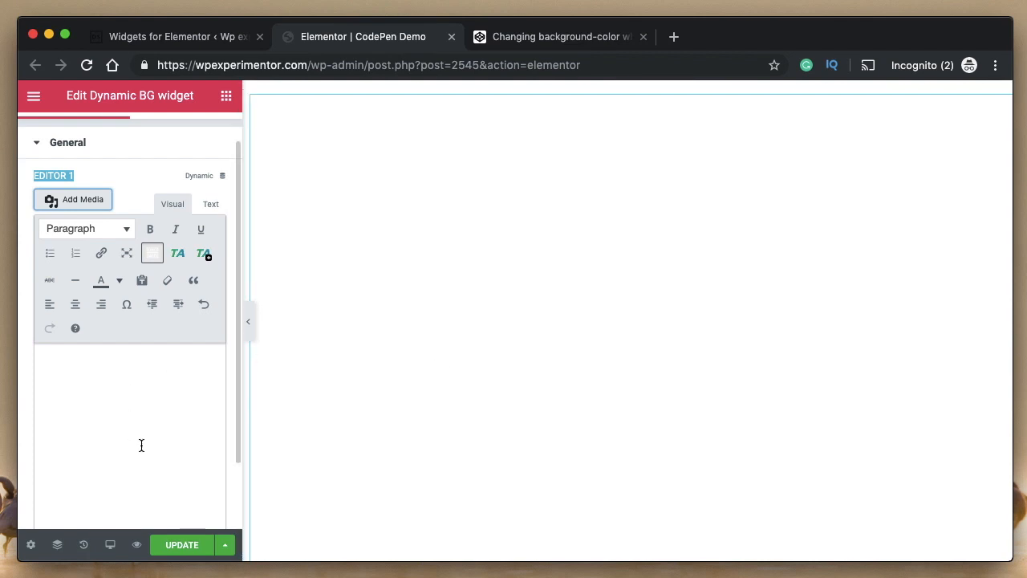
click(73, 199)
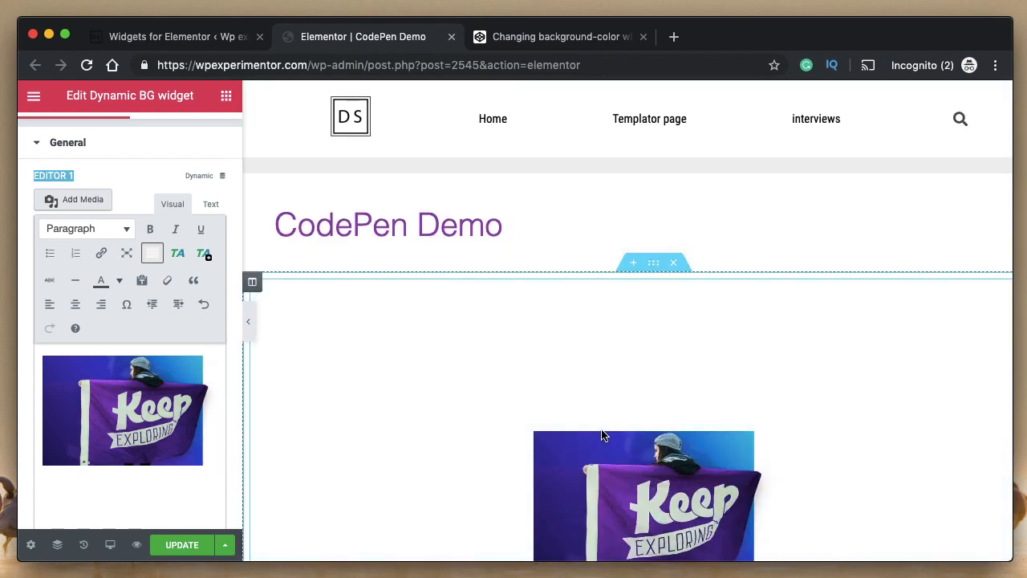
click(176, 36)
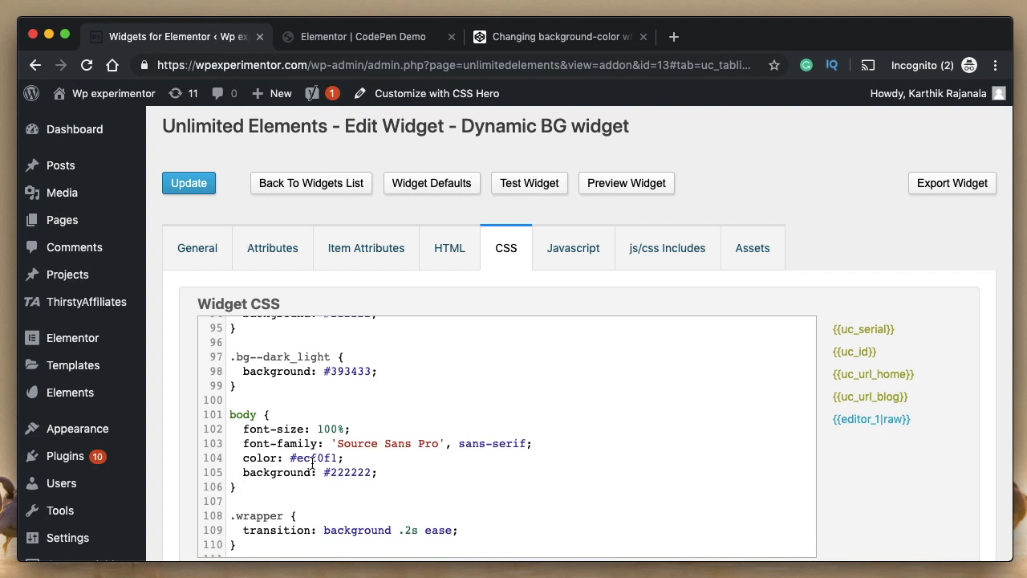
Step: Scroll through the Dynamic BG widget's CSS, then return to its HTML template
scroll(down, 3)
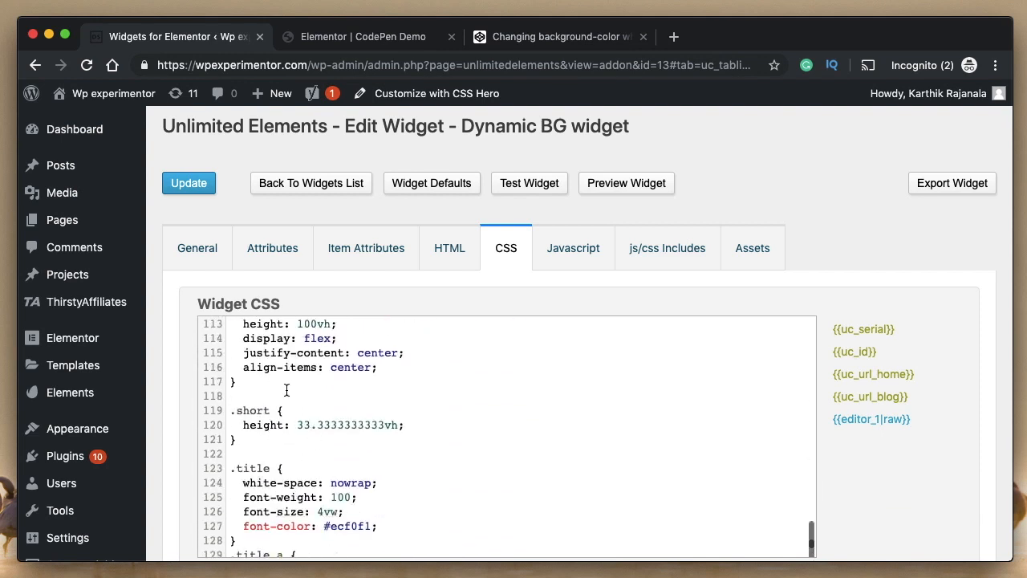
scroll(down, 3)
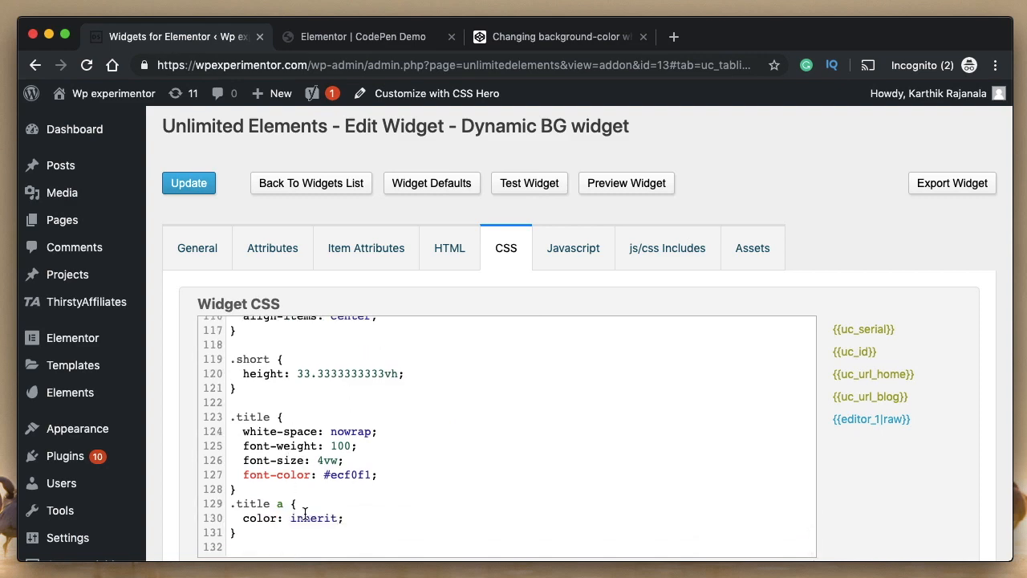
click(361, 36)
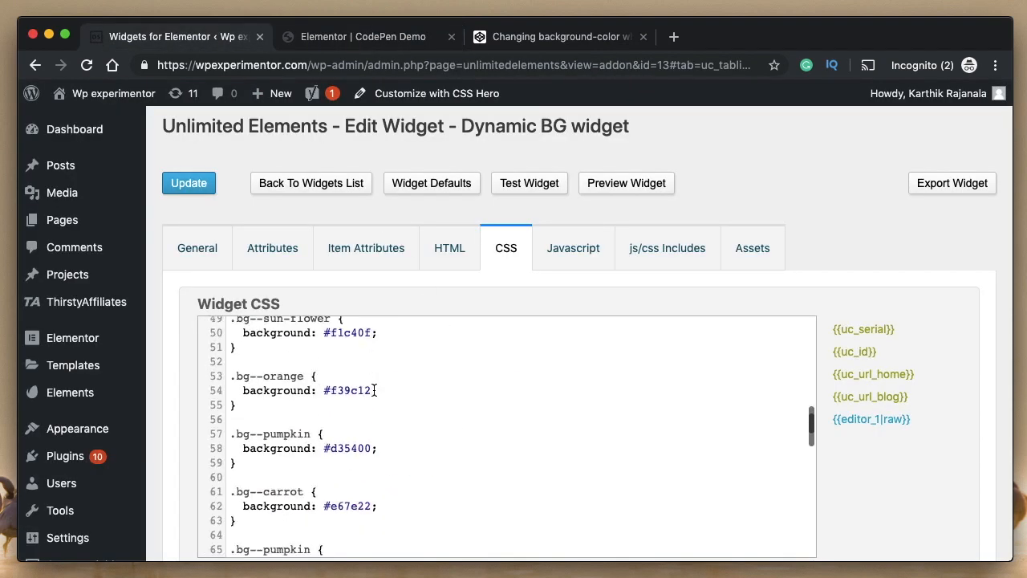
click(449, 247)
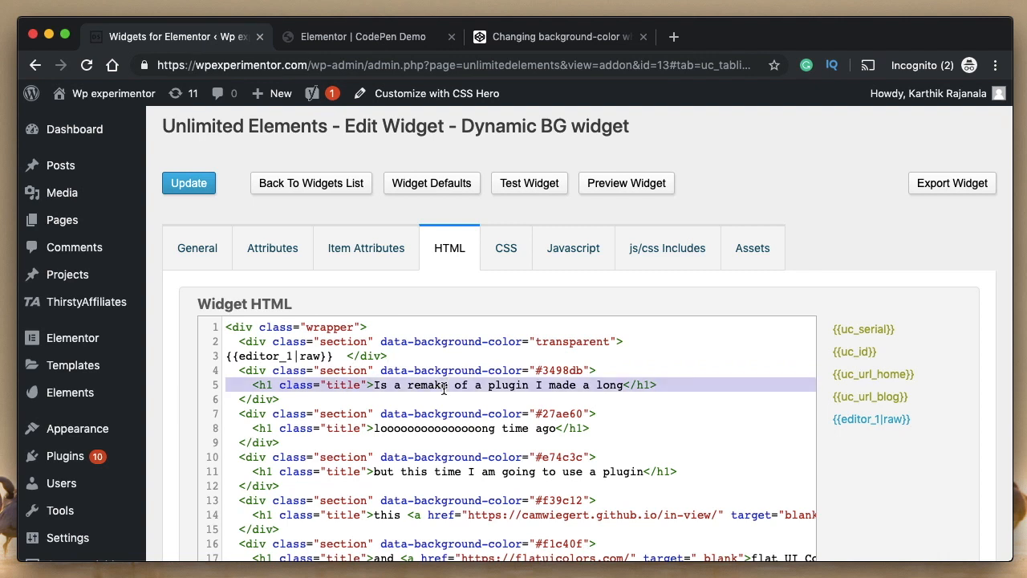
Step: Add an Image-type attribute titled 'Image 1' and put {{image_1}} in place of the line-5 h1
click(272, 248)
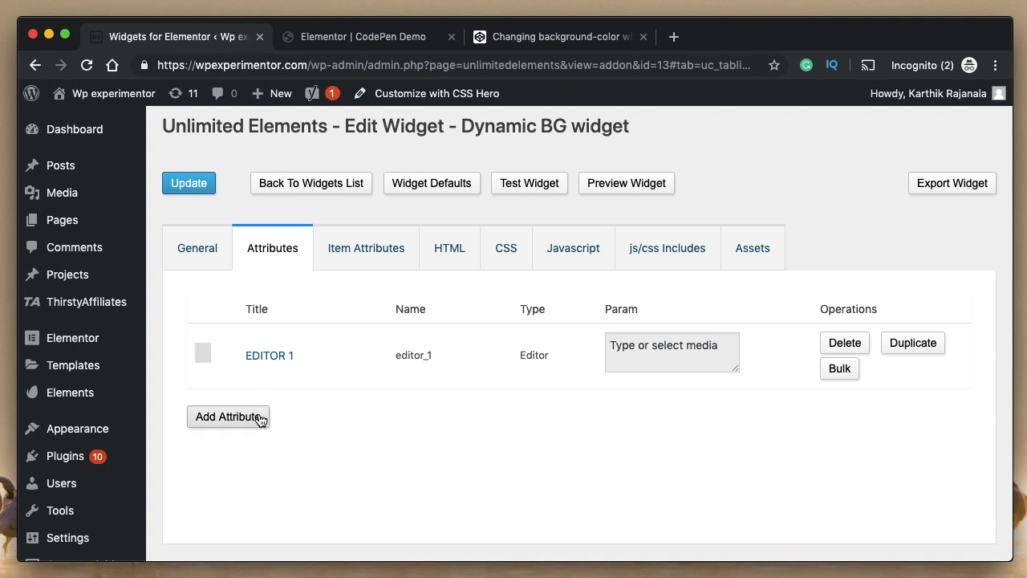
click(228, 416)
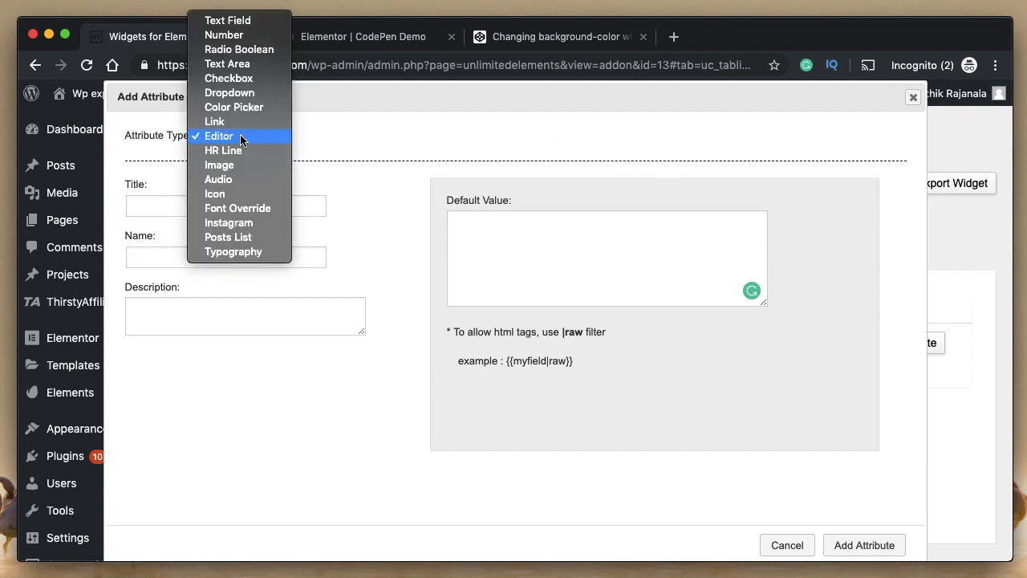
click(219, 164)
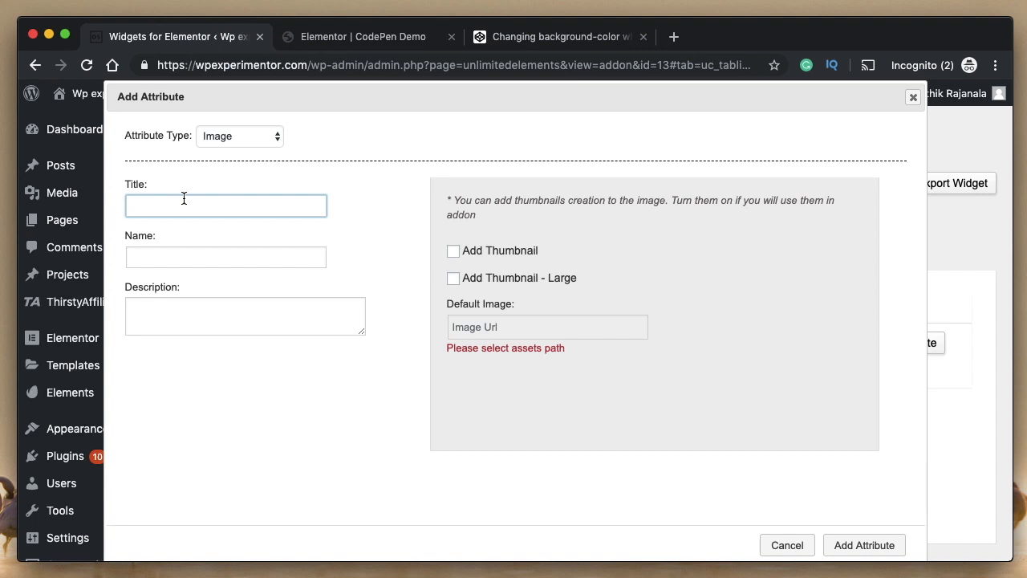
text(Image 1)
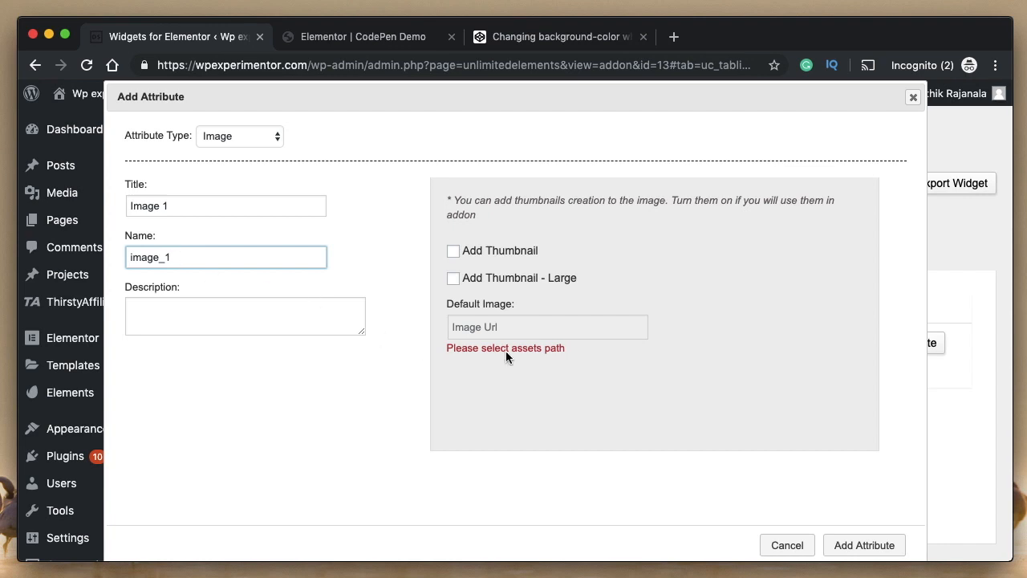
mouse_move(832, 509)
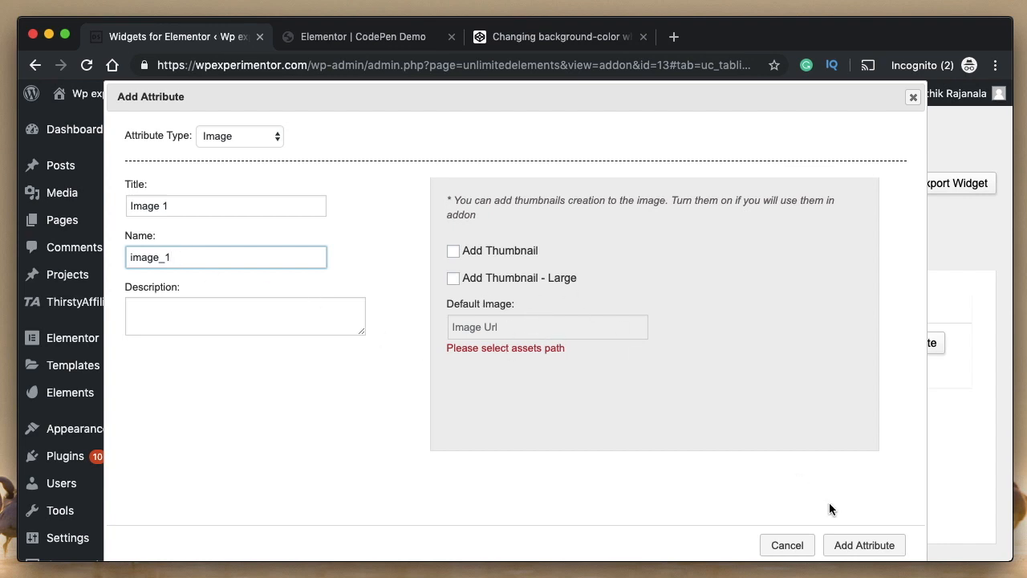
click(864, 544)
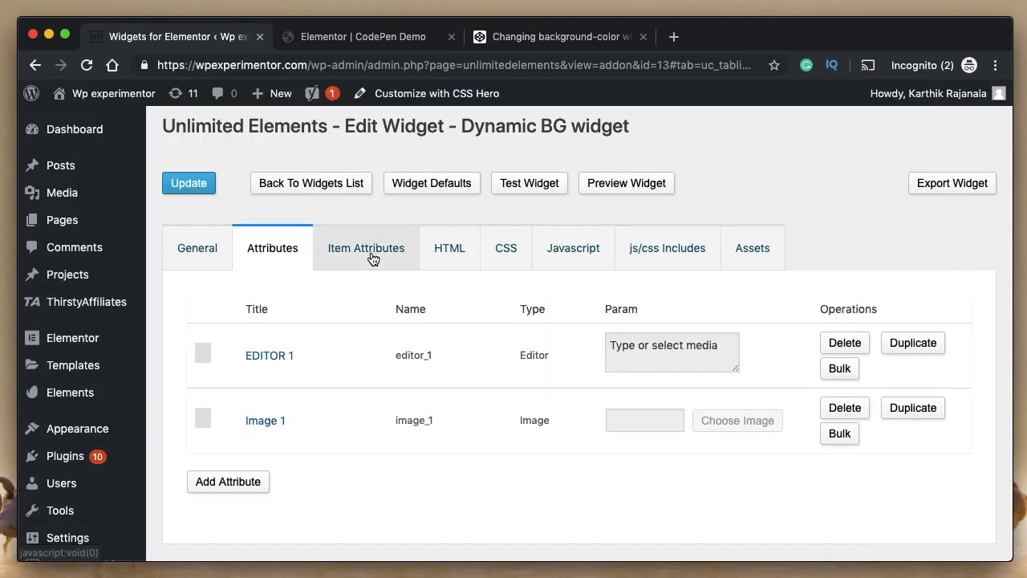
click(450, 248)
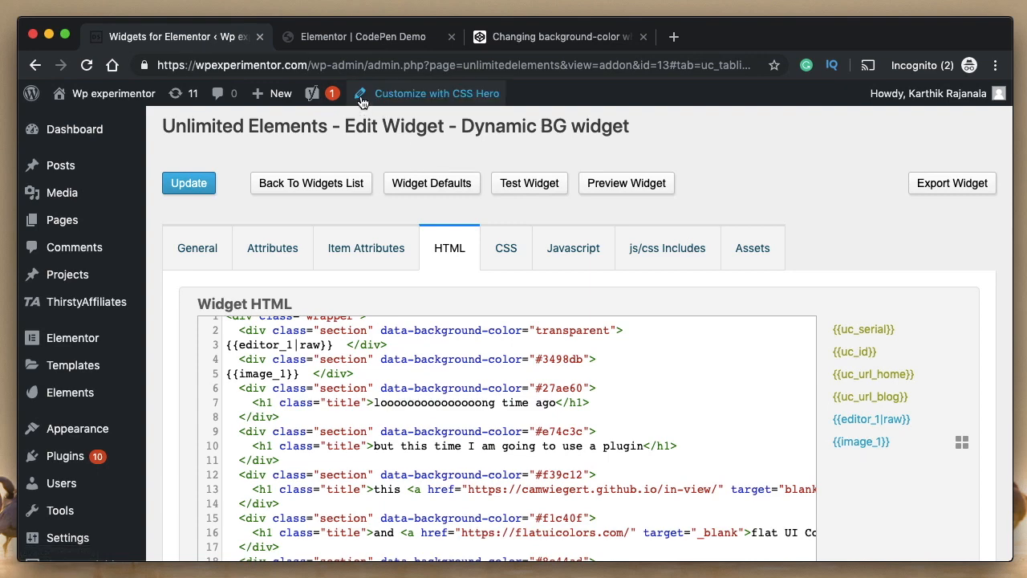
Step: Scroll the Elementor preview to confirm the Keep Exploring image over a blue section
click(363, 36)
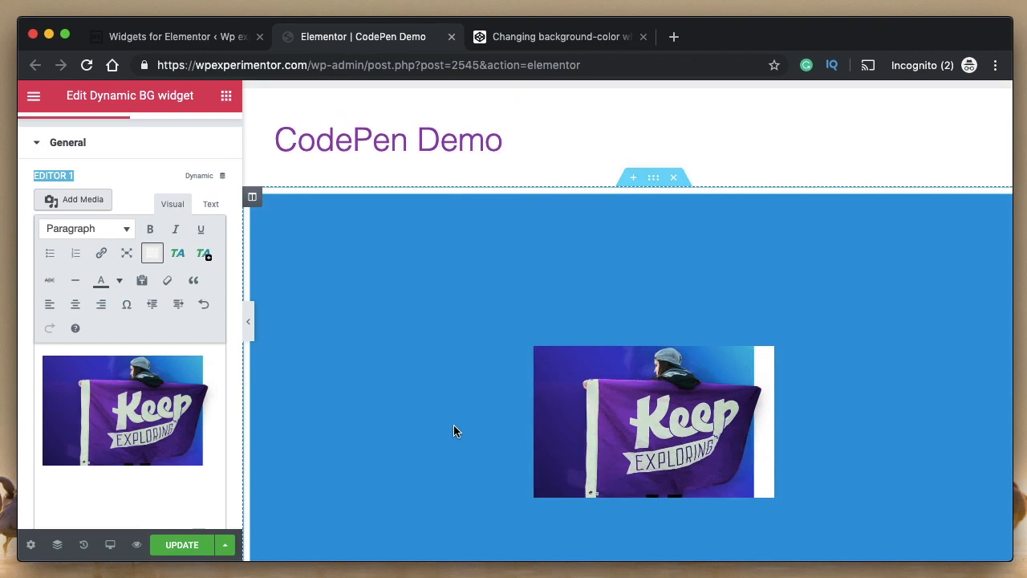
scroll(down, 3)
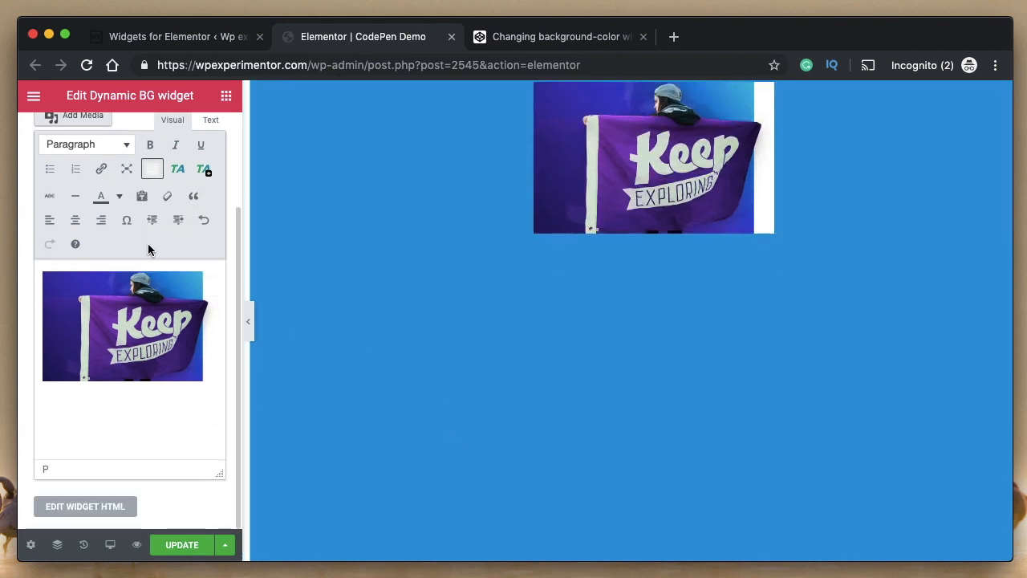
click(168, 37)
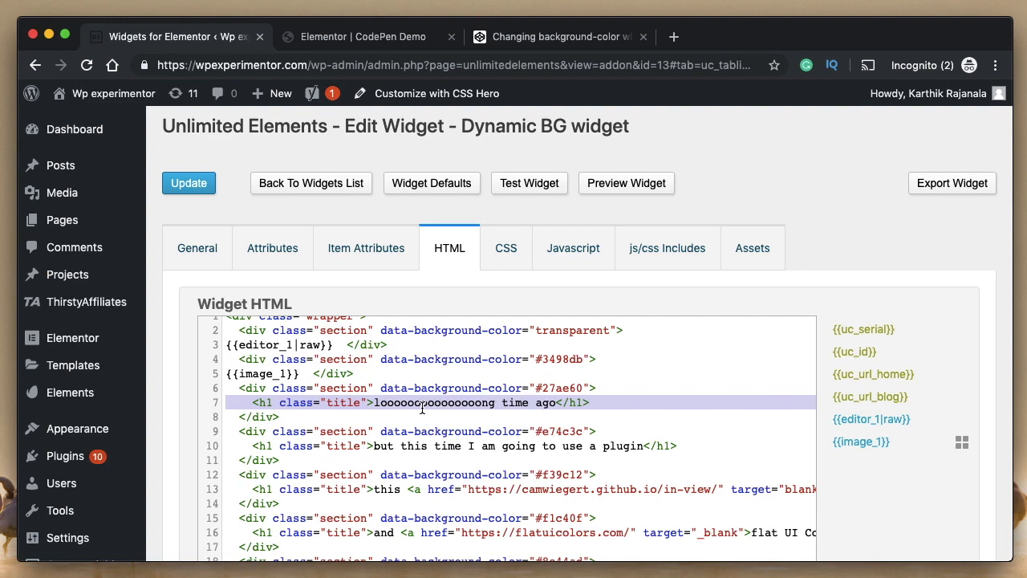
Step: Glance at the Elementor preview and the original CodePen demo, then return to the widget editor
click(362, 36)
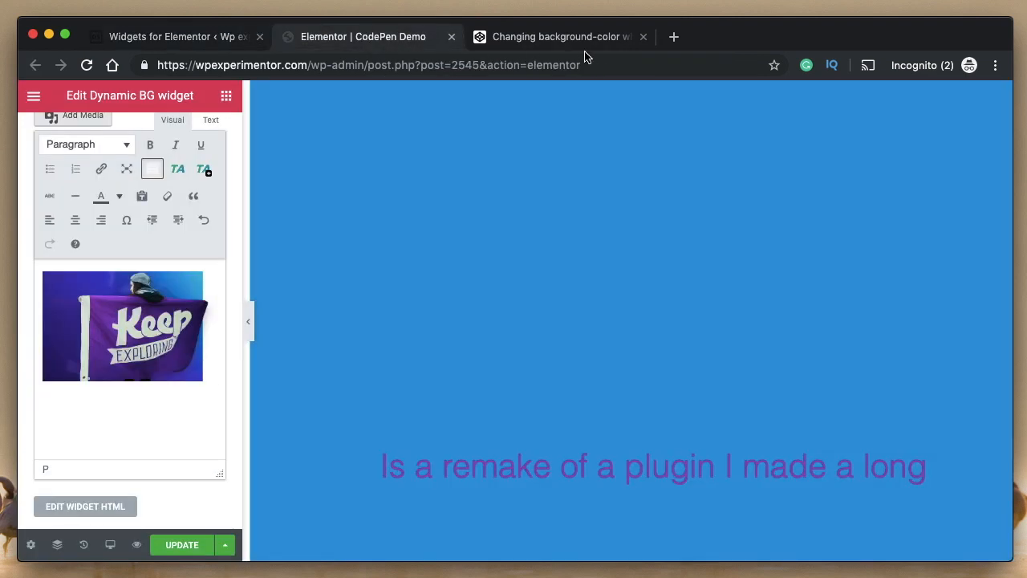
click(559, 36)
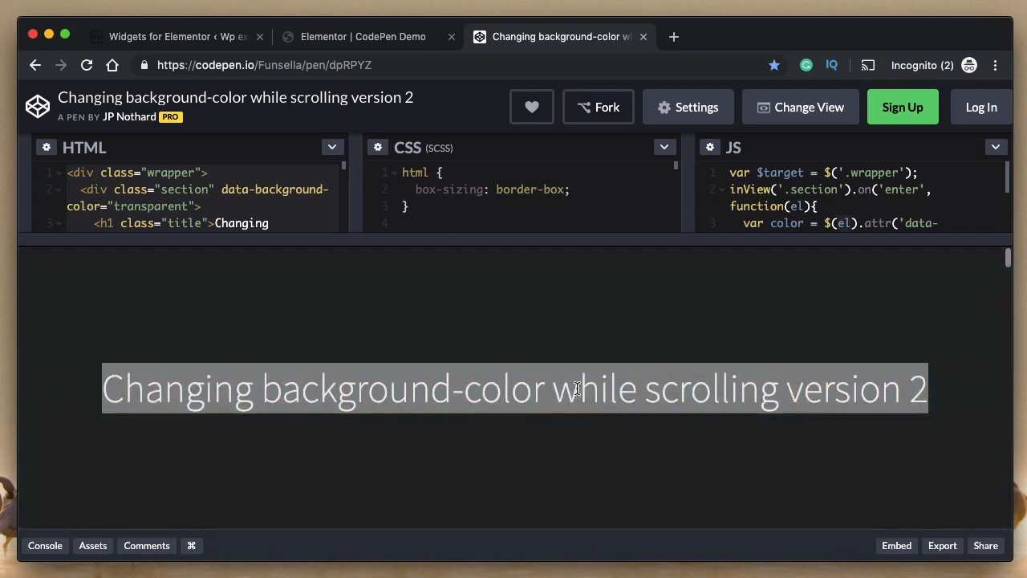
click(177, 36)
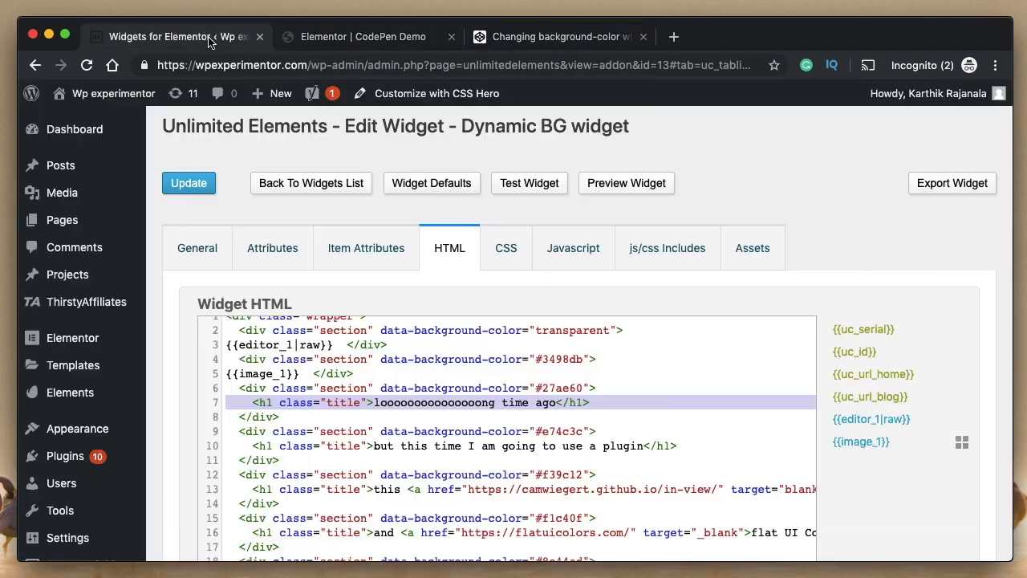
Step: Compare the #27ae60 section colour in the HTML with the CSS .bg-- classes
click(505, 248)
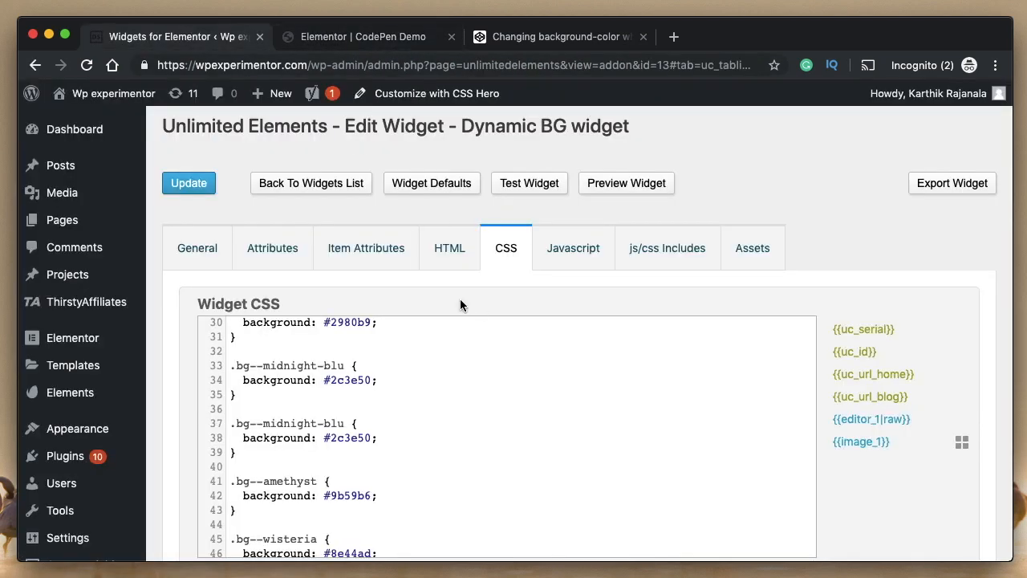
click(449, 248)
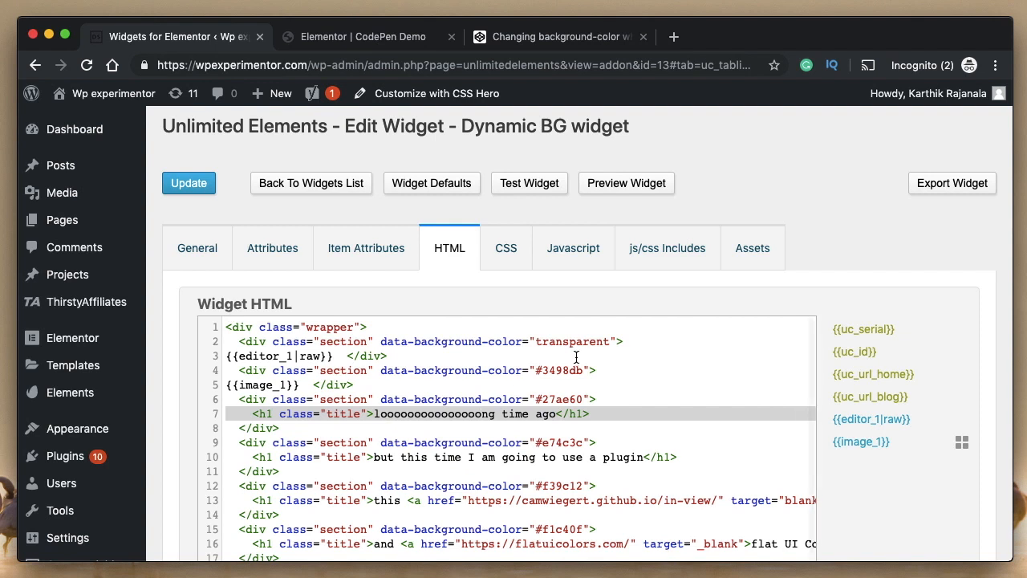
double_click(569, 398)
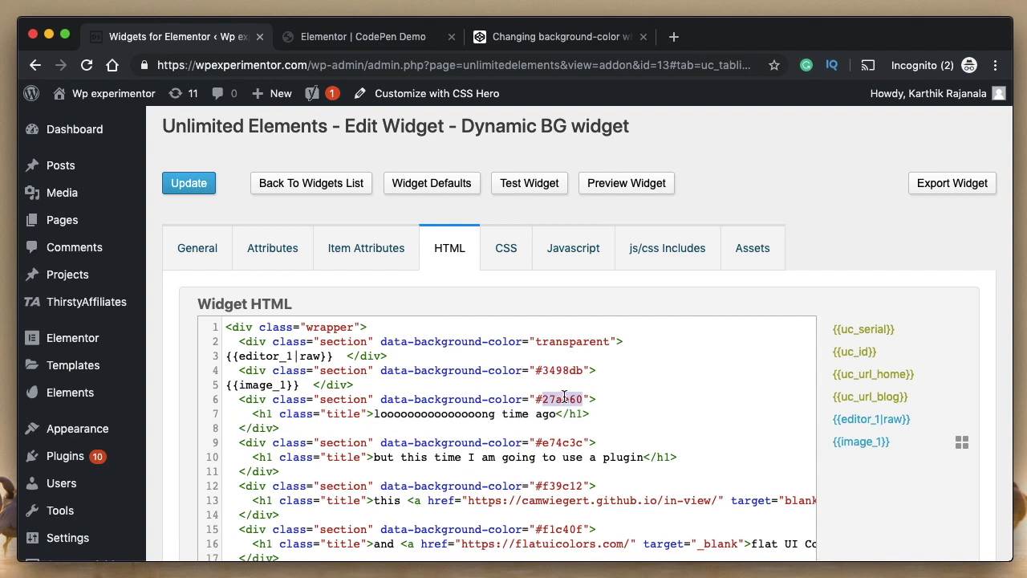
click(506, 248)
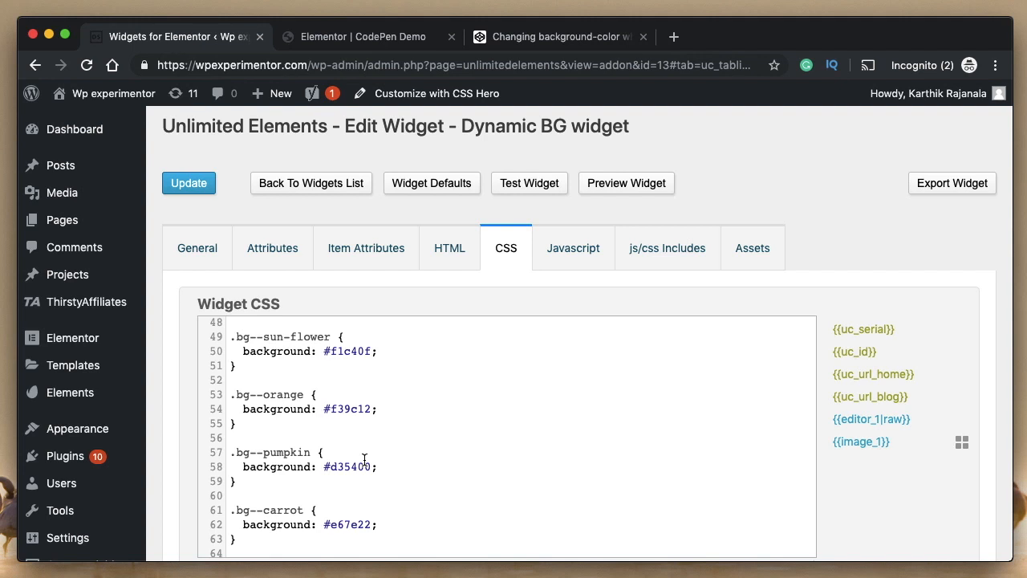
mouse_move(366, 248)
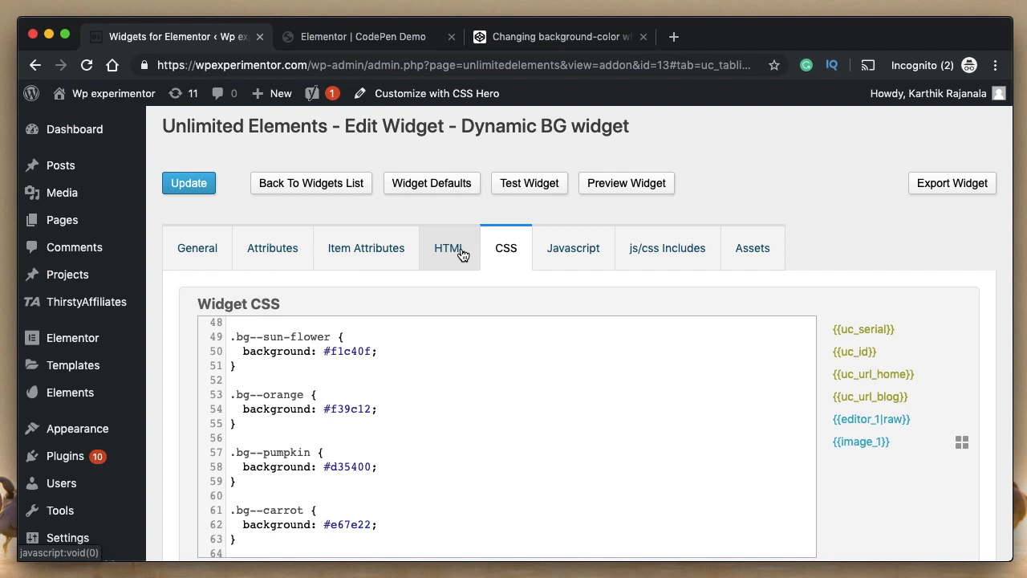
click(557, 36)
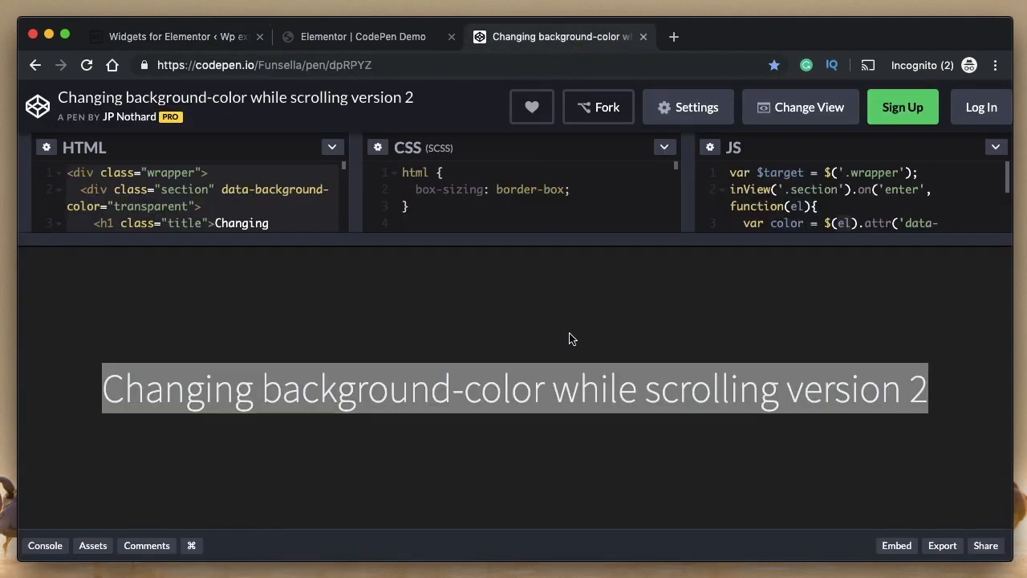